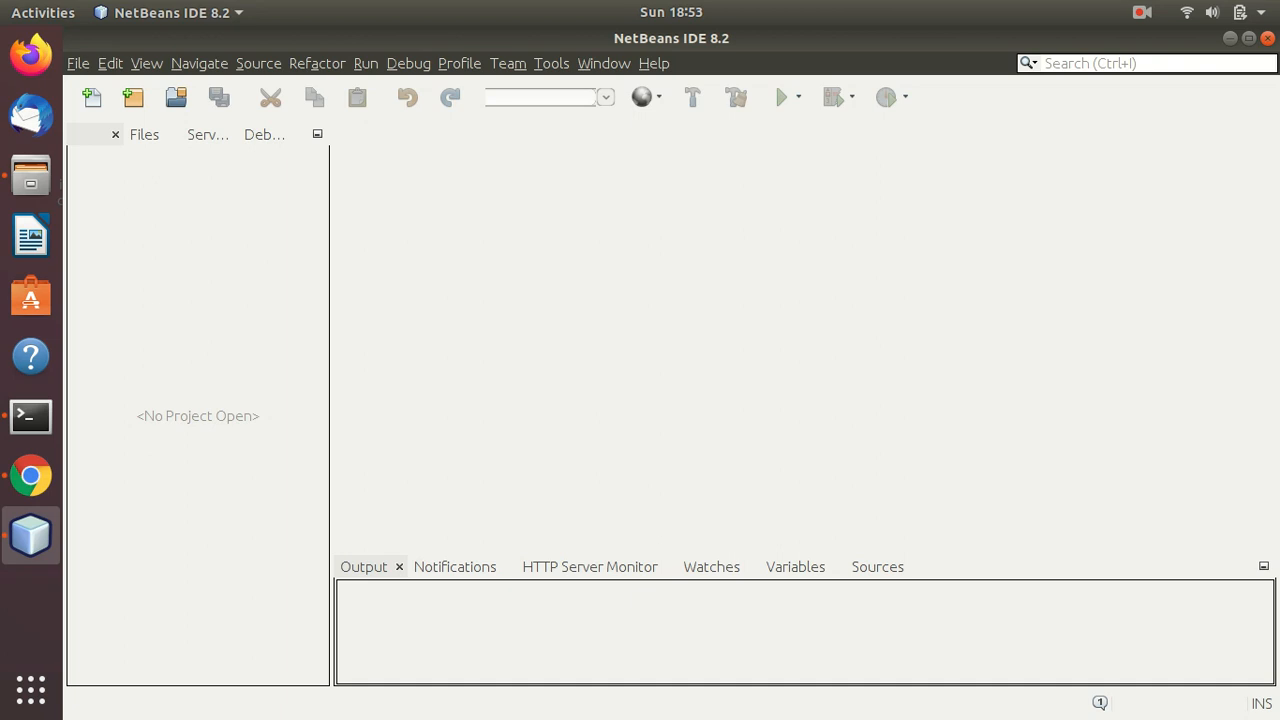
Step: Open the File menu to start a new project
click(85, 62)
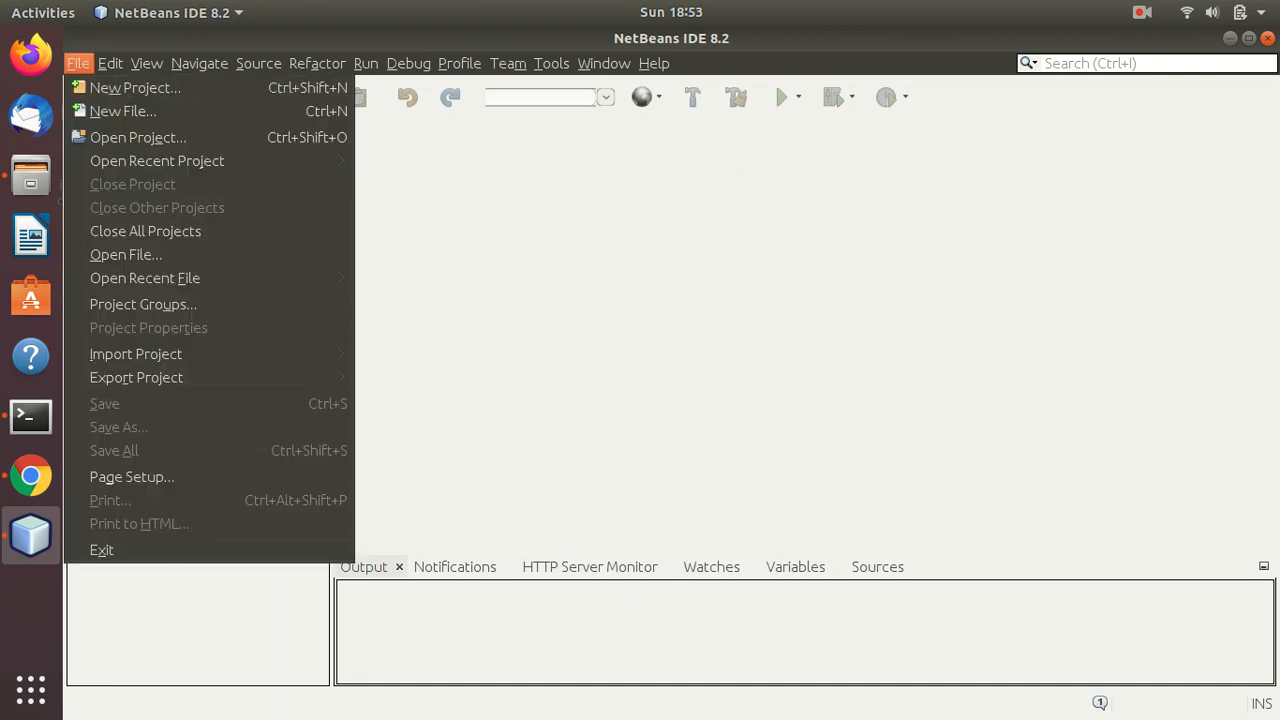
Step: Create the Java Application project 'Quizex' with its generated main class
click(135, 87)
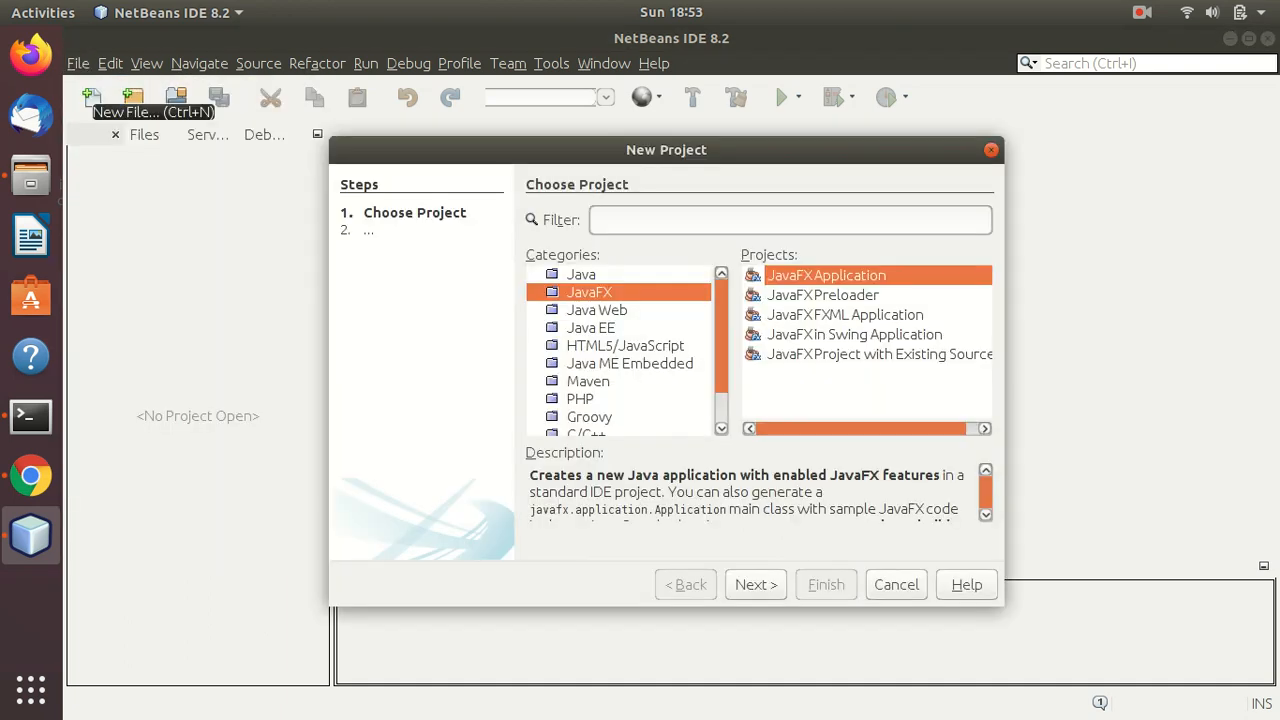
click(578, 274)
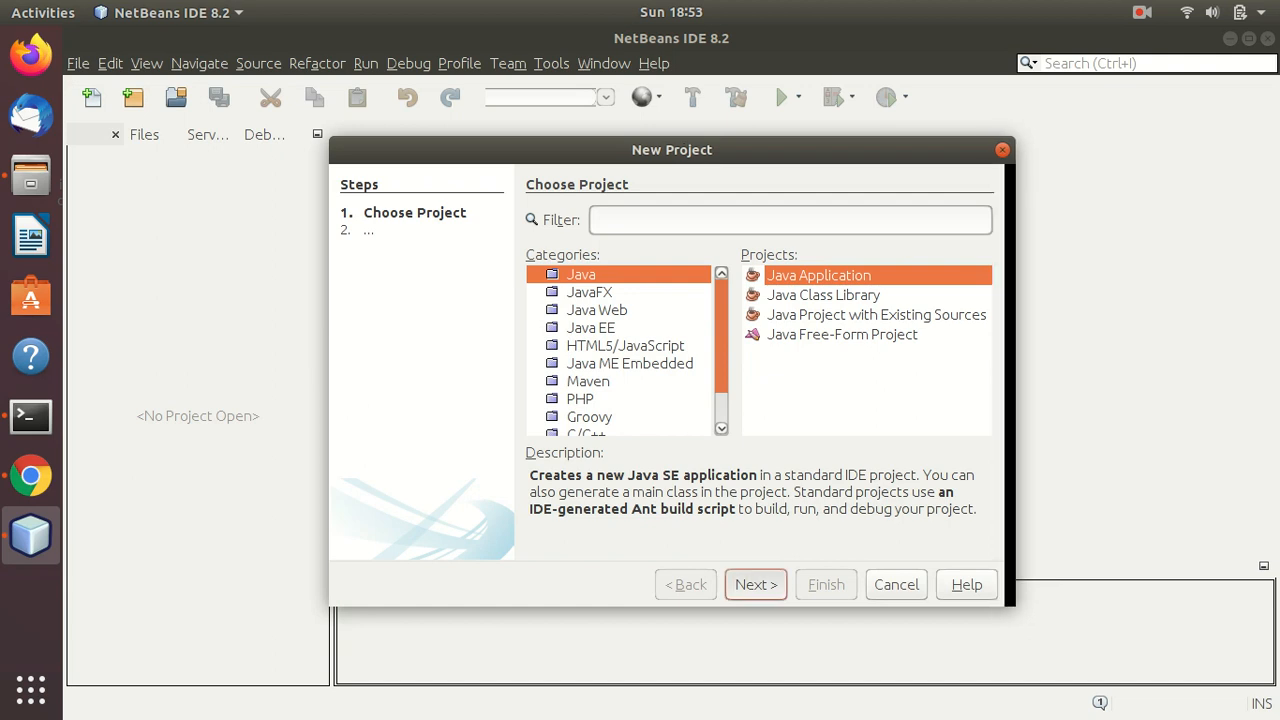
click(755, 584)
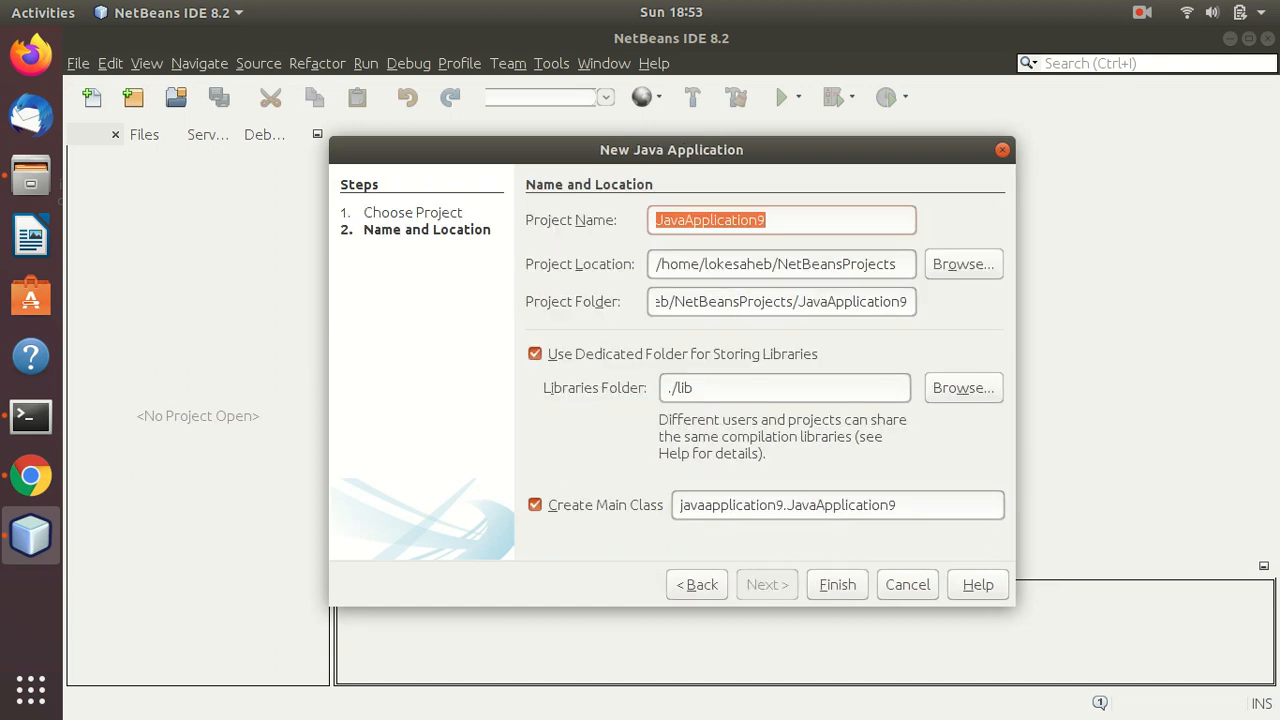
text(Quizex)
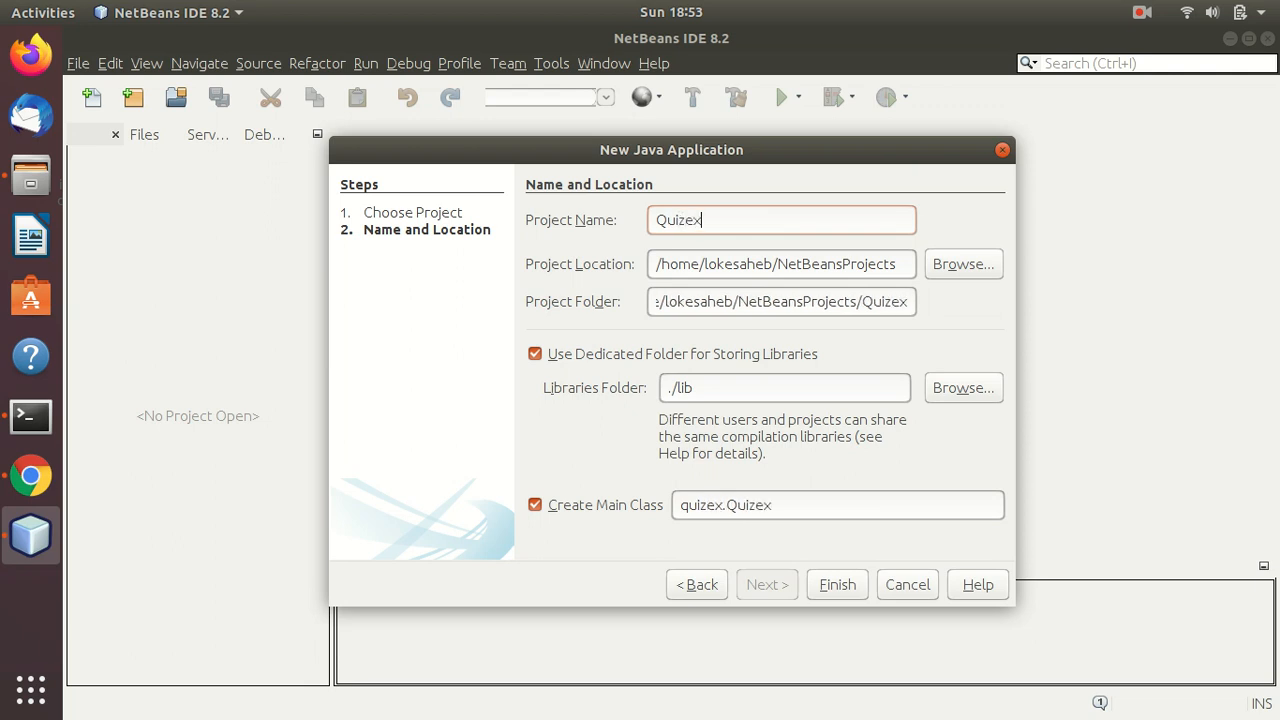
click(837, 584)
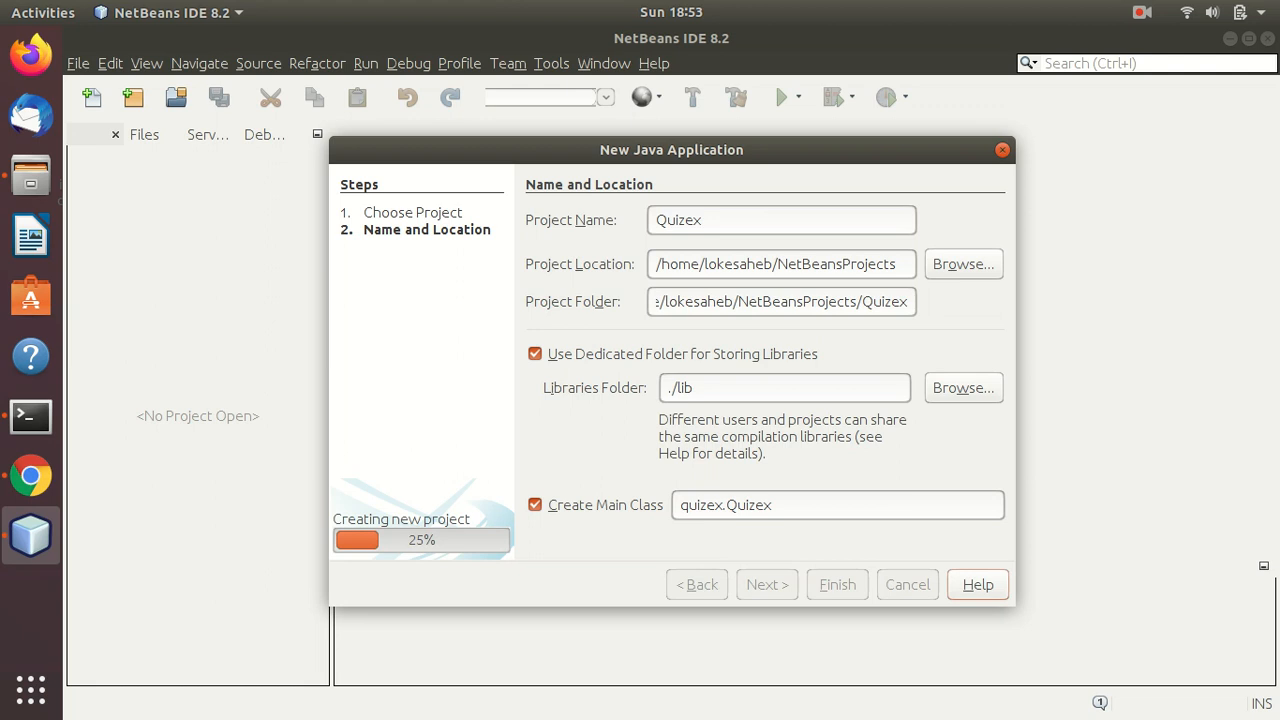
click(837, 584)
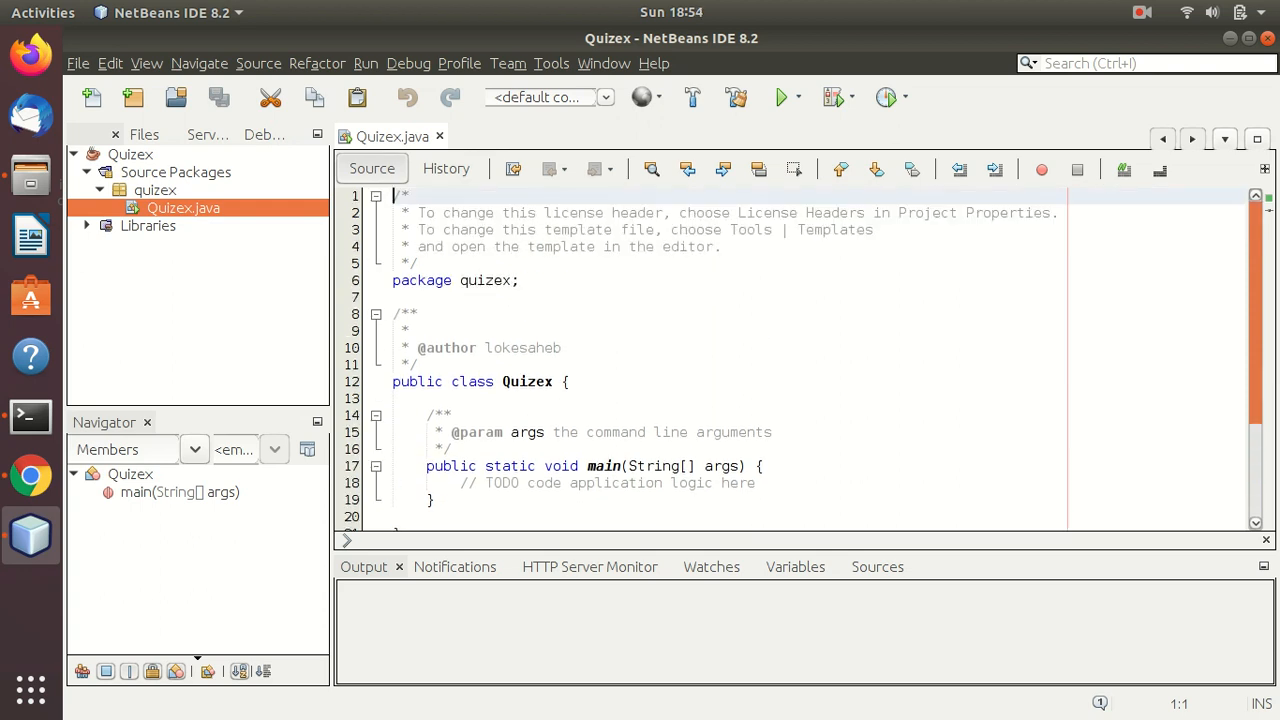
Step: Add a new Java class named Quests to the quizex package
right_click(155, 190)
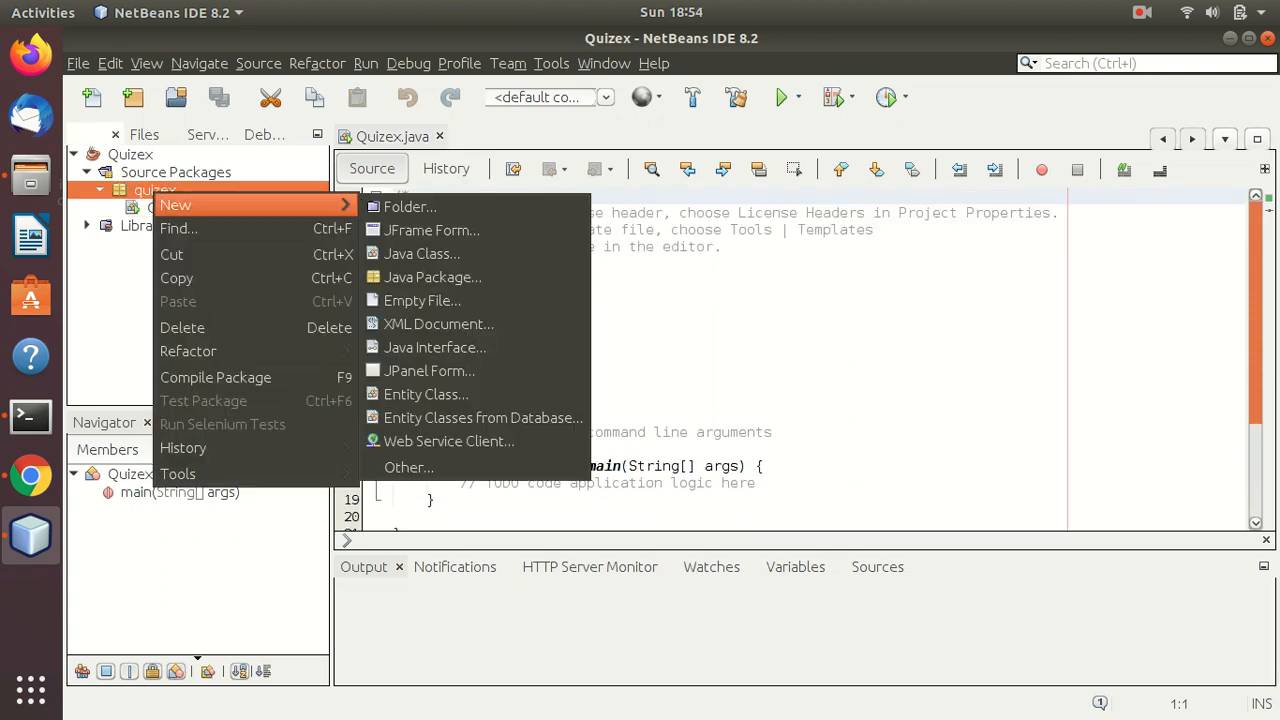
click(421, 253)
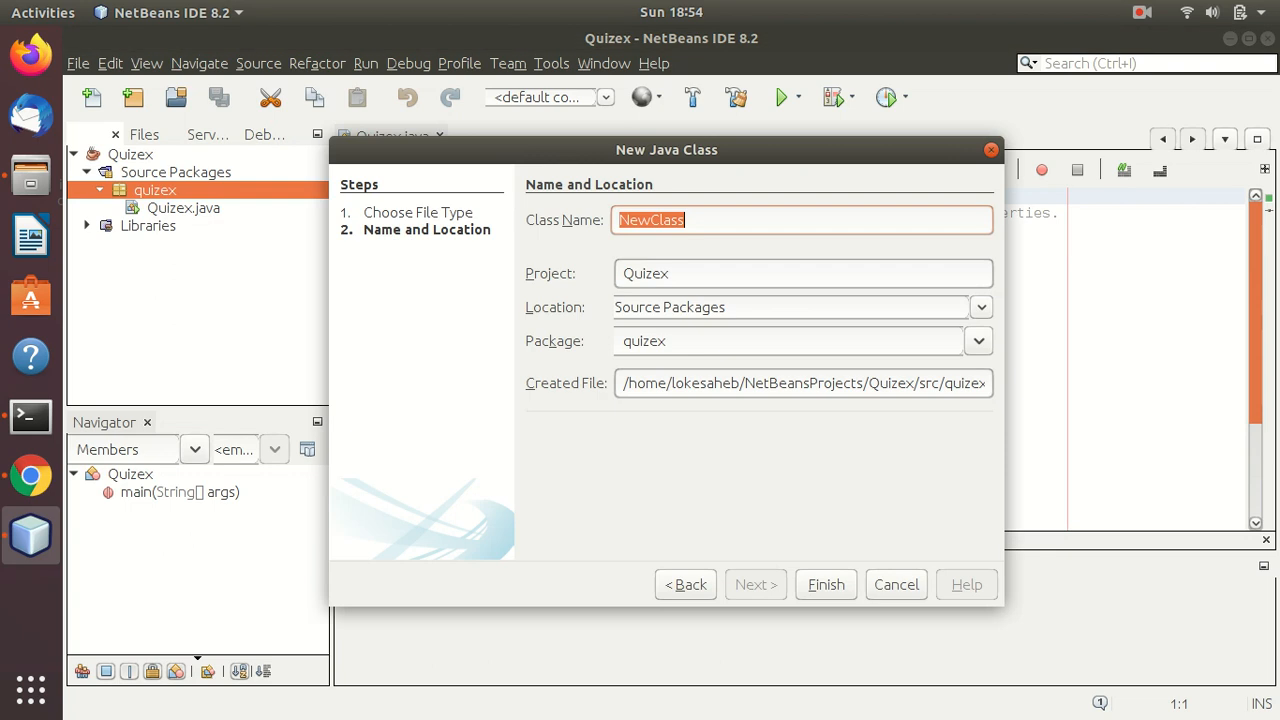
text(Qui)
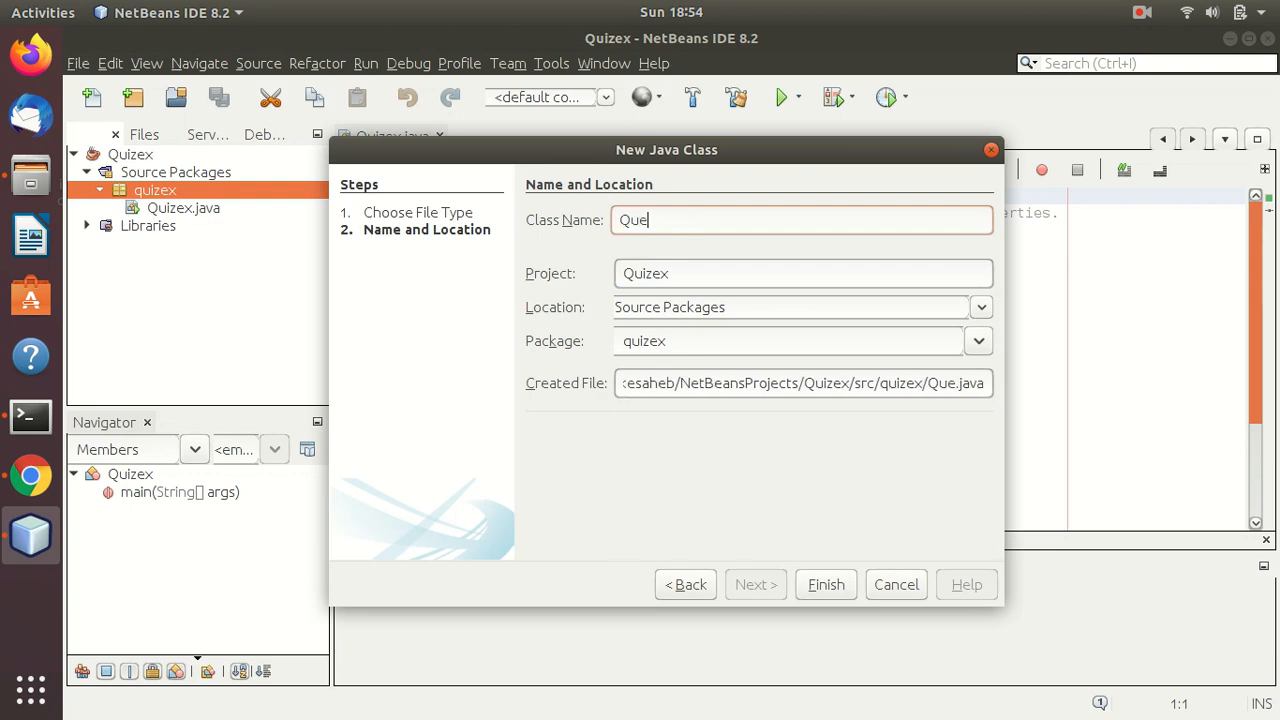
text(sts)
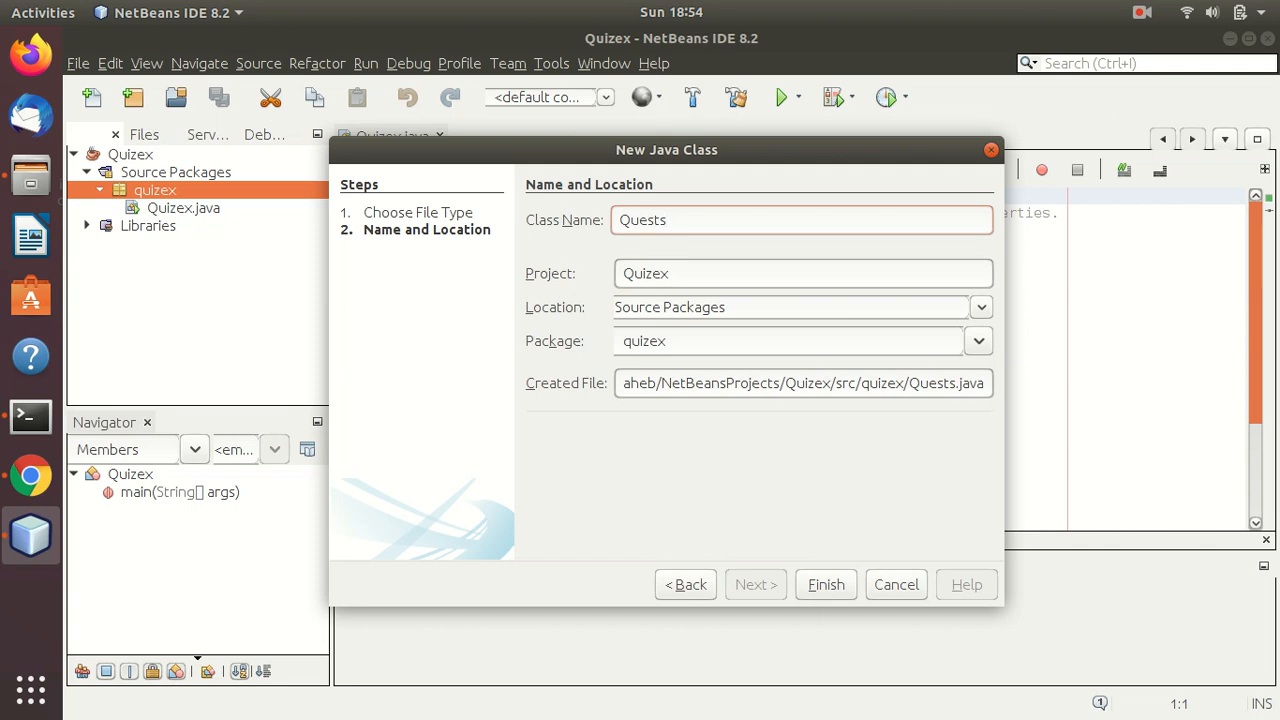
click(825, 584)
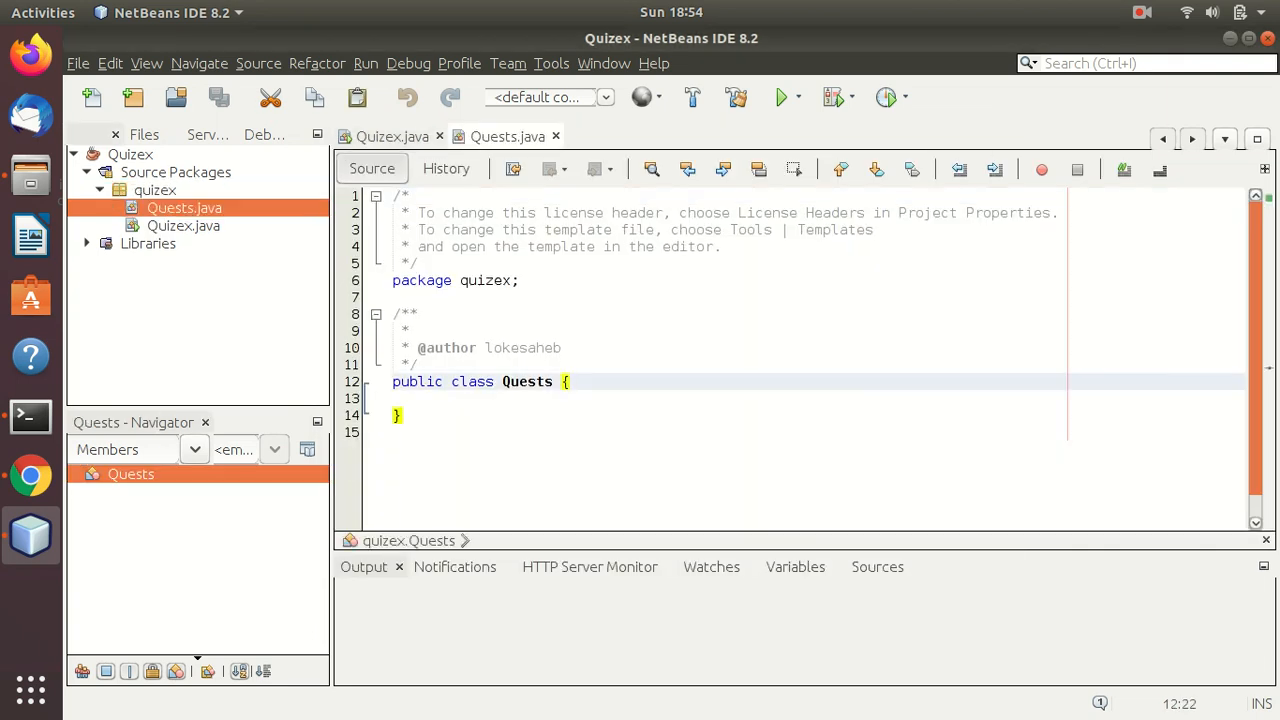
Step: Declare String fields question, op1, op2, op3, op4 and corr in Quests
key(Return)
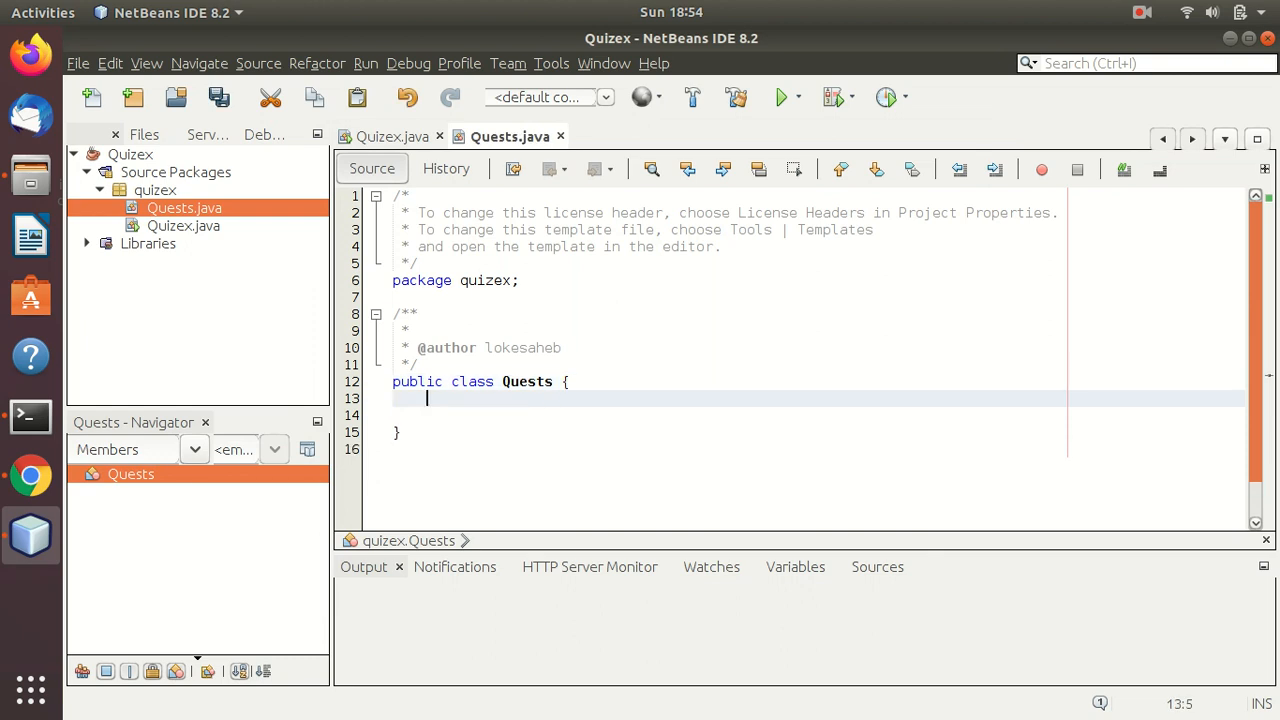
text(String)
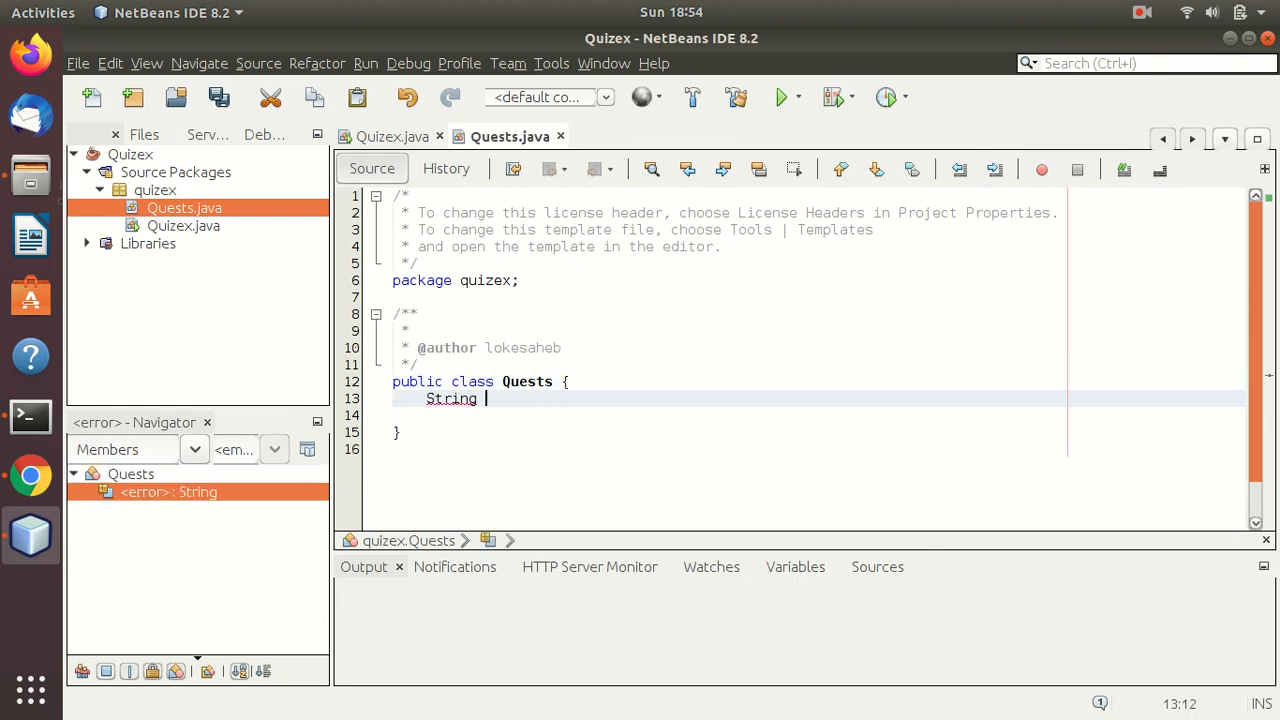
text(question;)
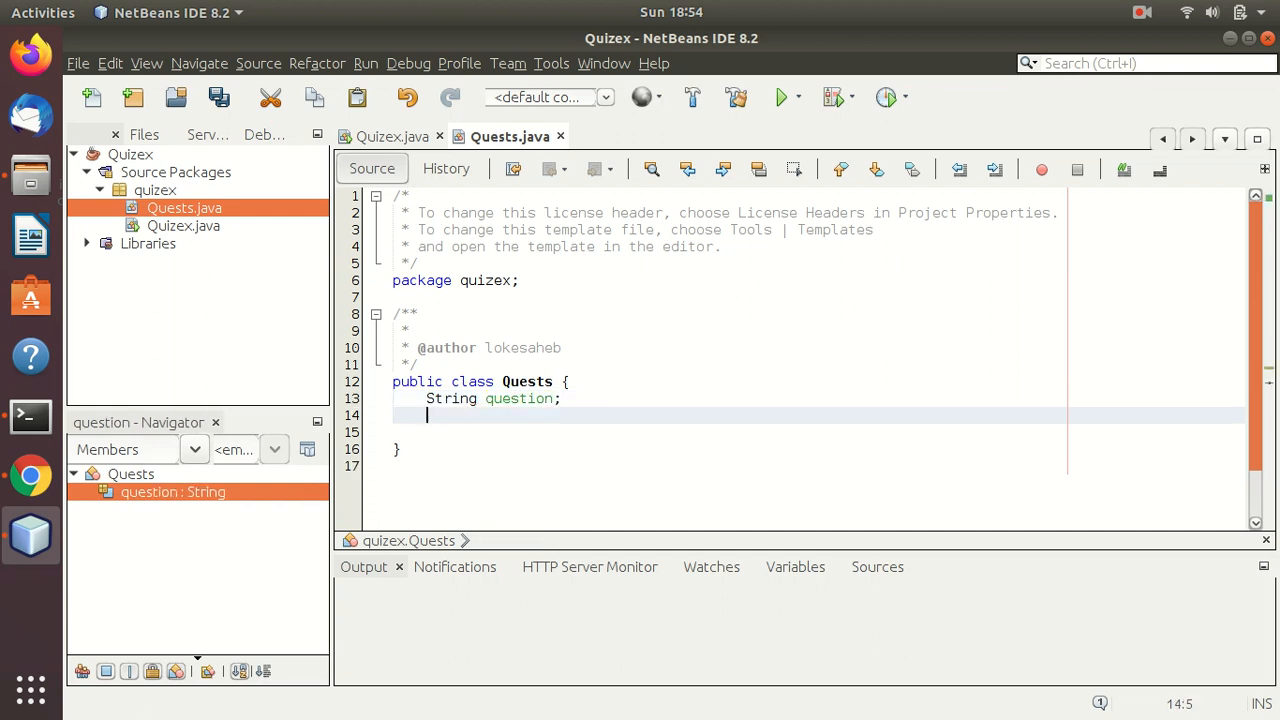
text(String op)
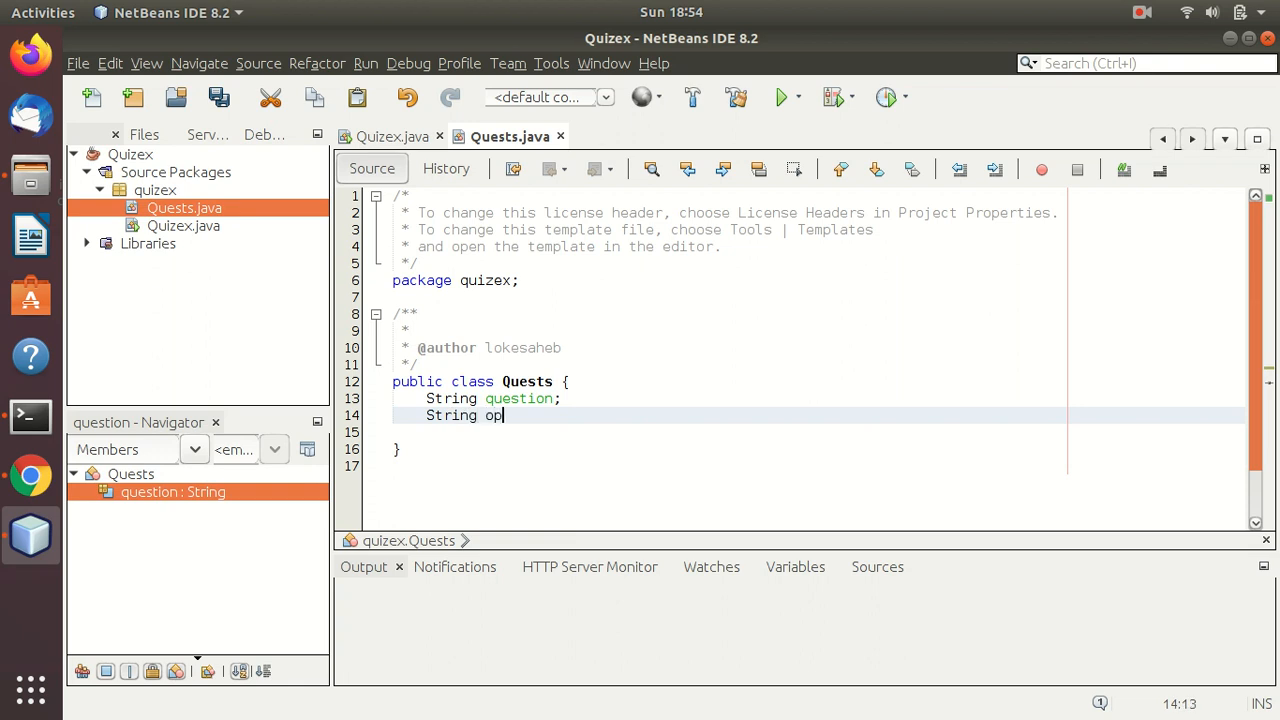
text(1;)
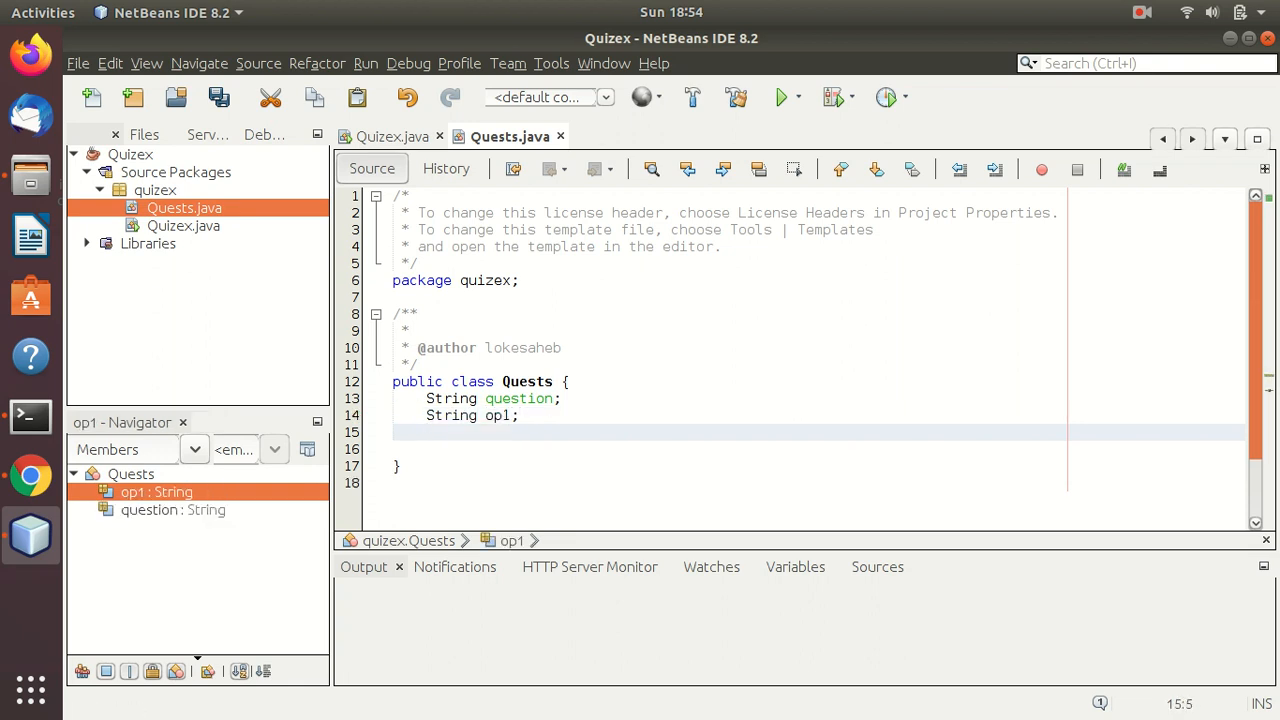
text(St)
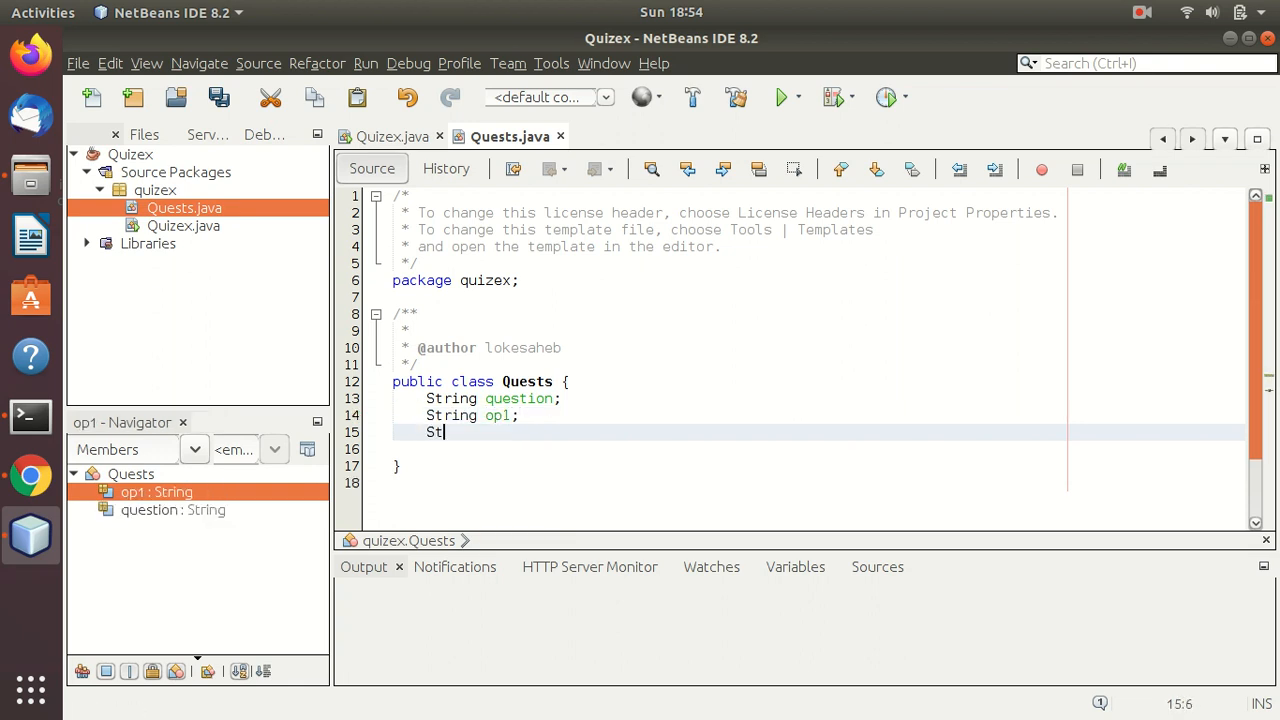
text(ring op)
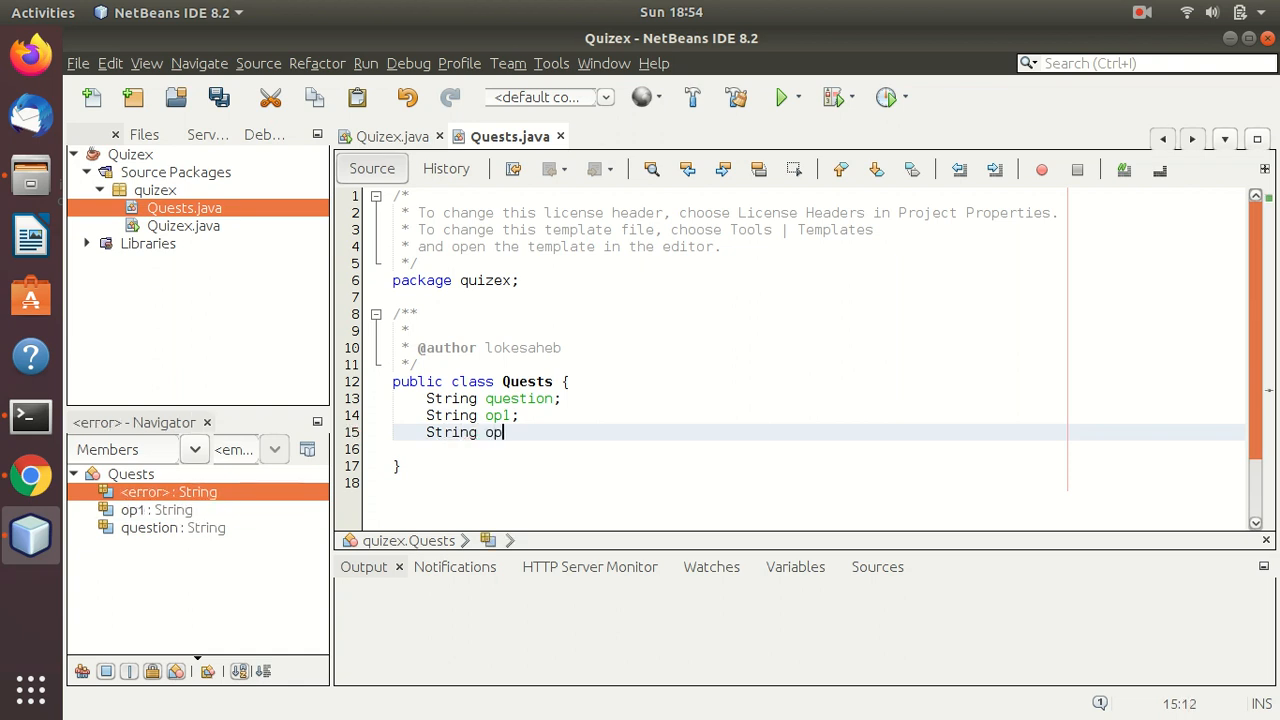
text(2;)
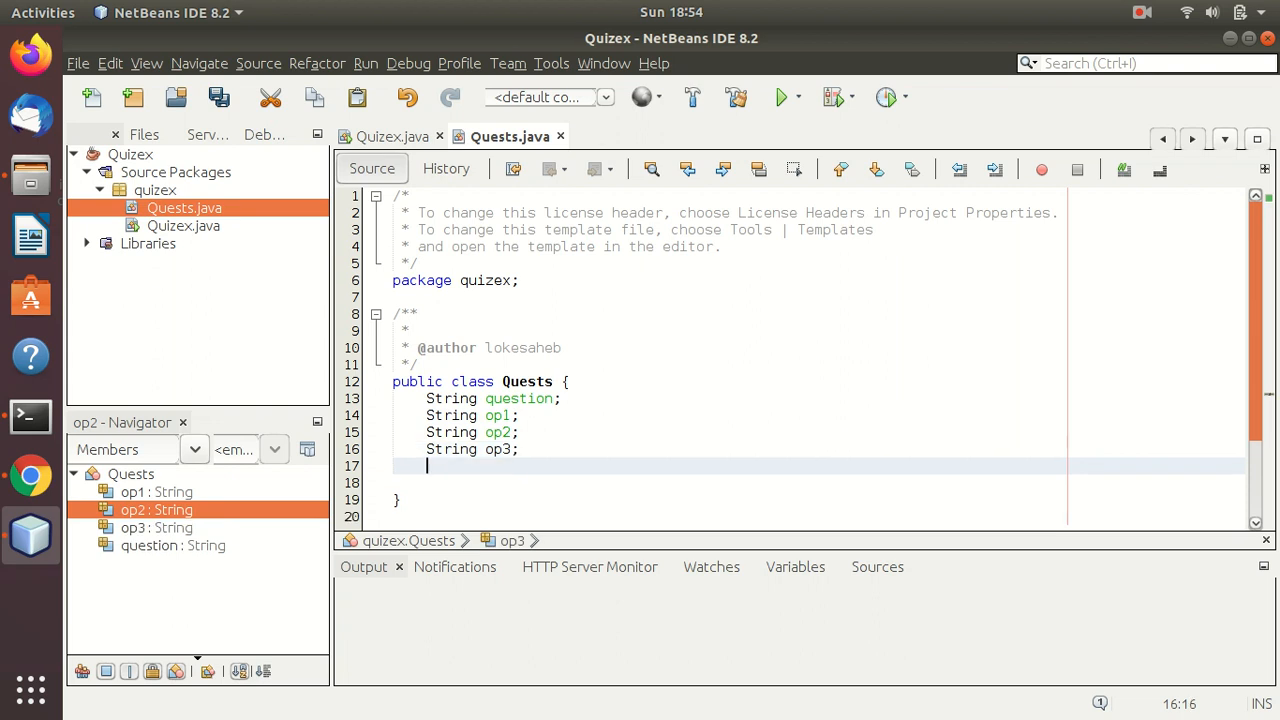
text(String op4;)
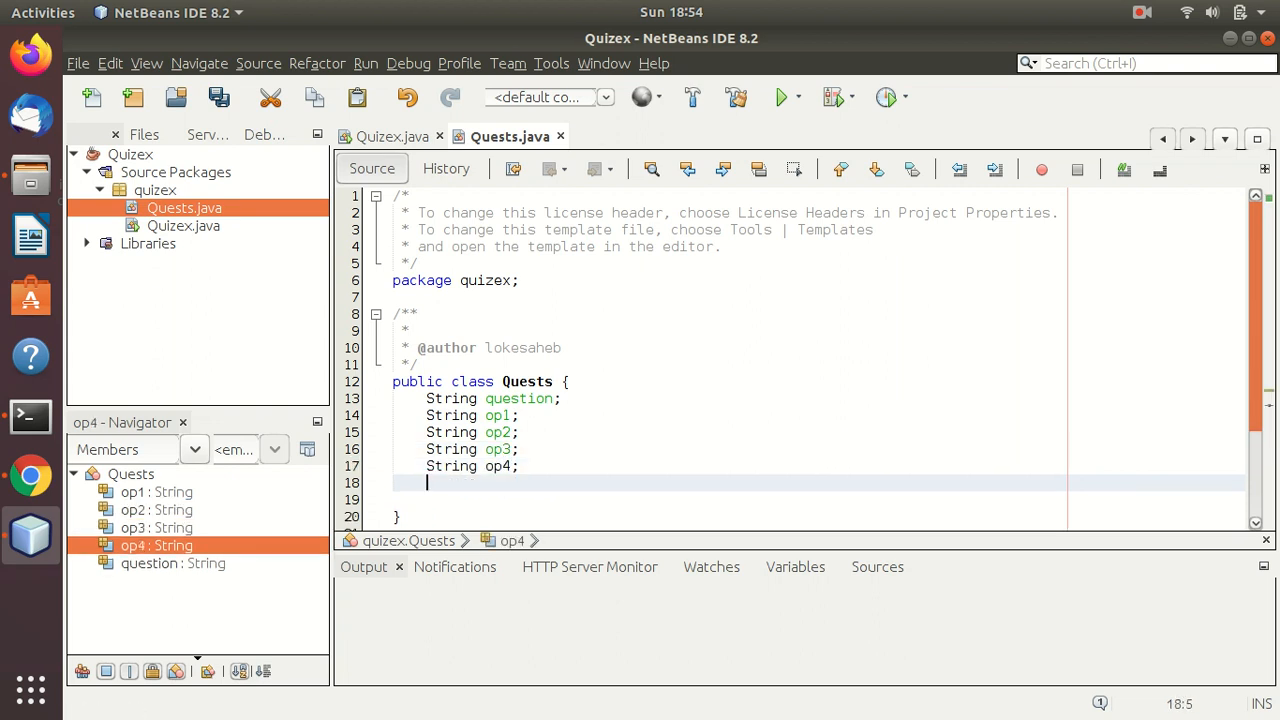
text(String co)
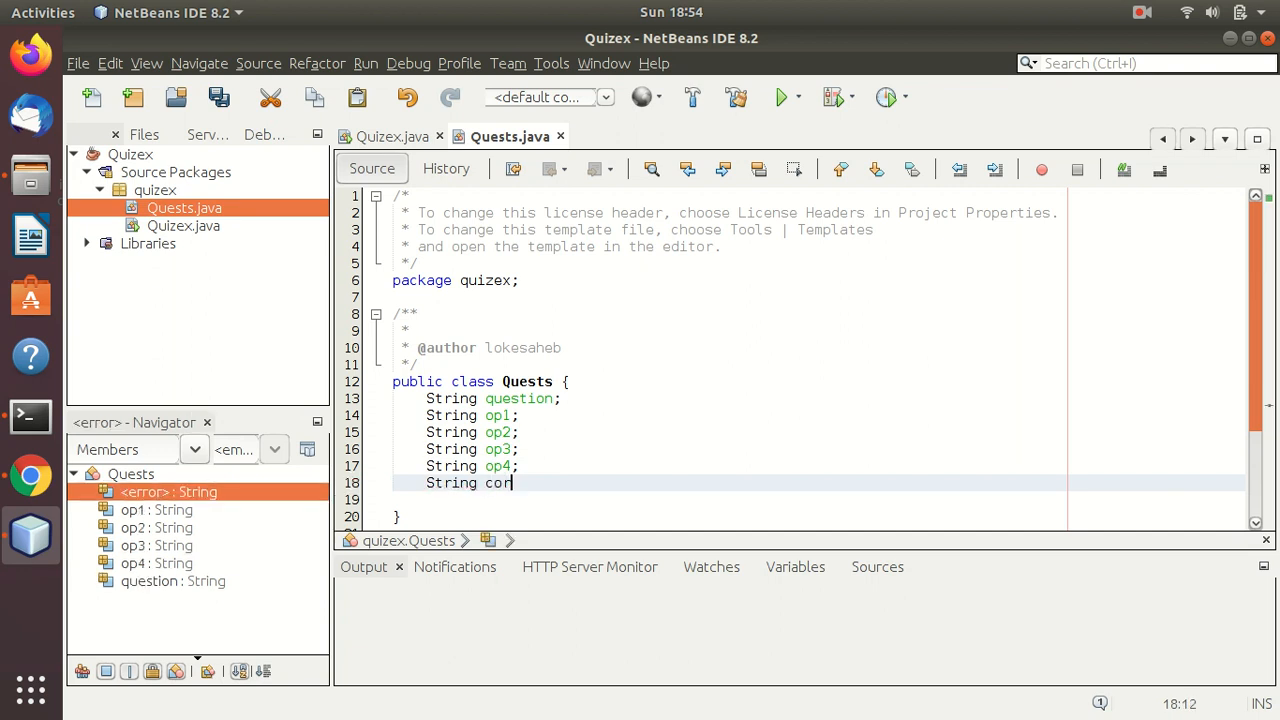
text(r;)
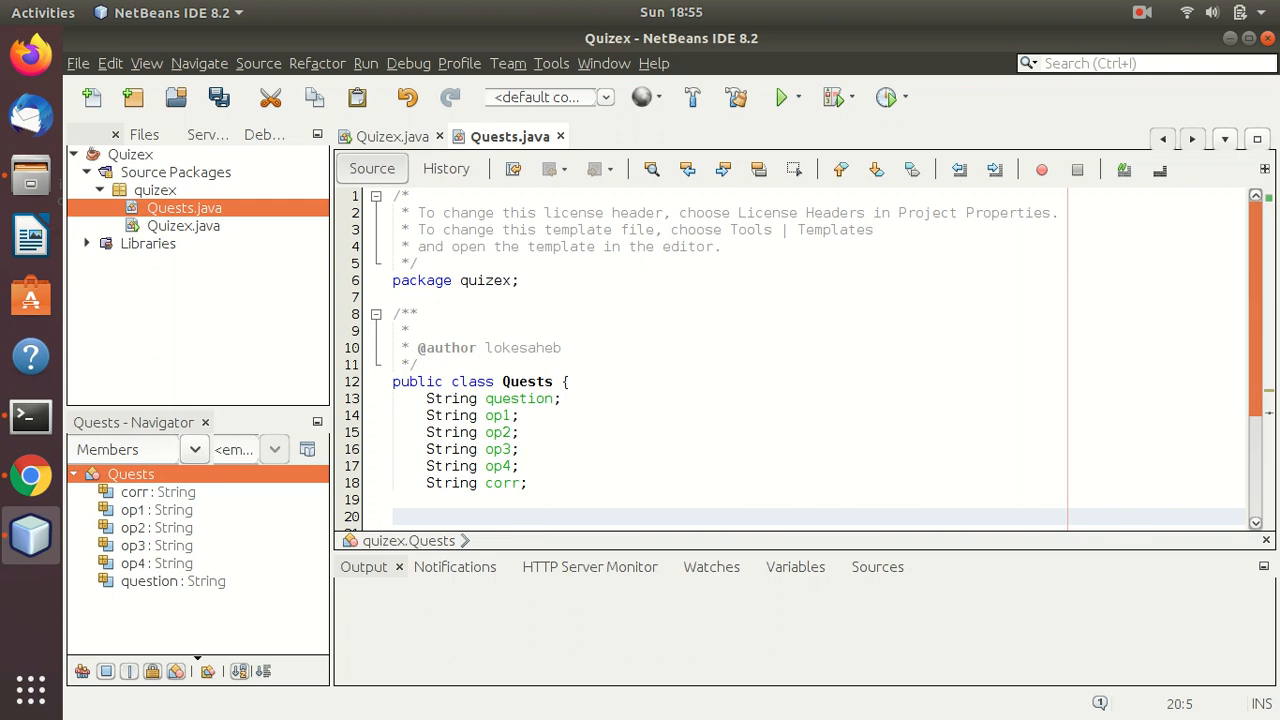
text(pu)
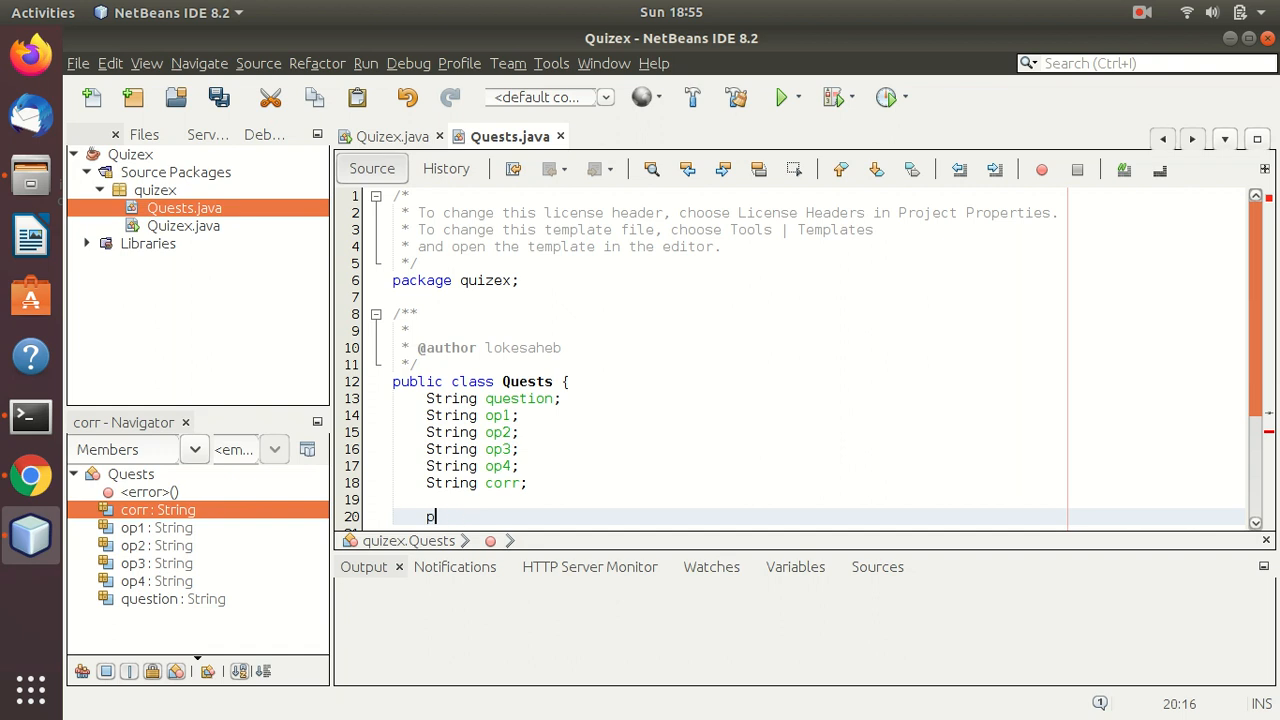
Step: Declare a Quests constructor with String parameters question, op1, op2, op3, op4, corr
text(Quest)
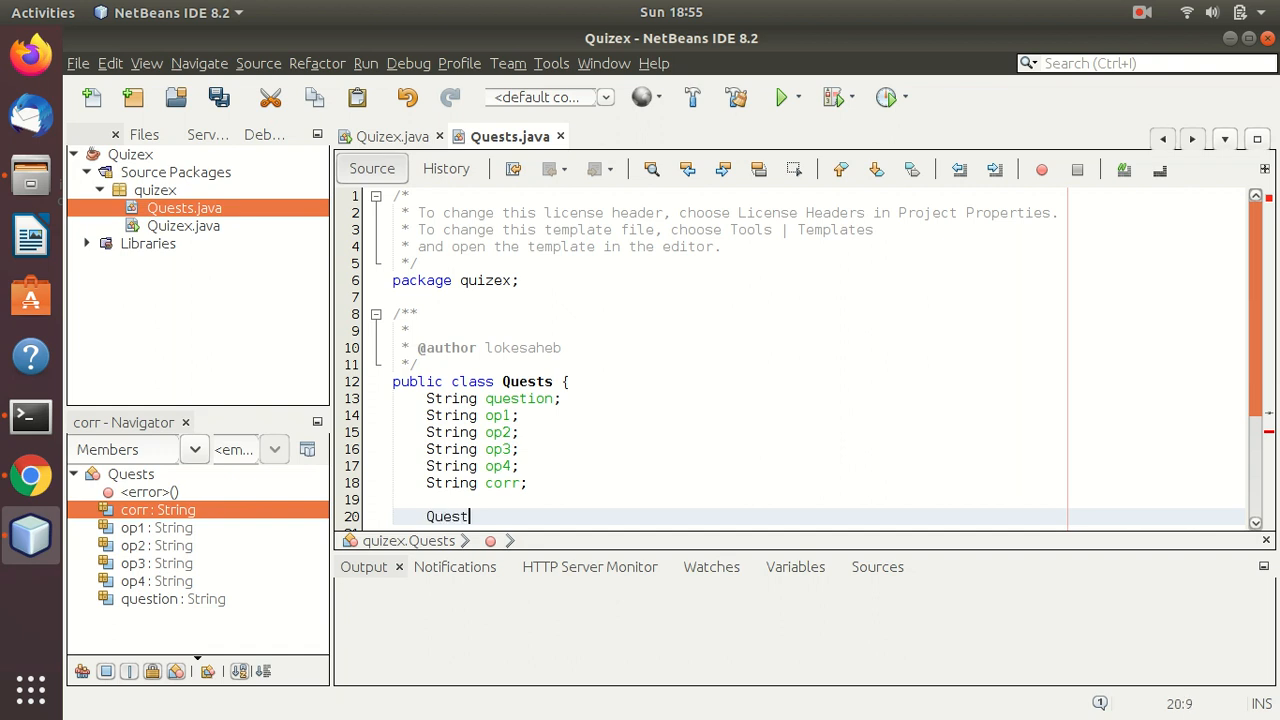
text(s())
text({)
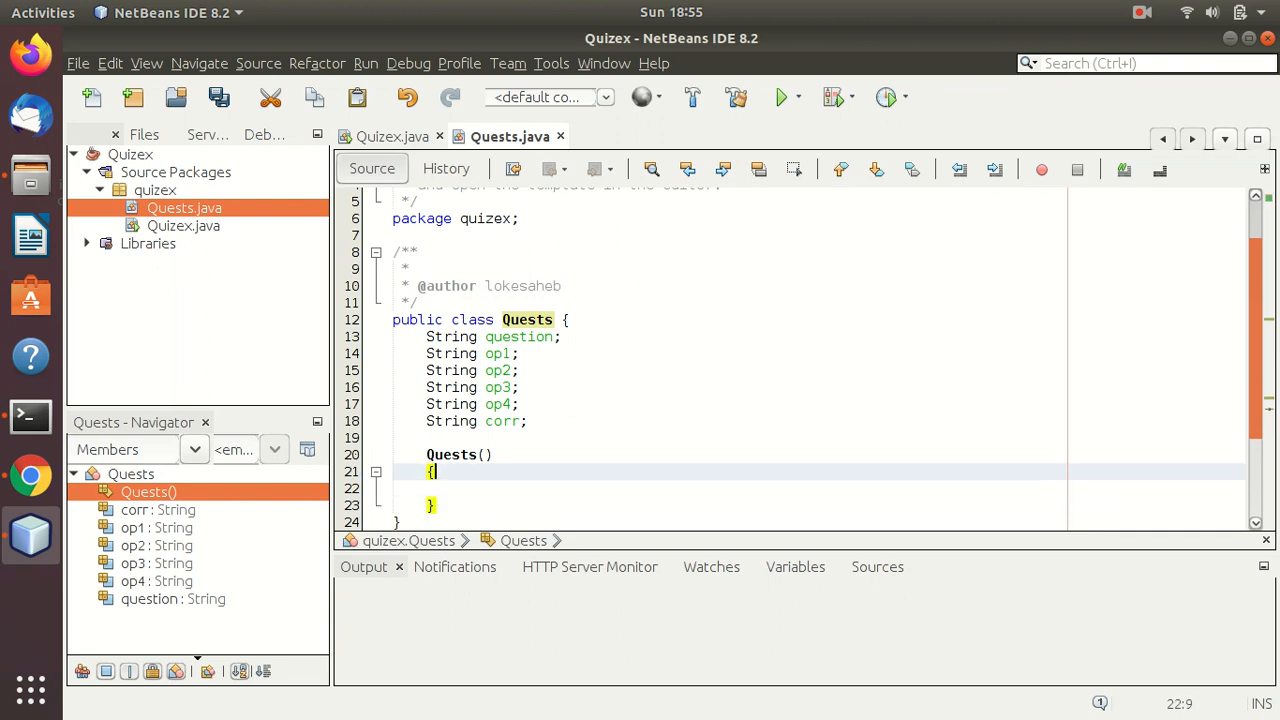
text(S)
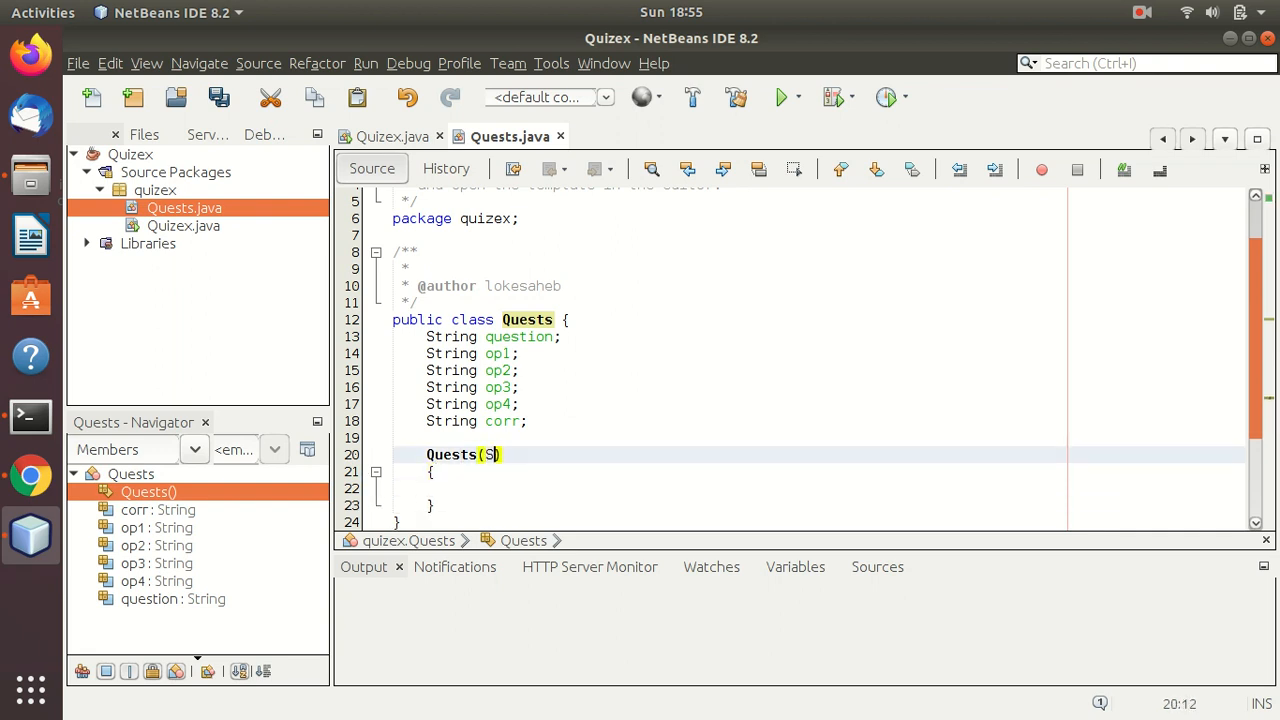
text(tring question,)
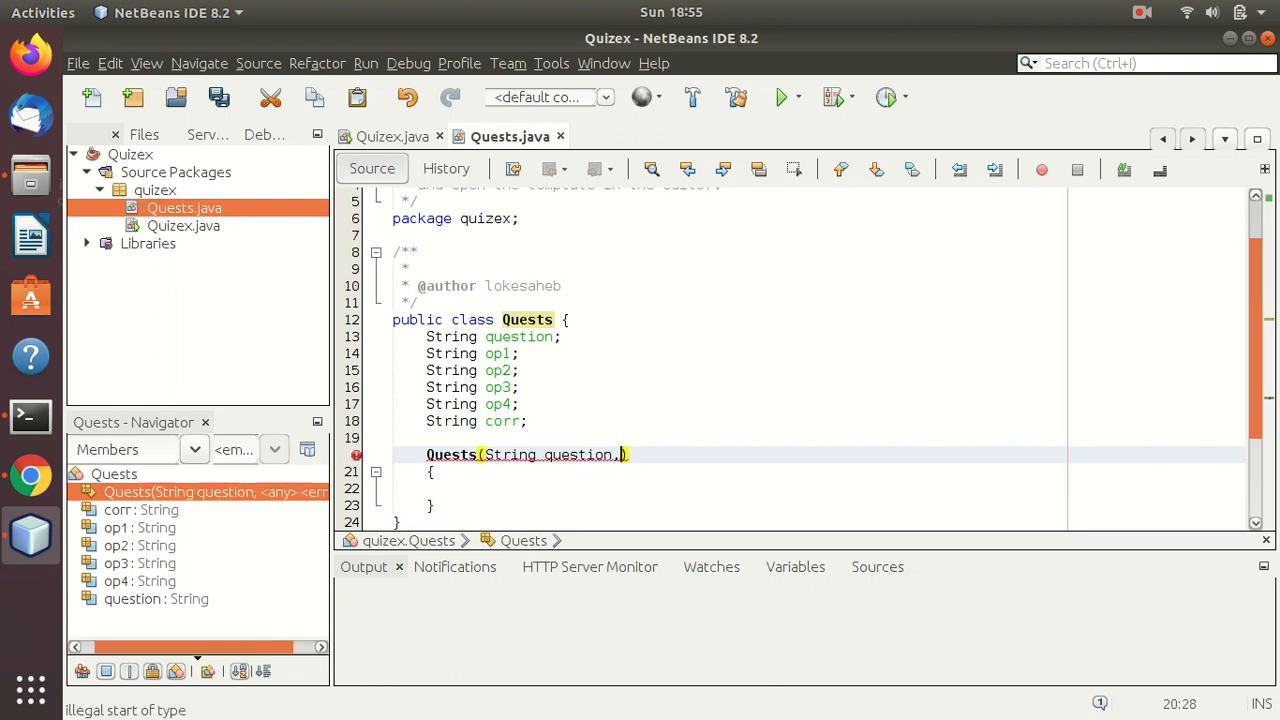
text(String op1,String op2,)
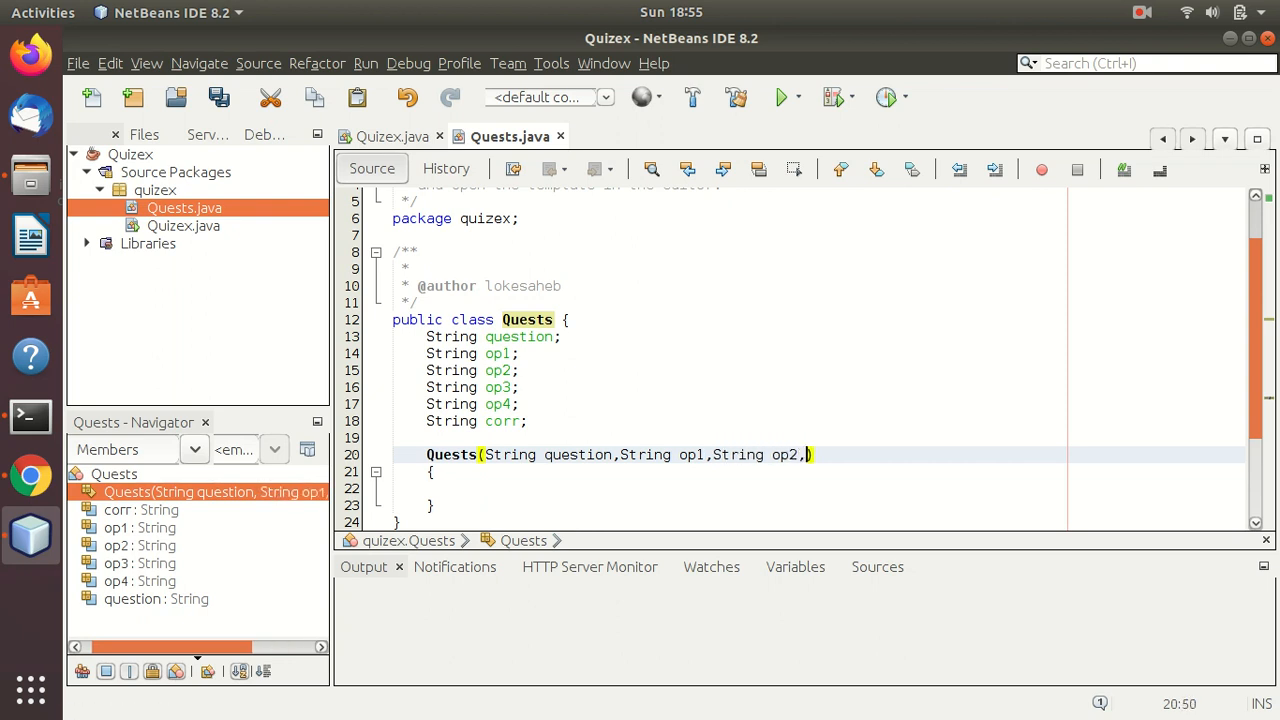
text(String op3)
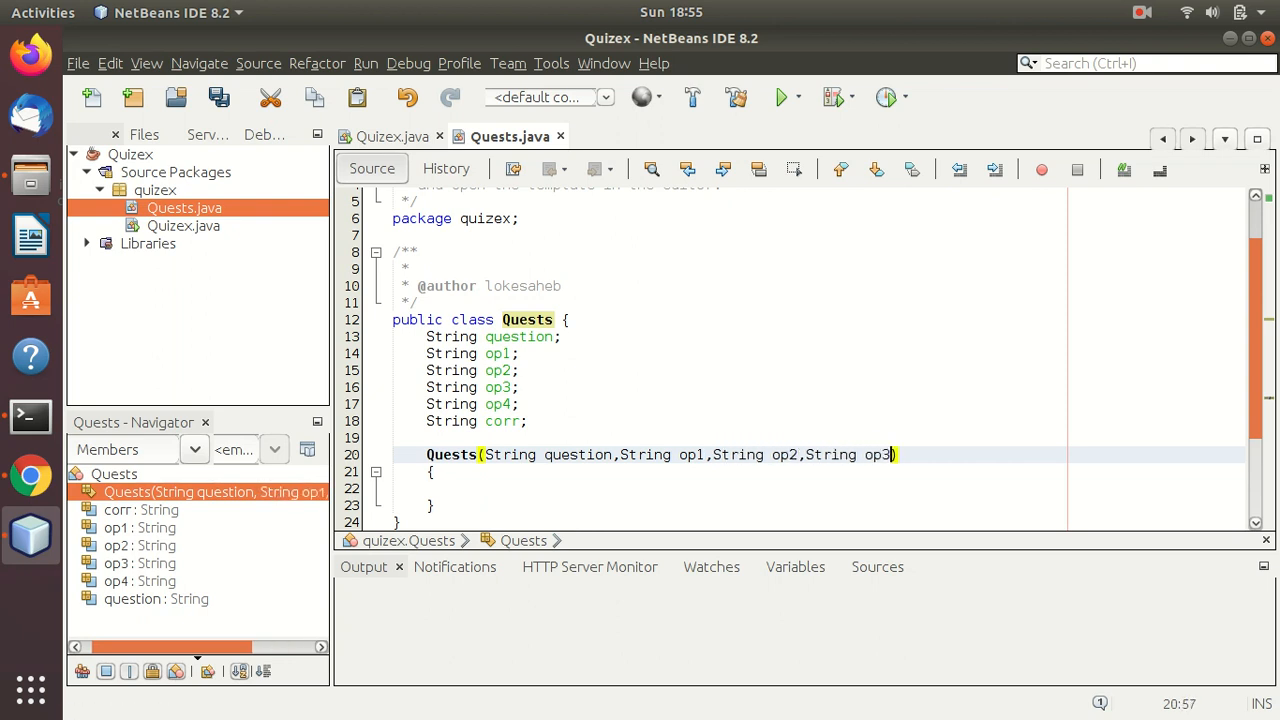
text(,String op4,St)
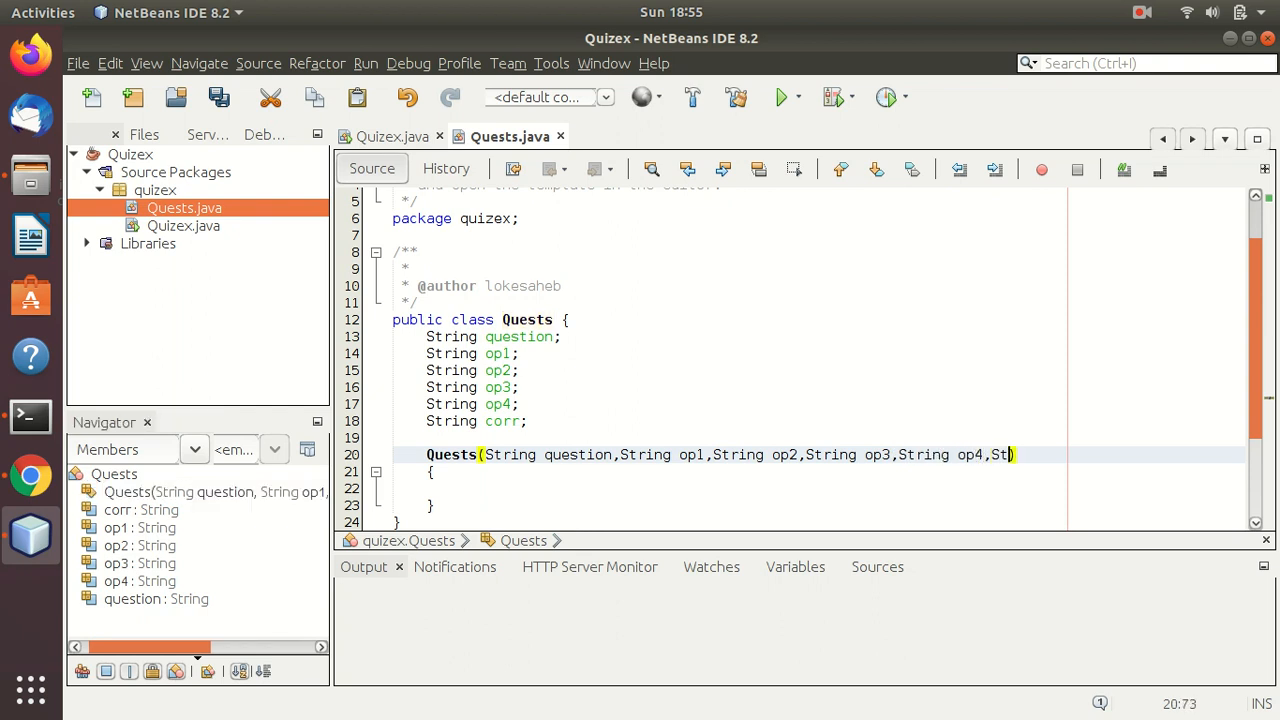
text(ring corr)
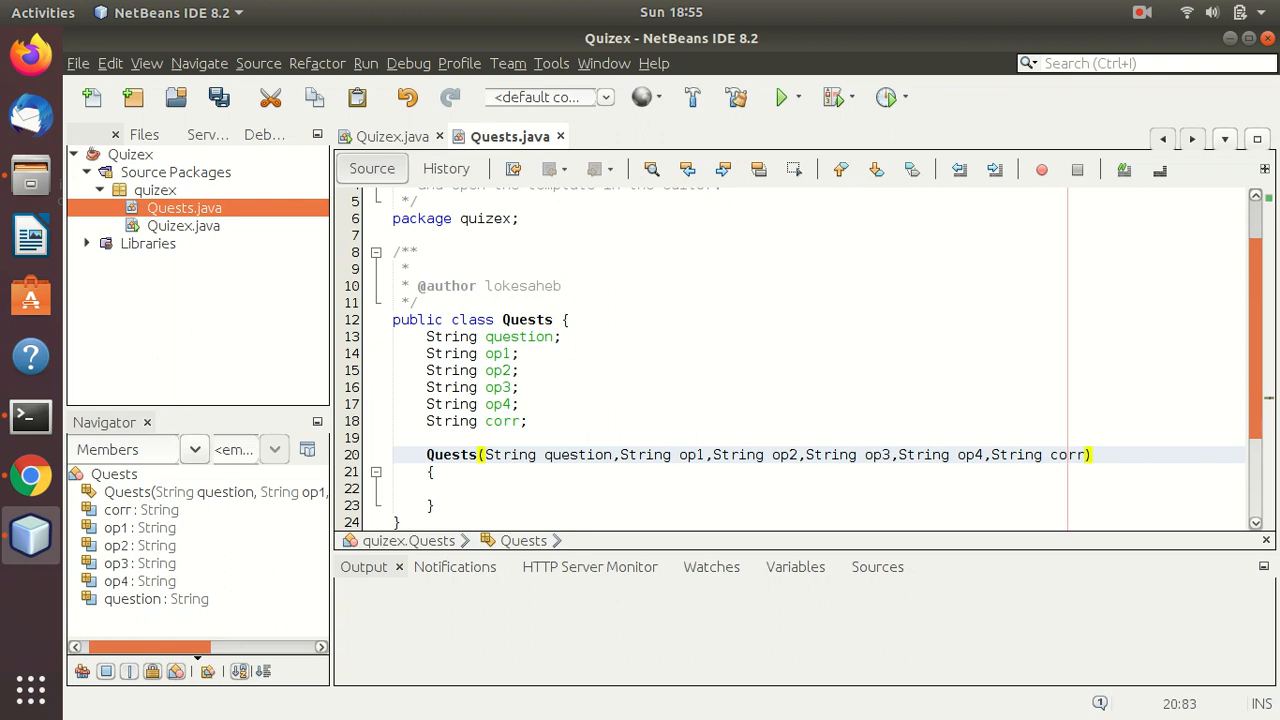
text(this)
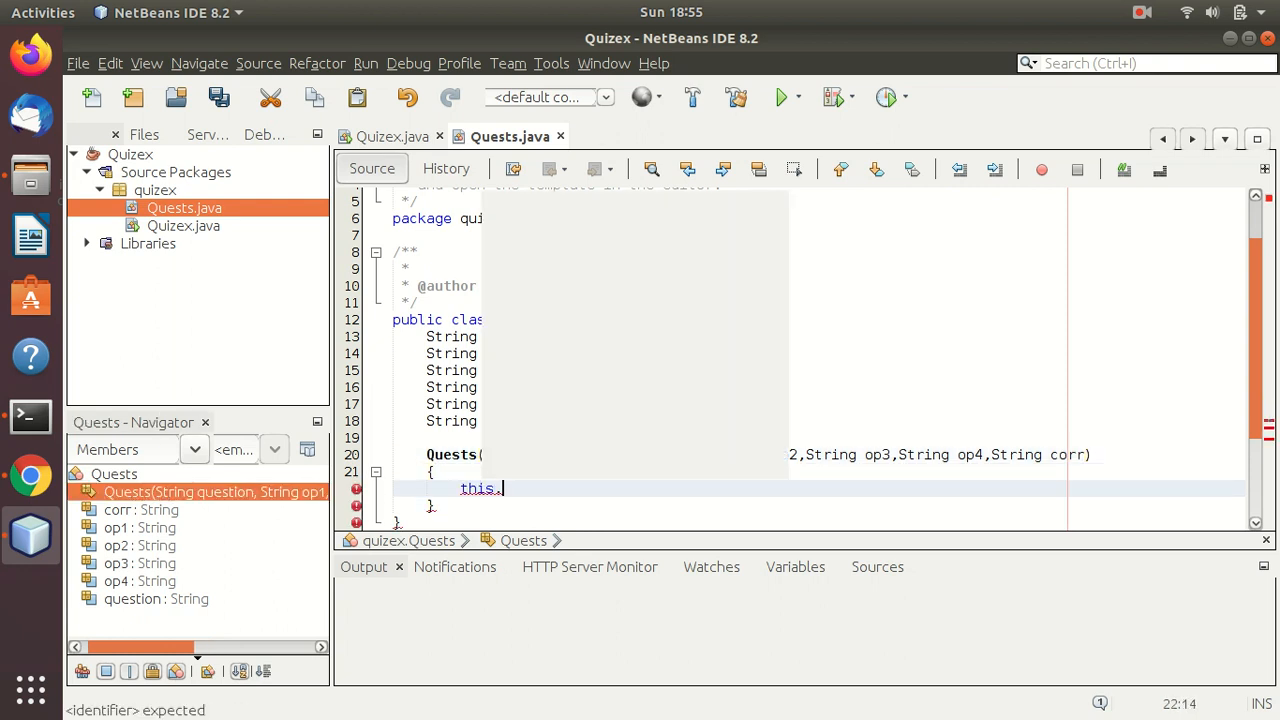
Step: Assign this.question and this.op1 through this.op4 from the constructor parameters
text(.)
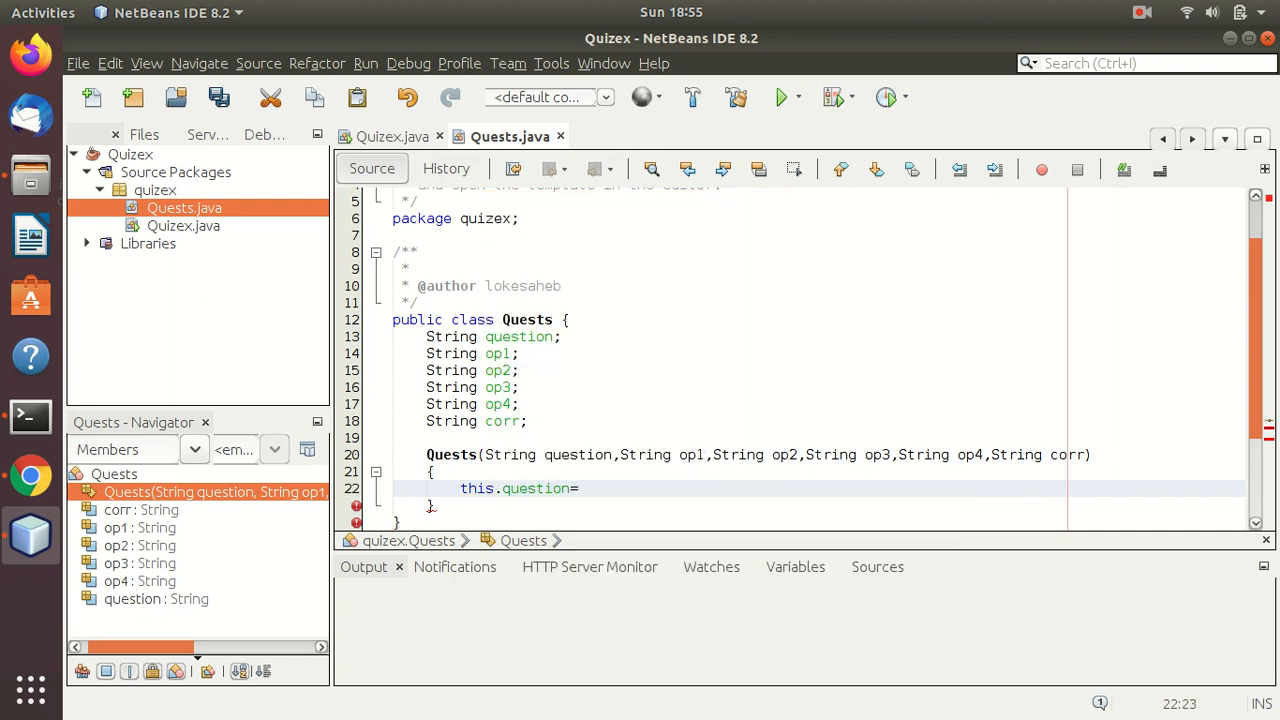
text(question;)
text(thi)
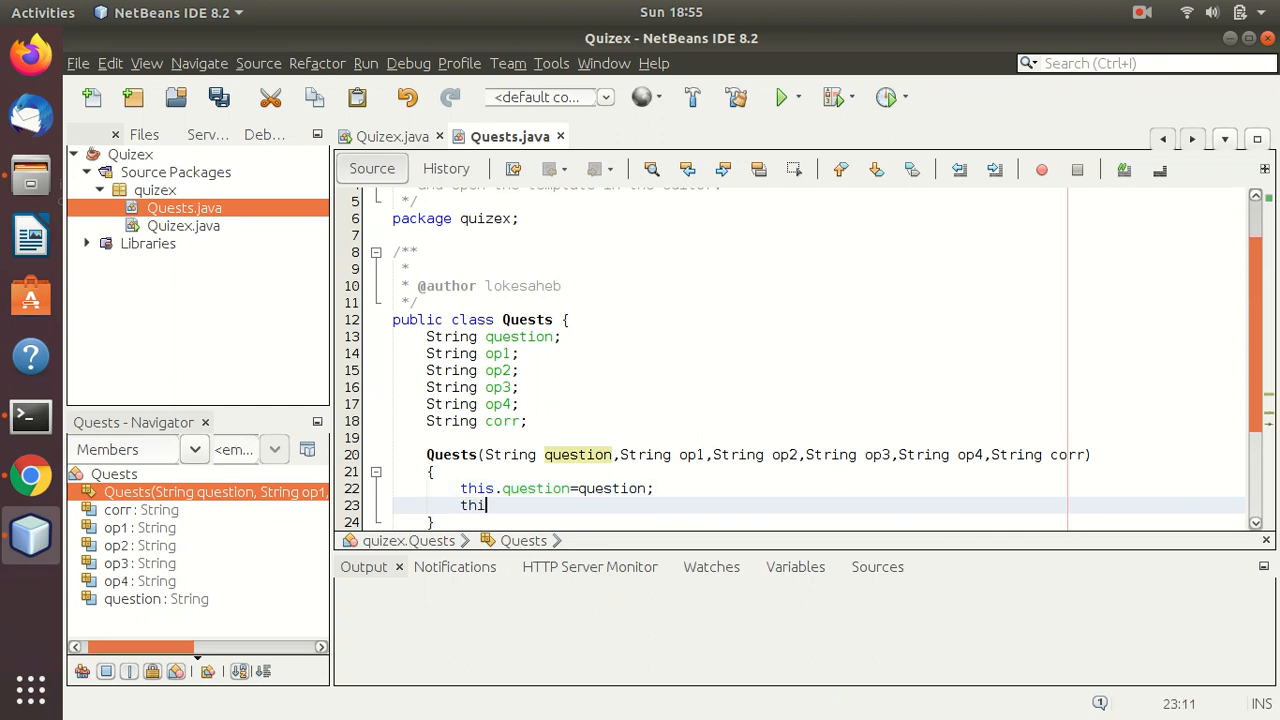
text(s.op1=op1)
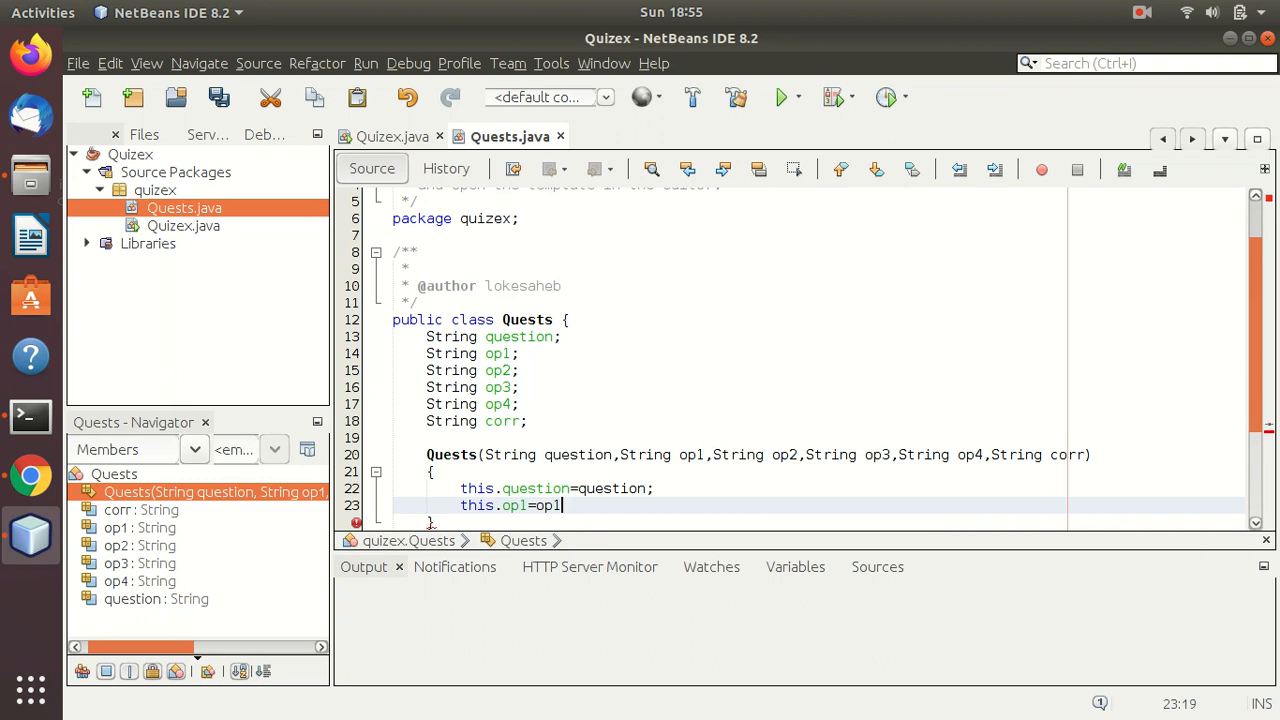
text(;)
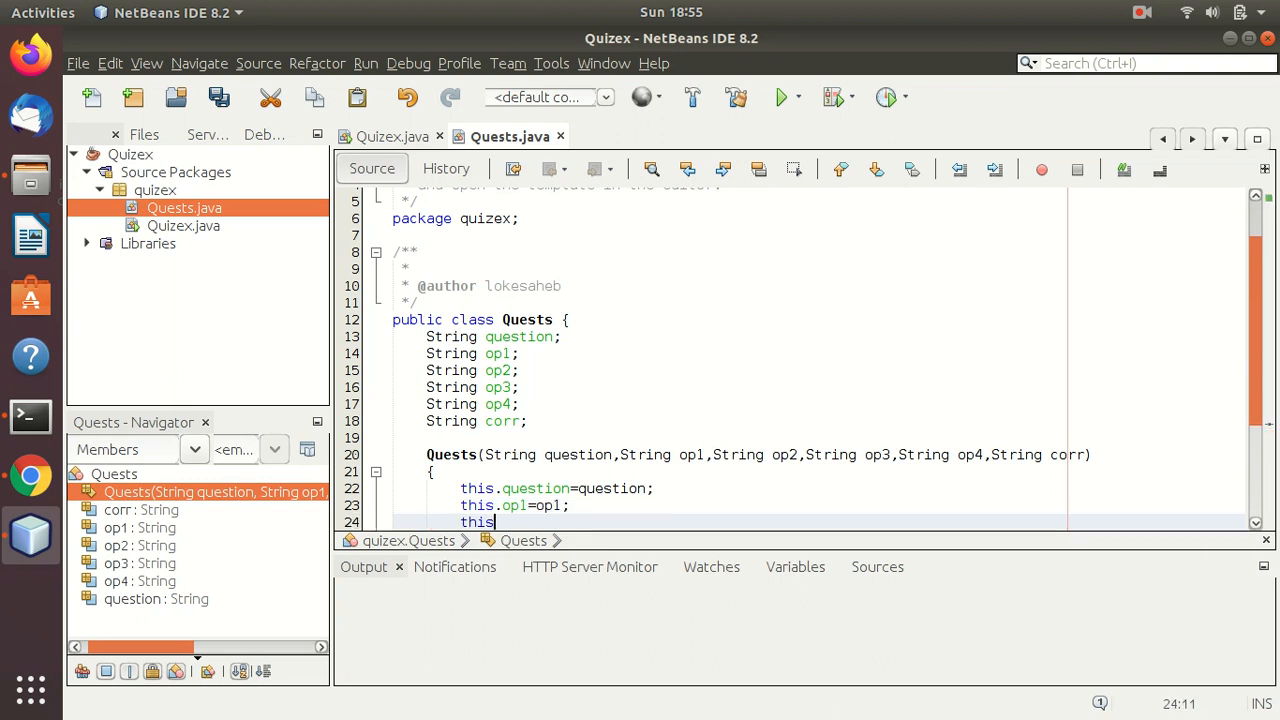
text(.op2=op2;)
text(this)
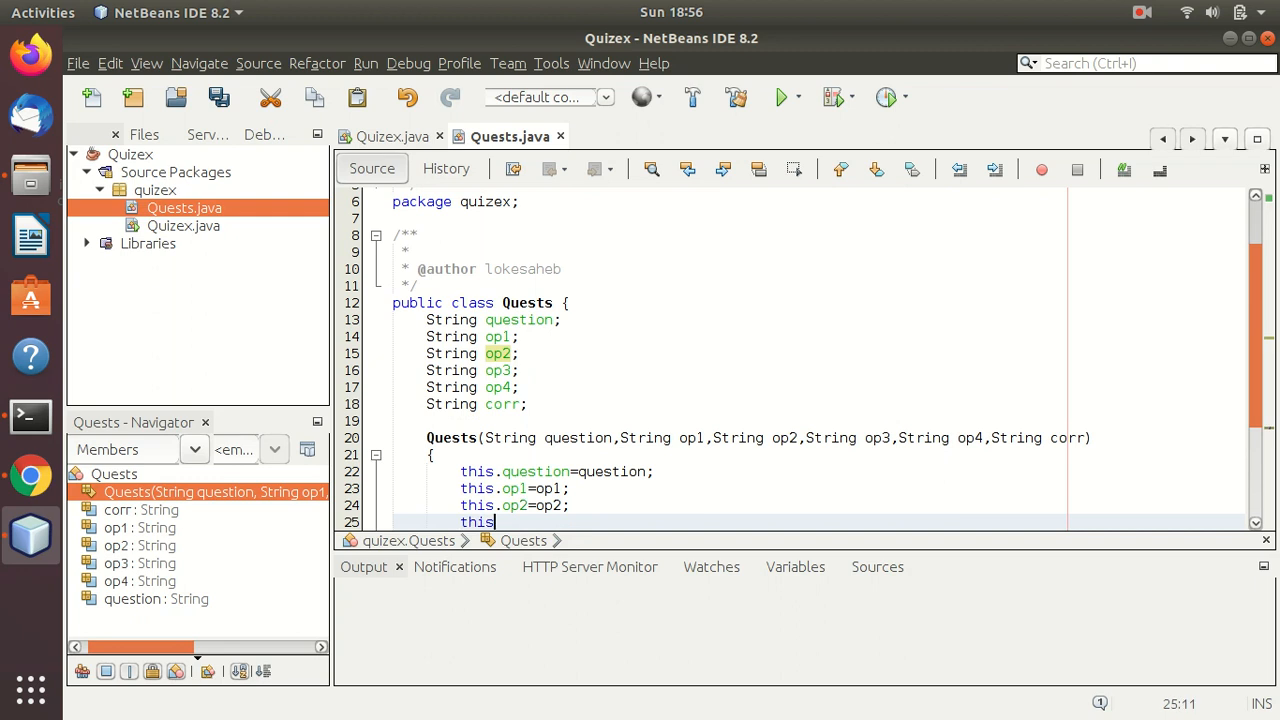
text(.op3=op3;)
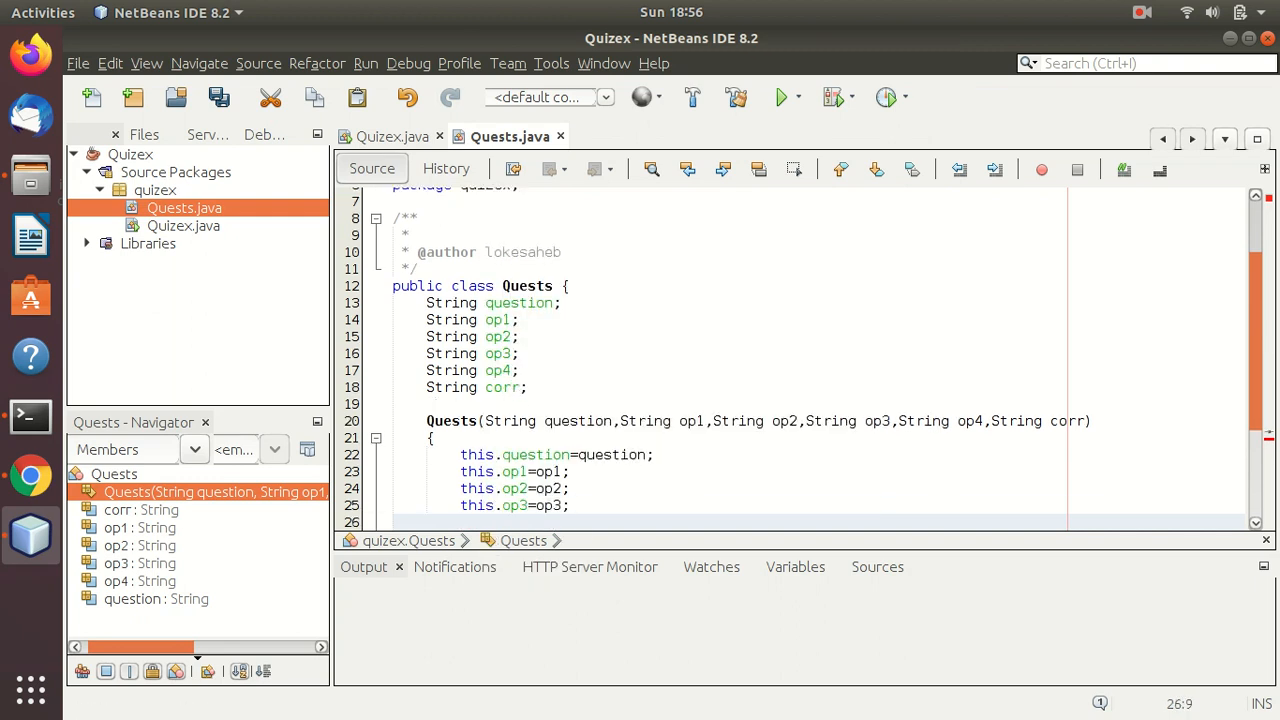
text(this.op4=)
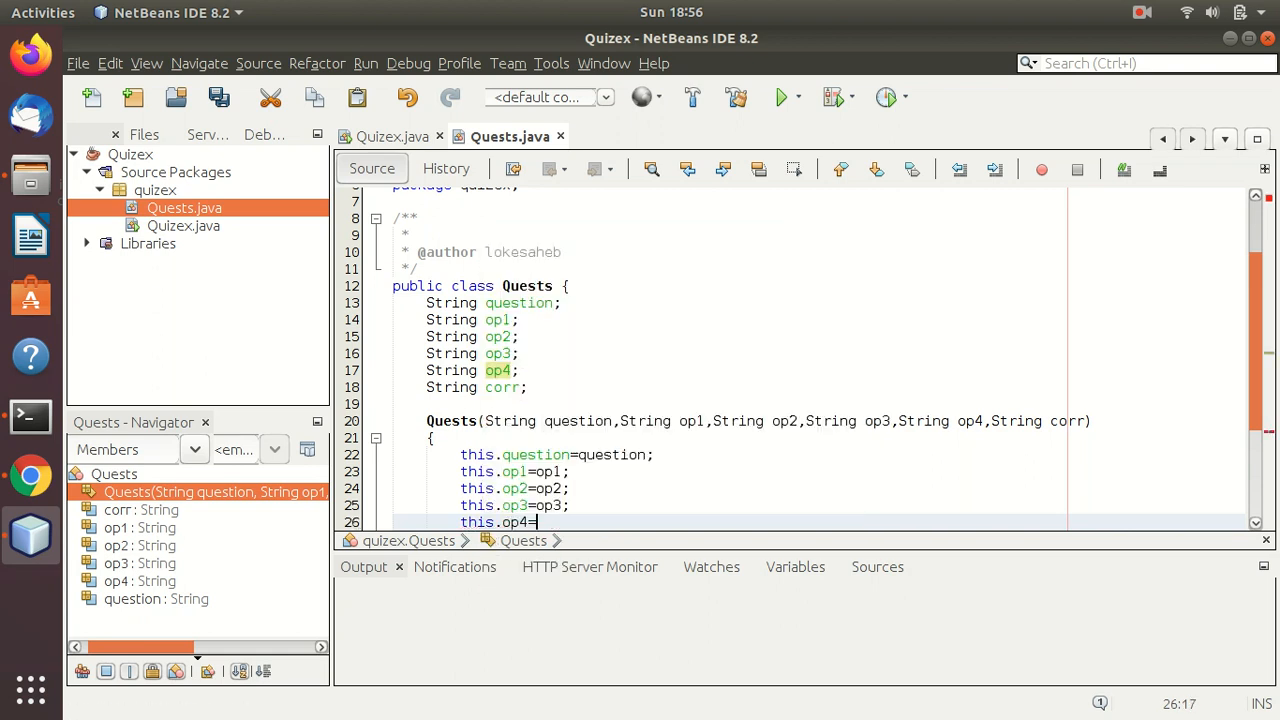
text(op4;)
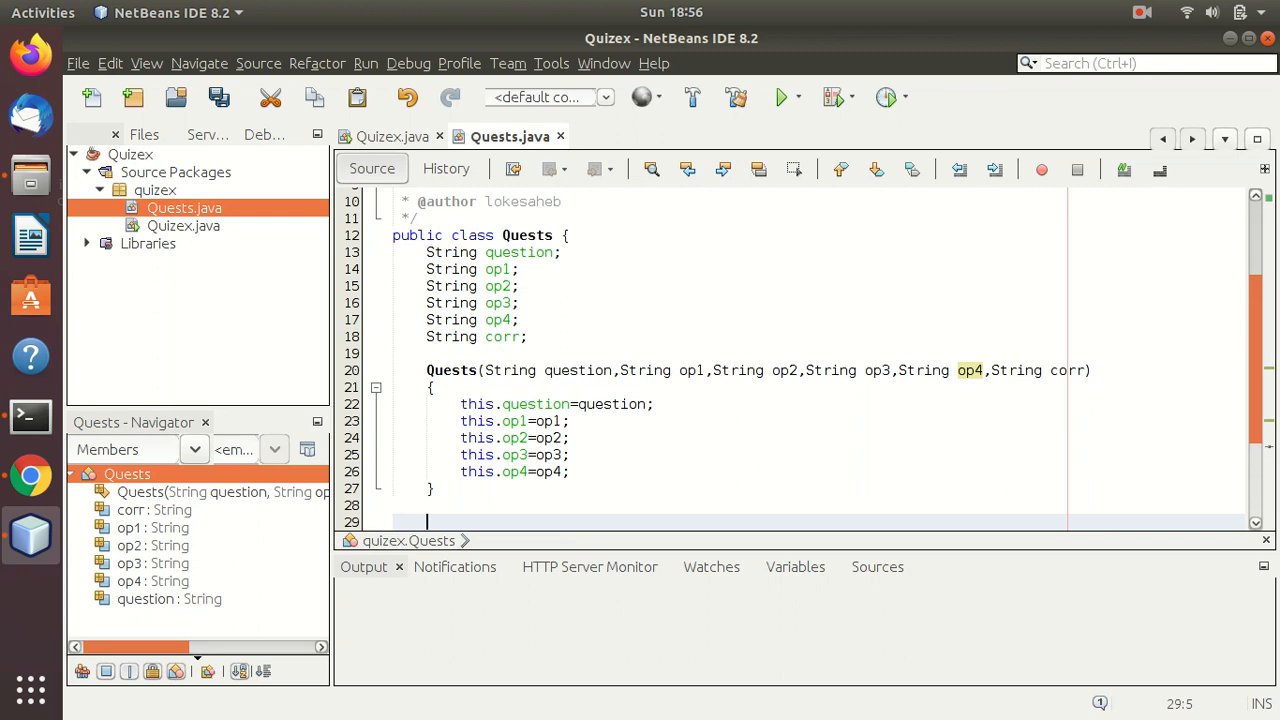
Step: Write public void setQuestion(String question) that assigns this.question = question
text(p)
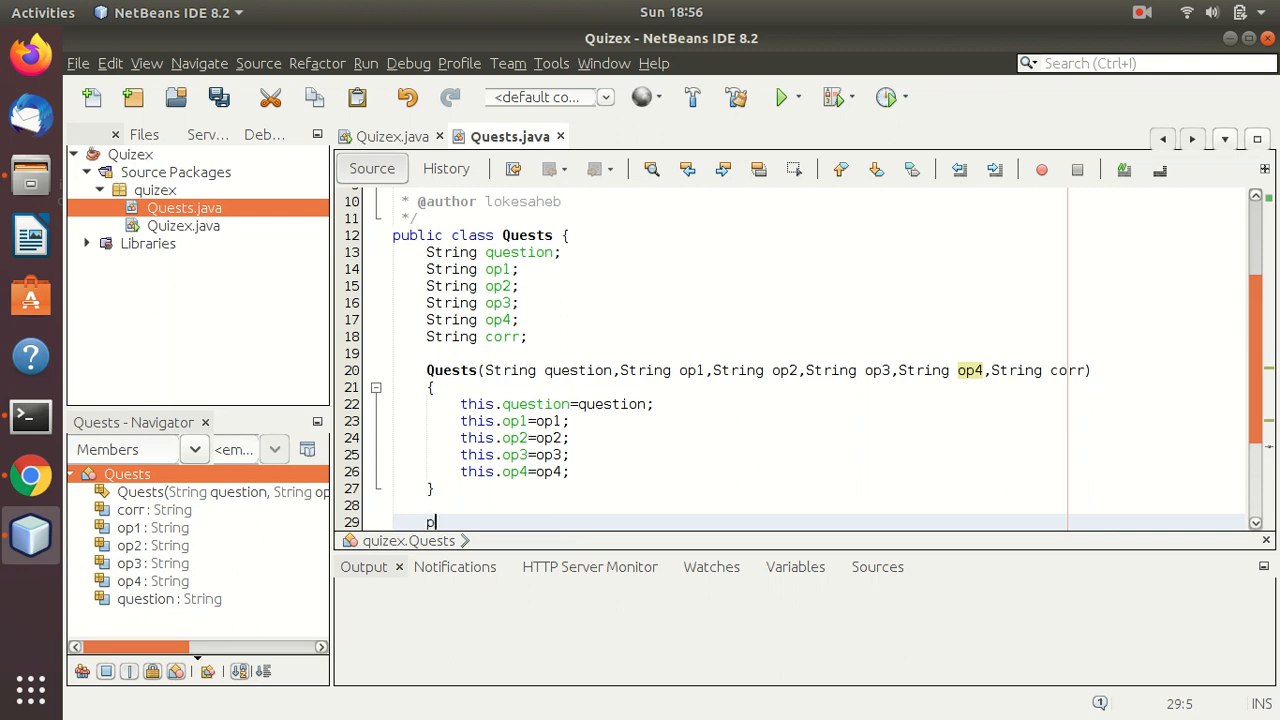
text(ublic vo)
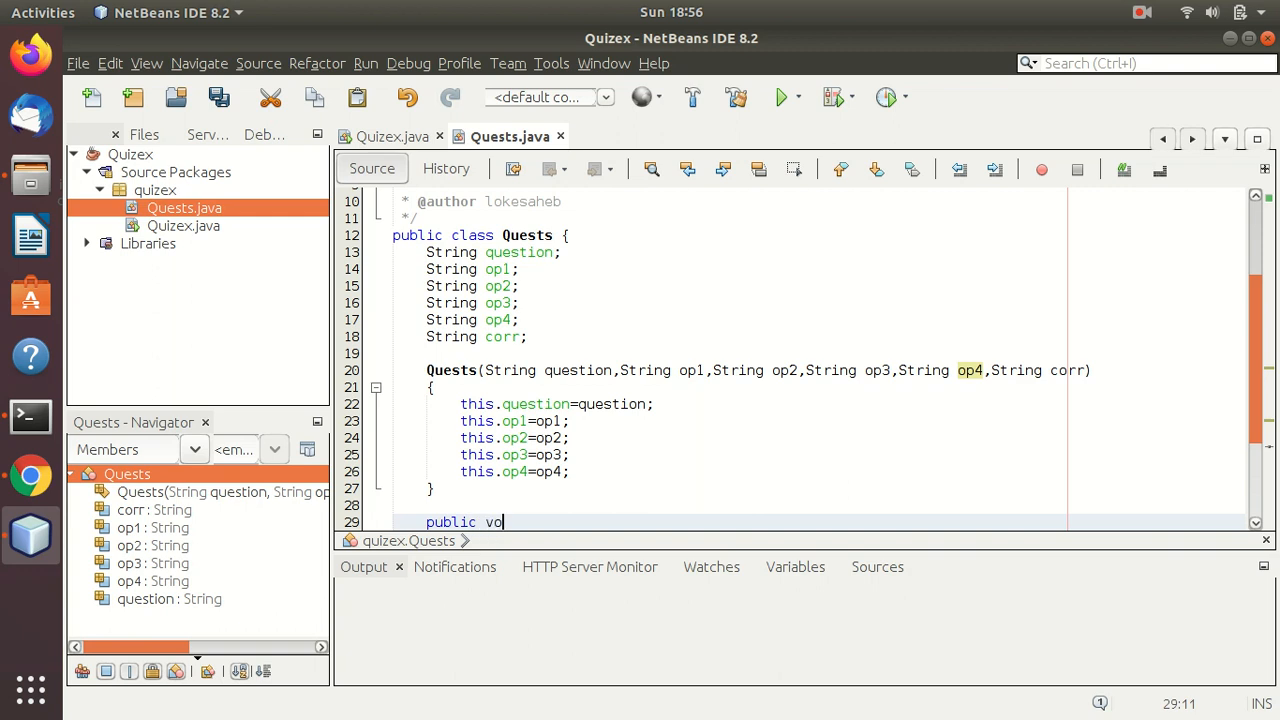
text(id set)
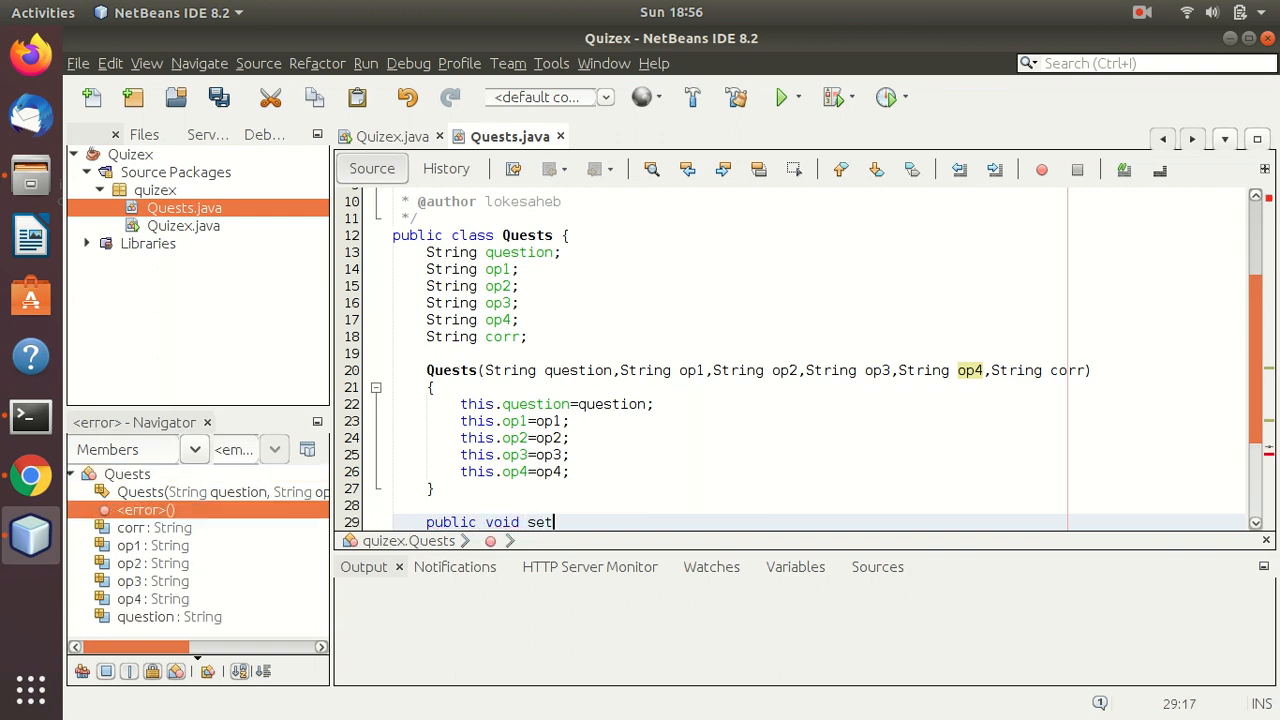
text(Q)
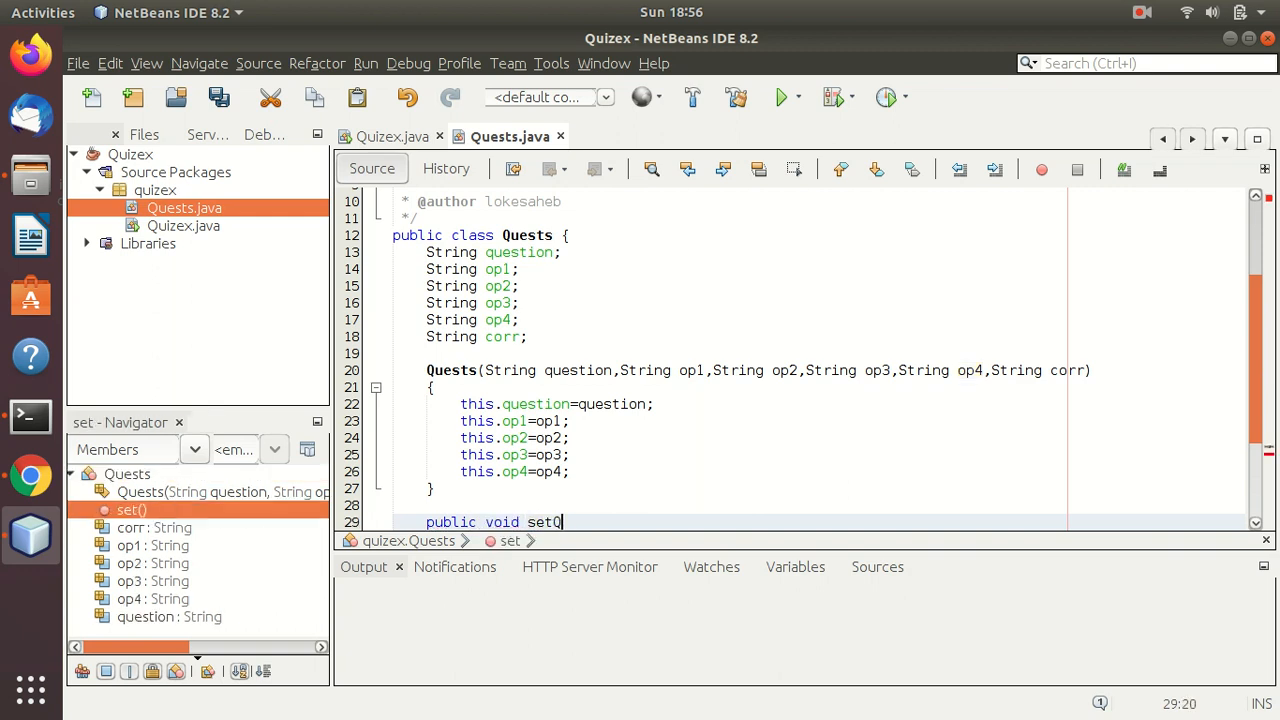
text(uestion)
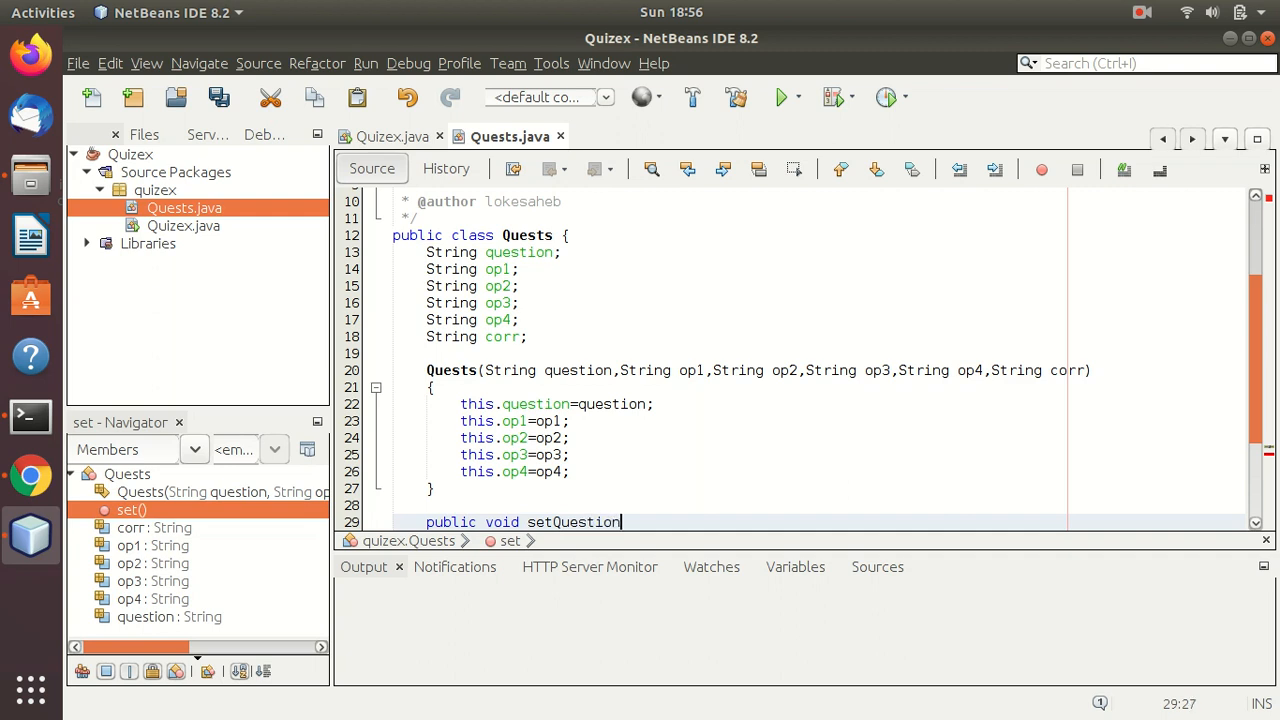
text(();)
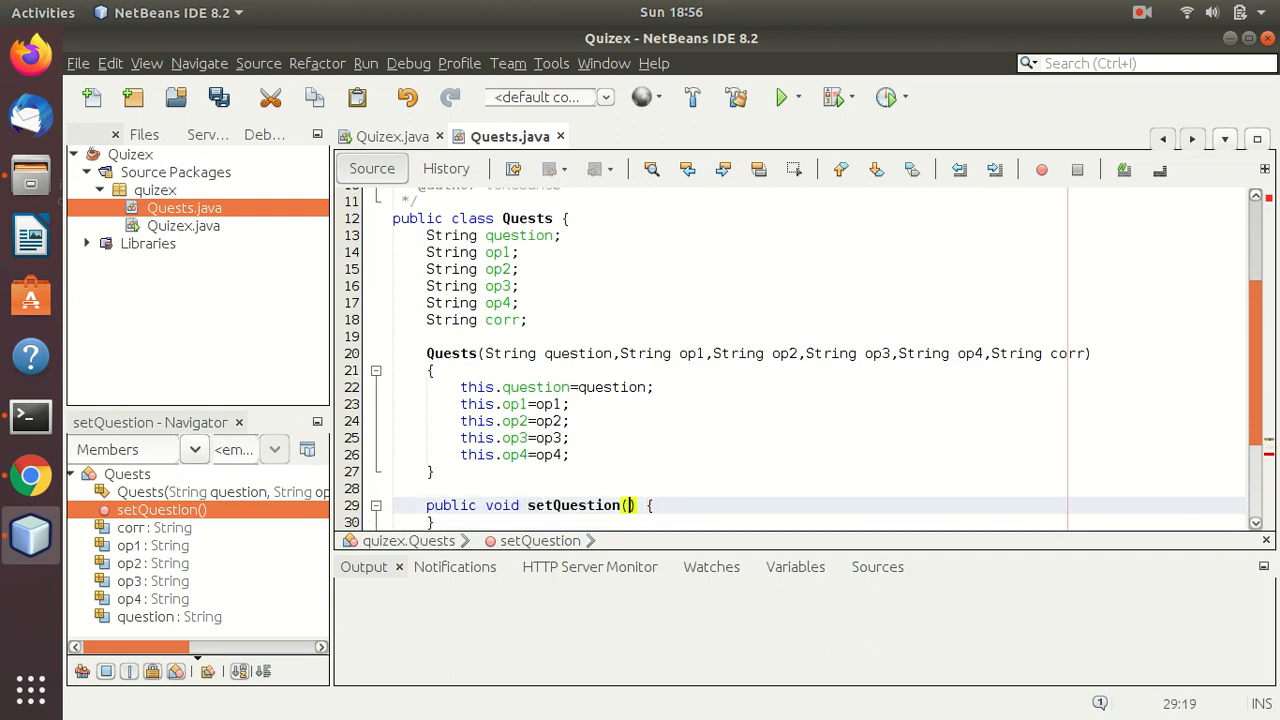
text(Sti)
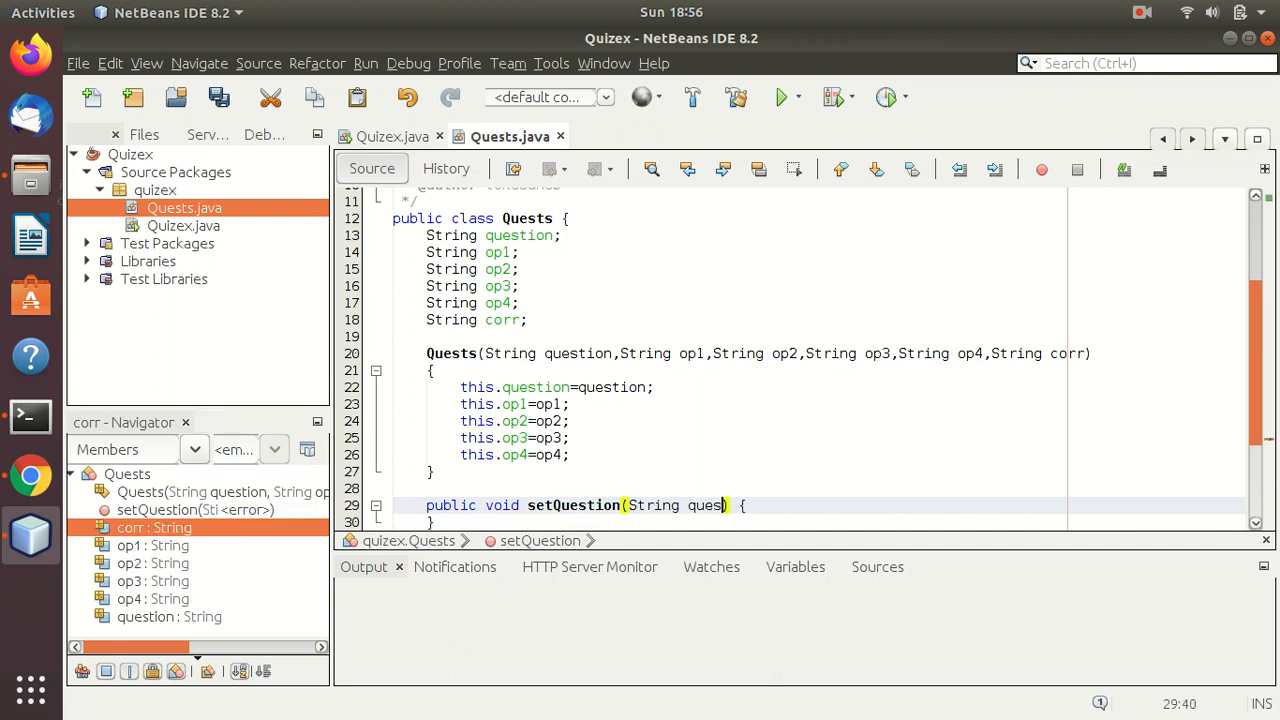
text(tion)
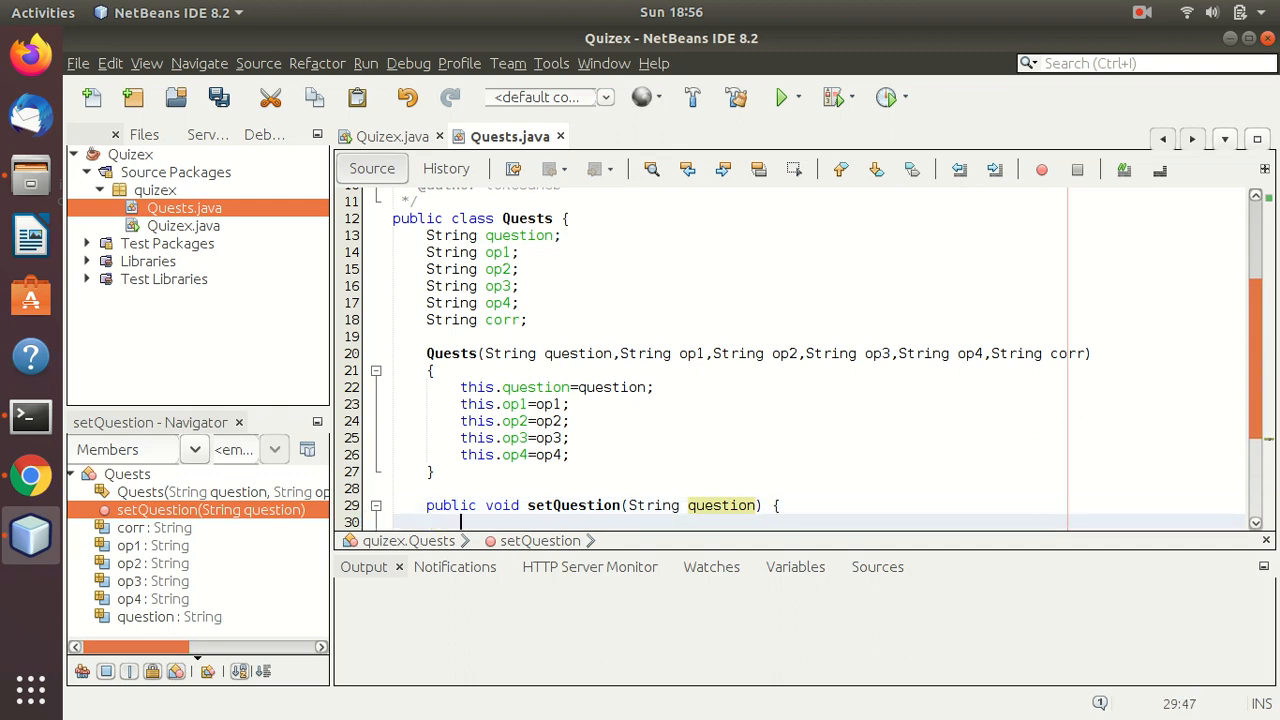
text(this.)
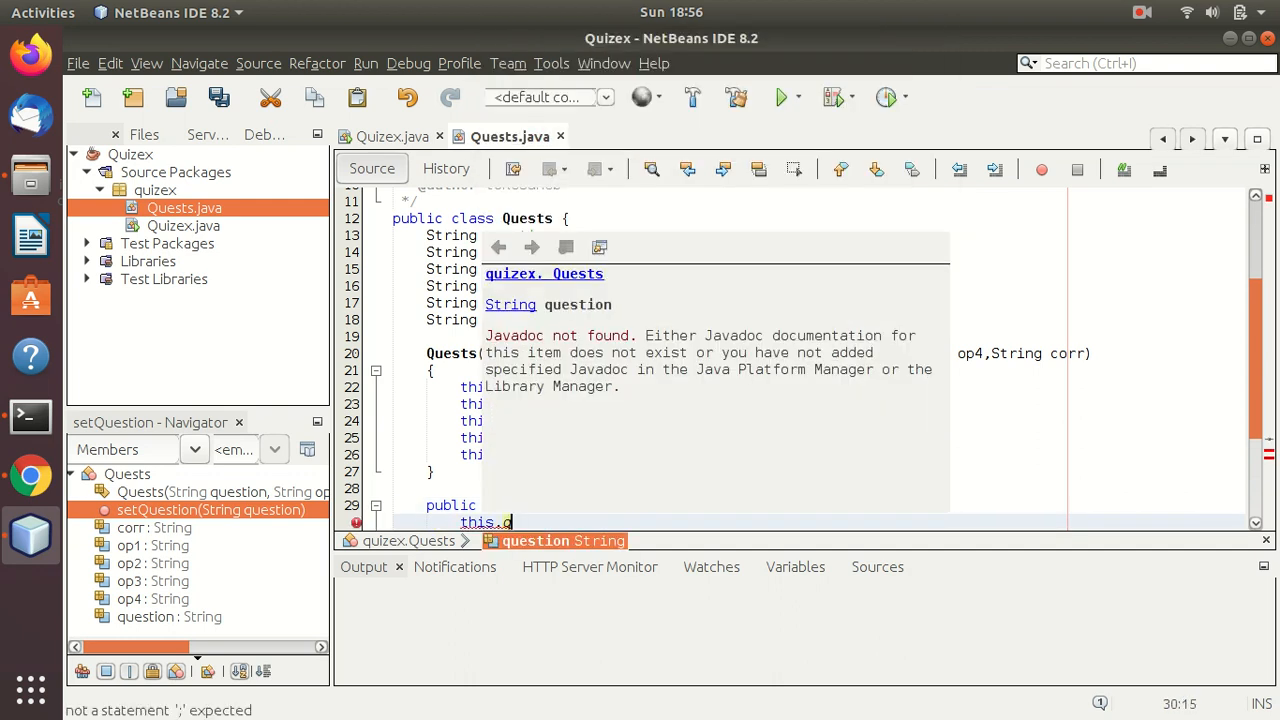
text(qus)
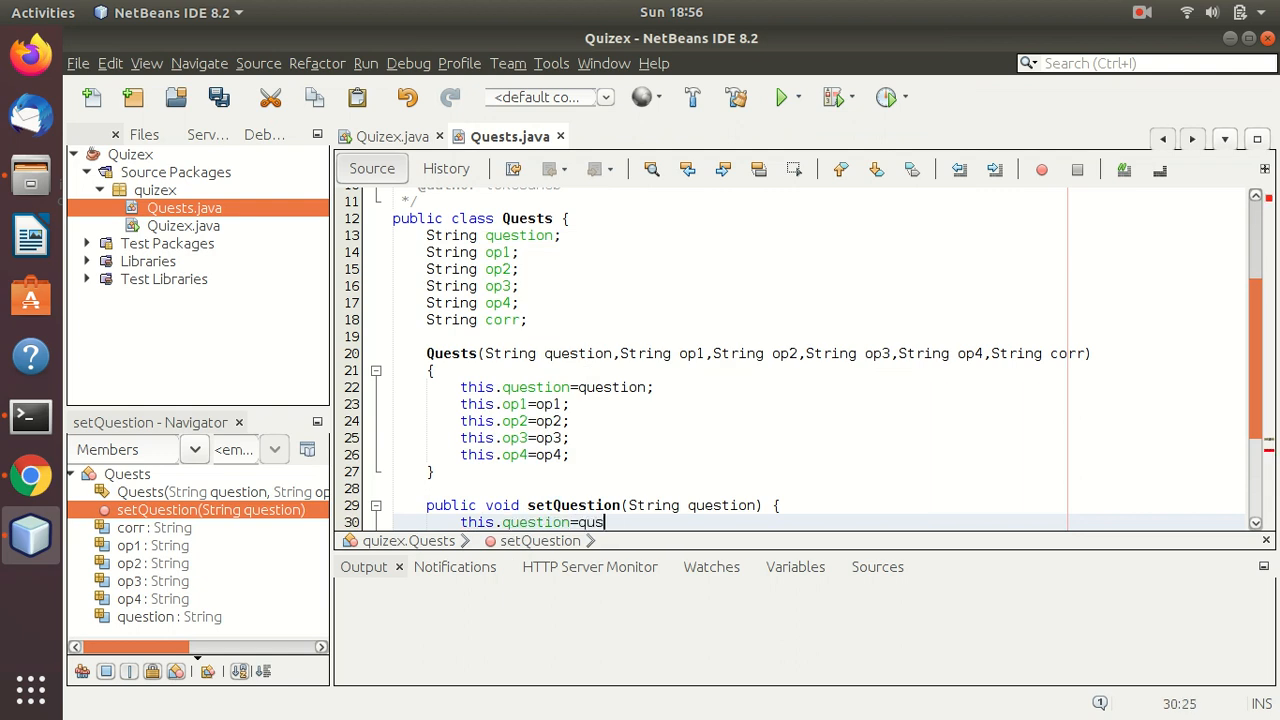
text(estion;)
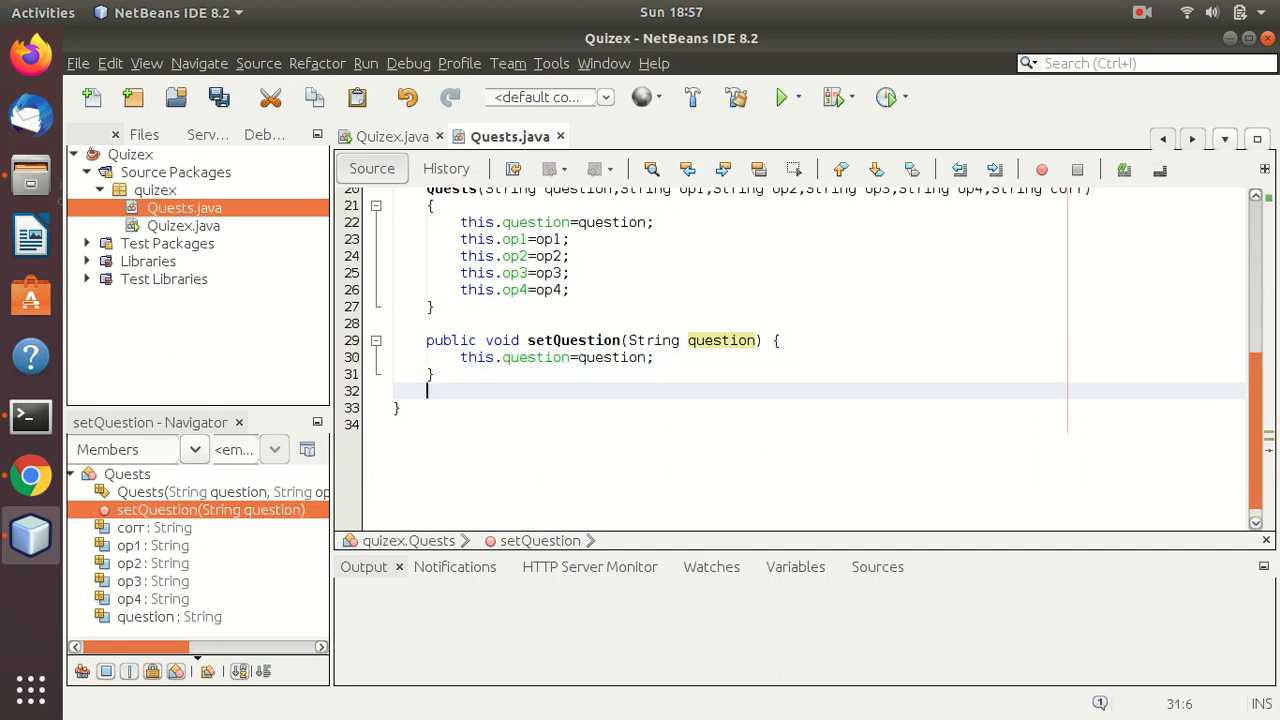
Step: Add public String getQuestion() returning this.question, and save Quests.java
text(public)
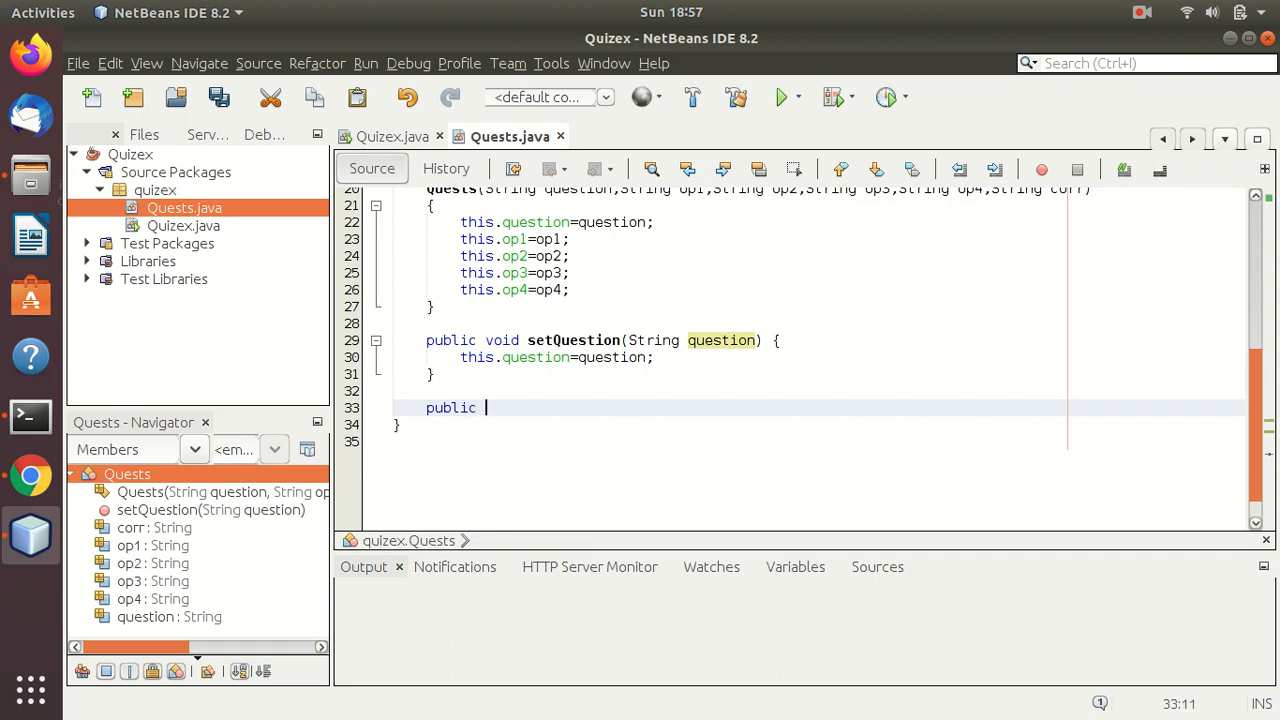
text(S)
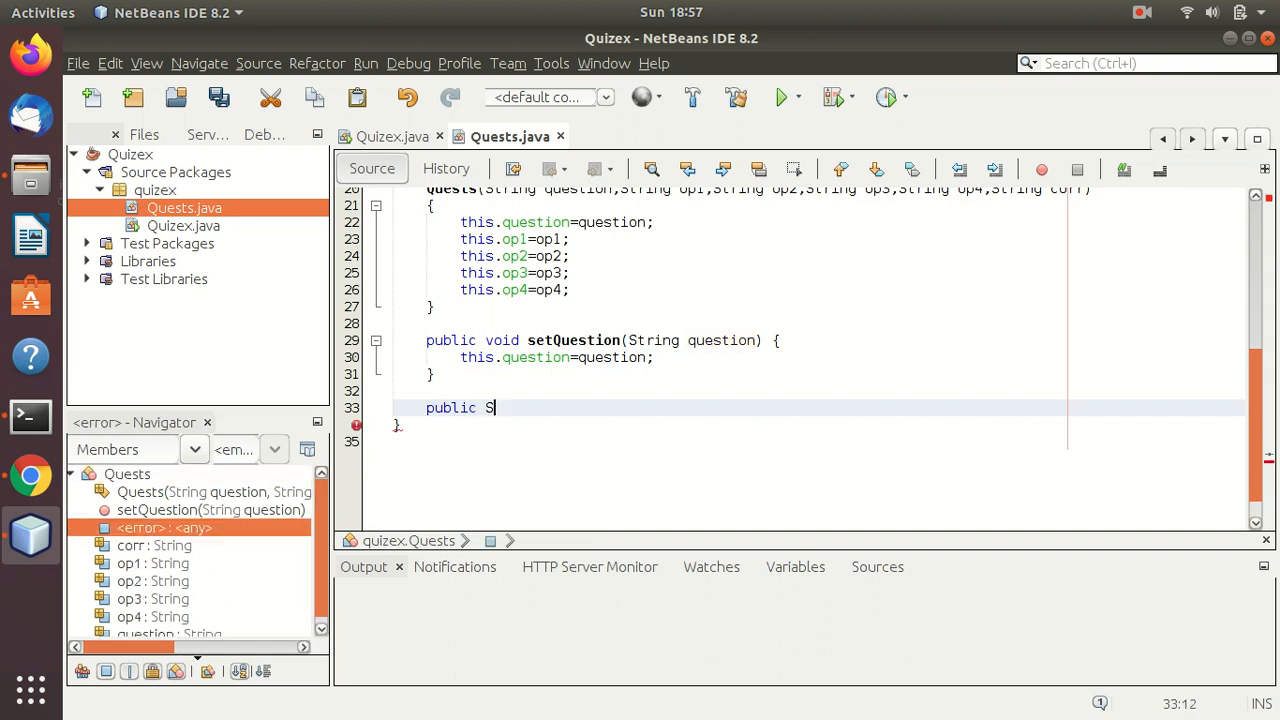
text(tring g)
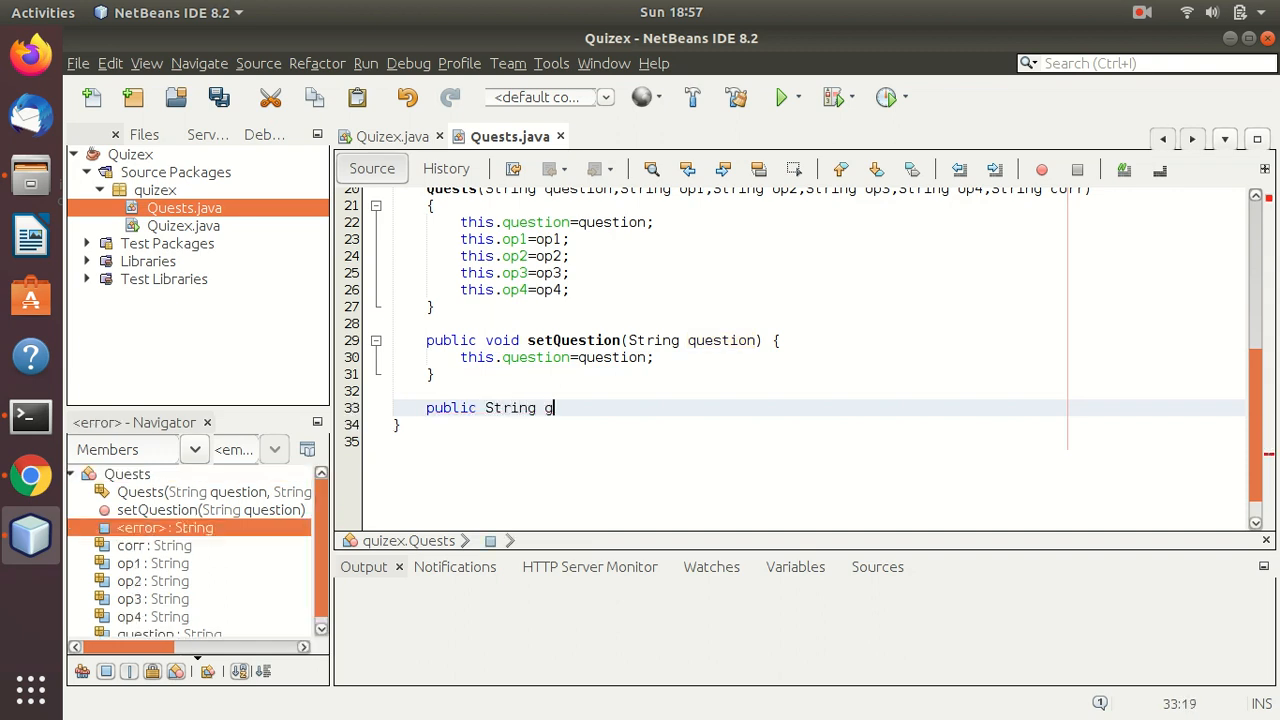
text(etQuesti)
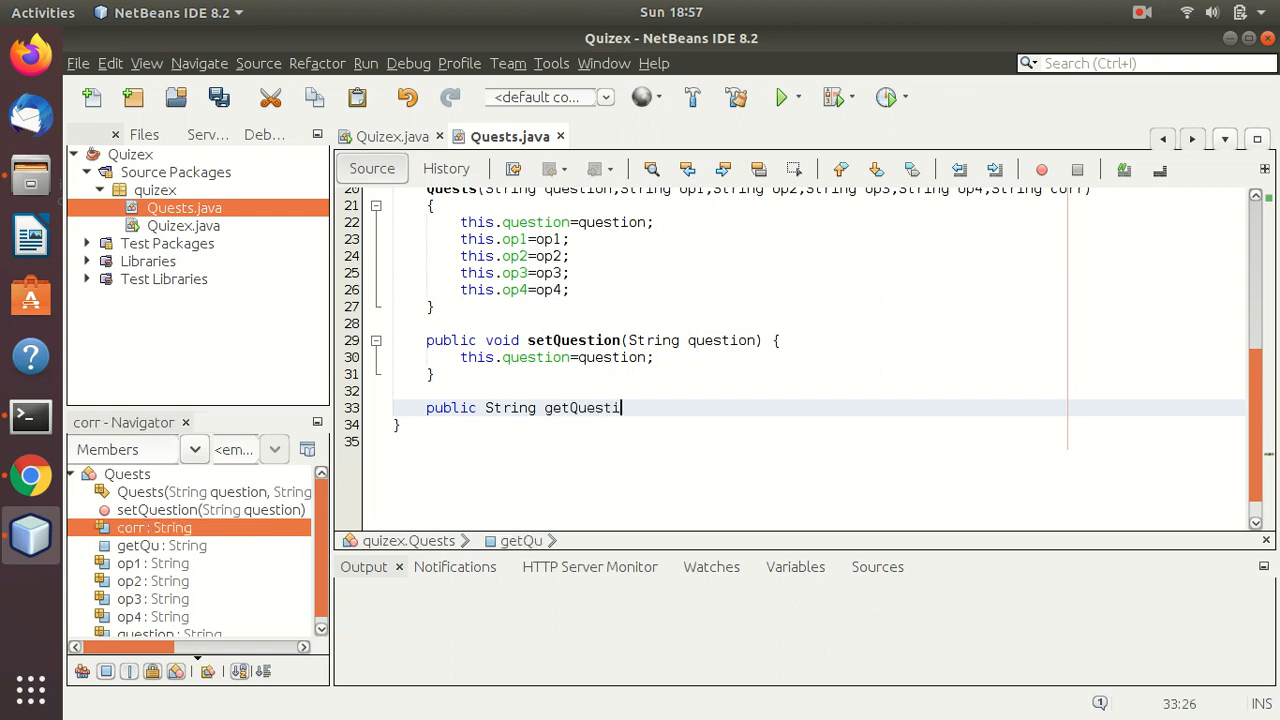
text(on())
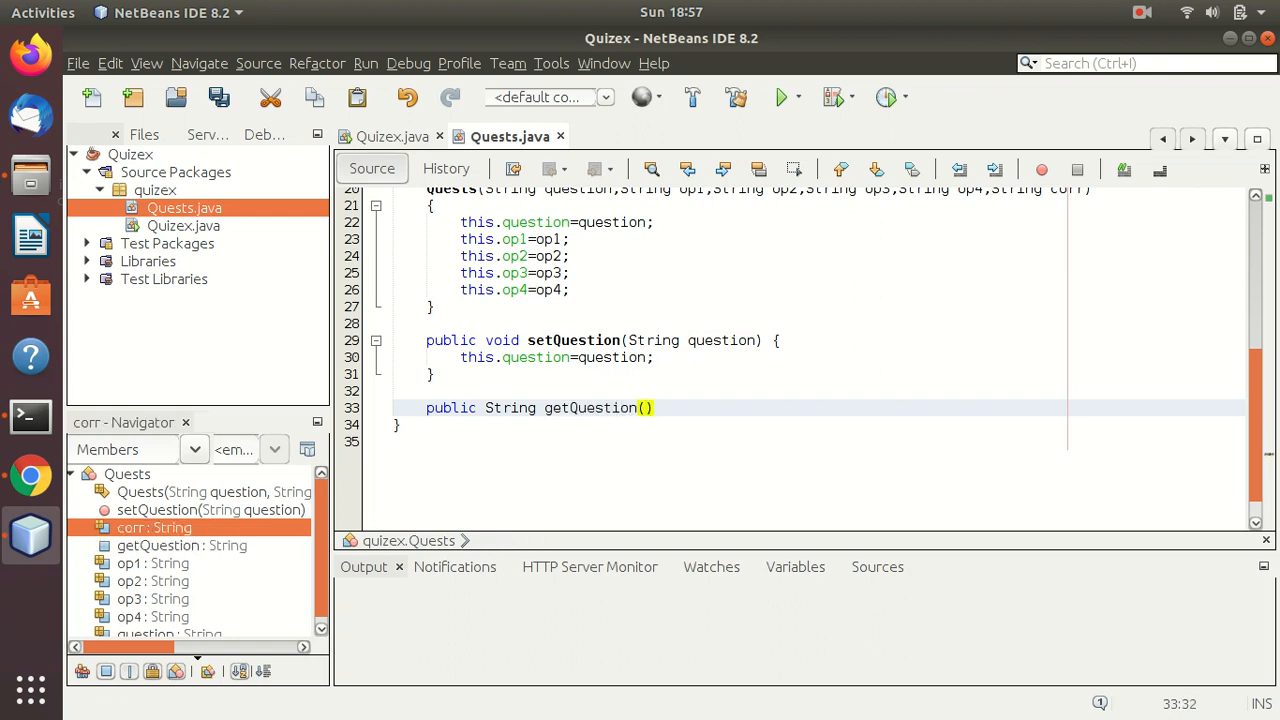
text({)
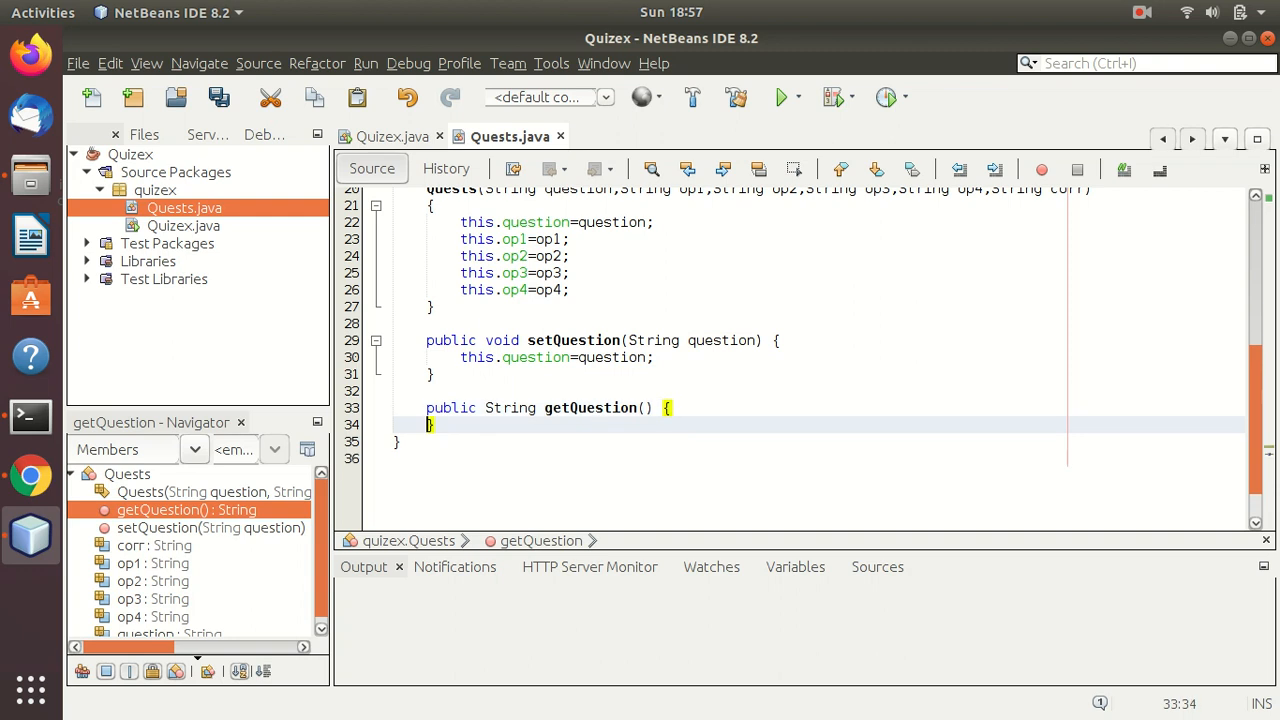
key(Return)
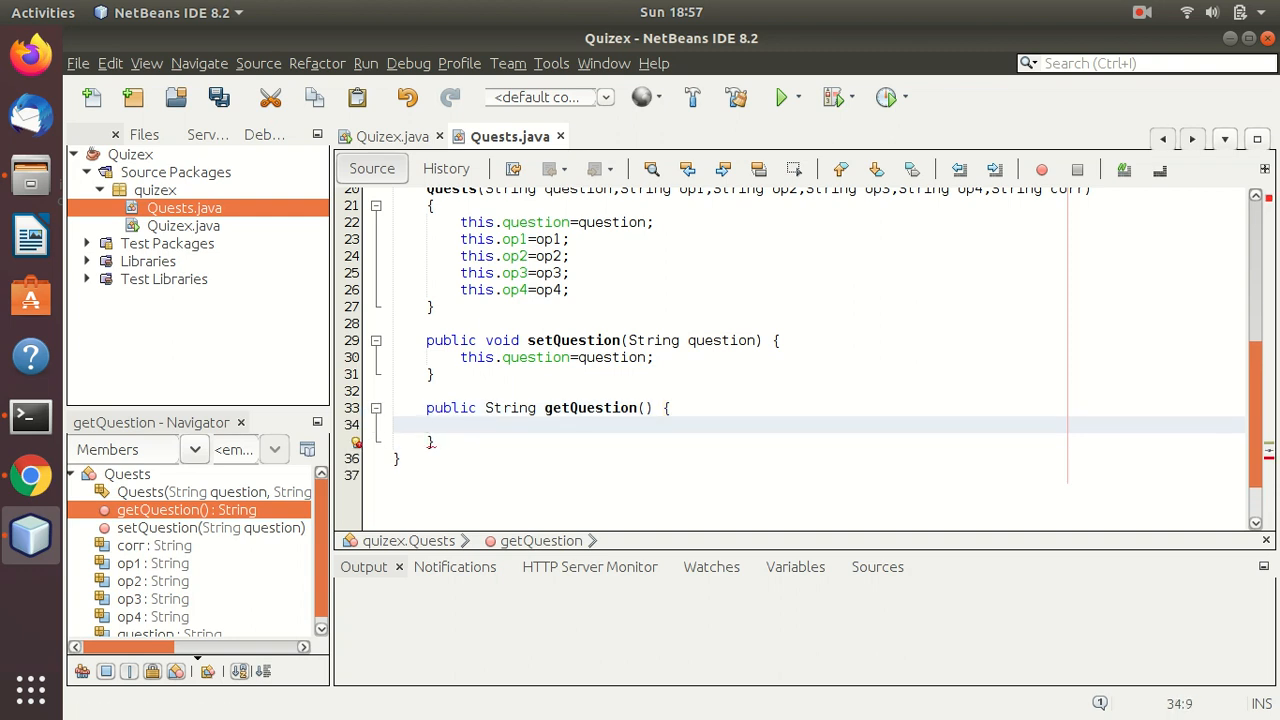
text(return t)
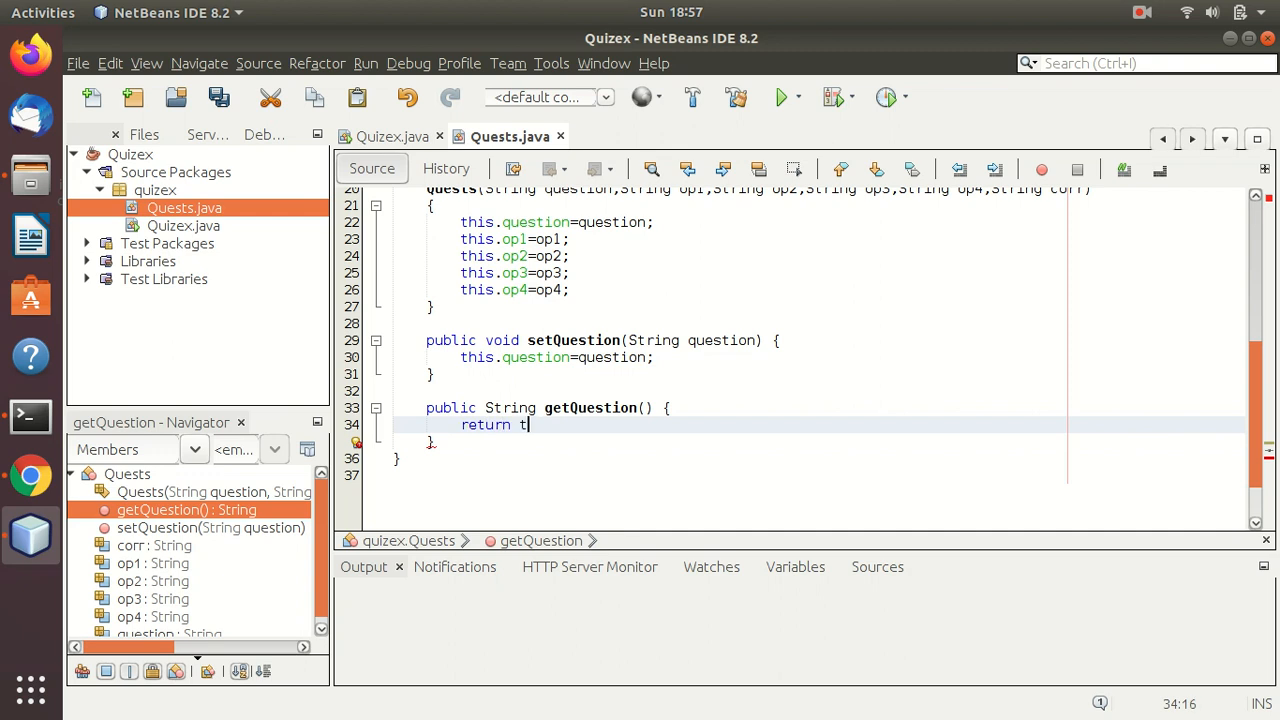
text(his.question;)
text(this.corr=corr;)
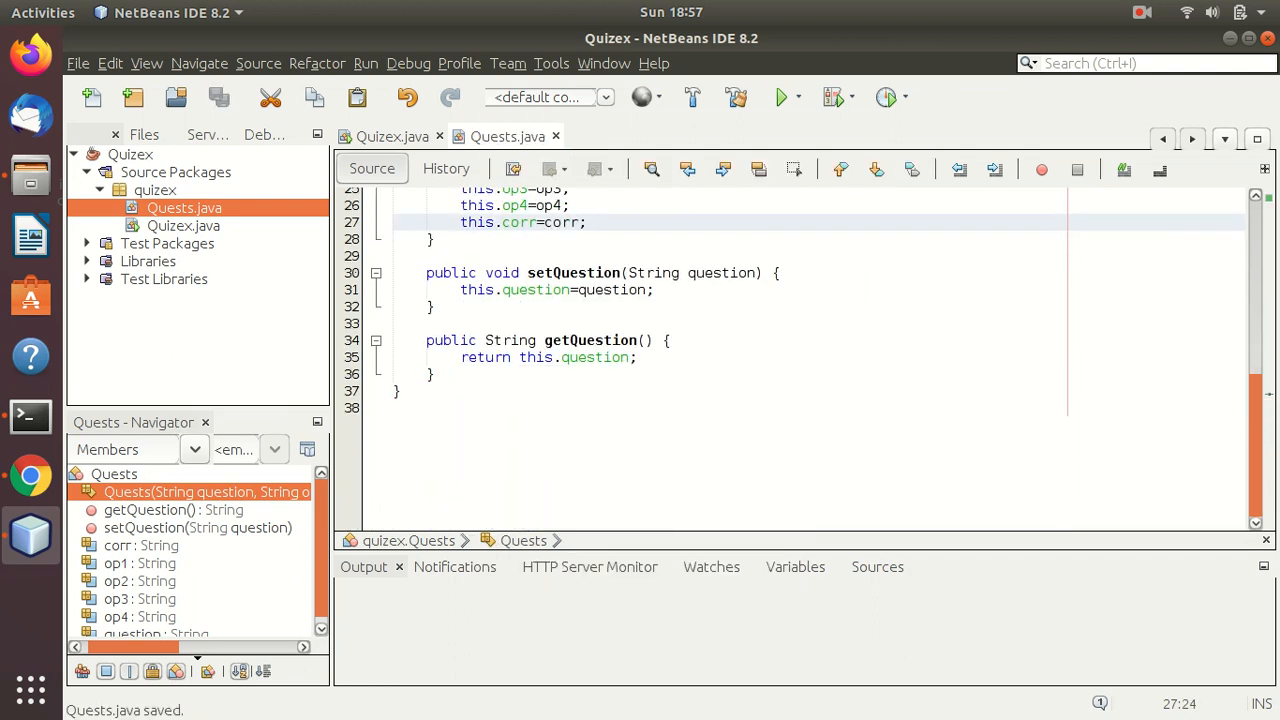
Step: Copy the question setter and getter, renaming them to setOp1/getOp1 for op1
drag(461, 289, 435, 374)
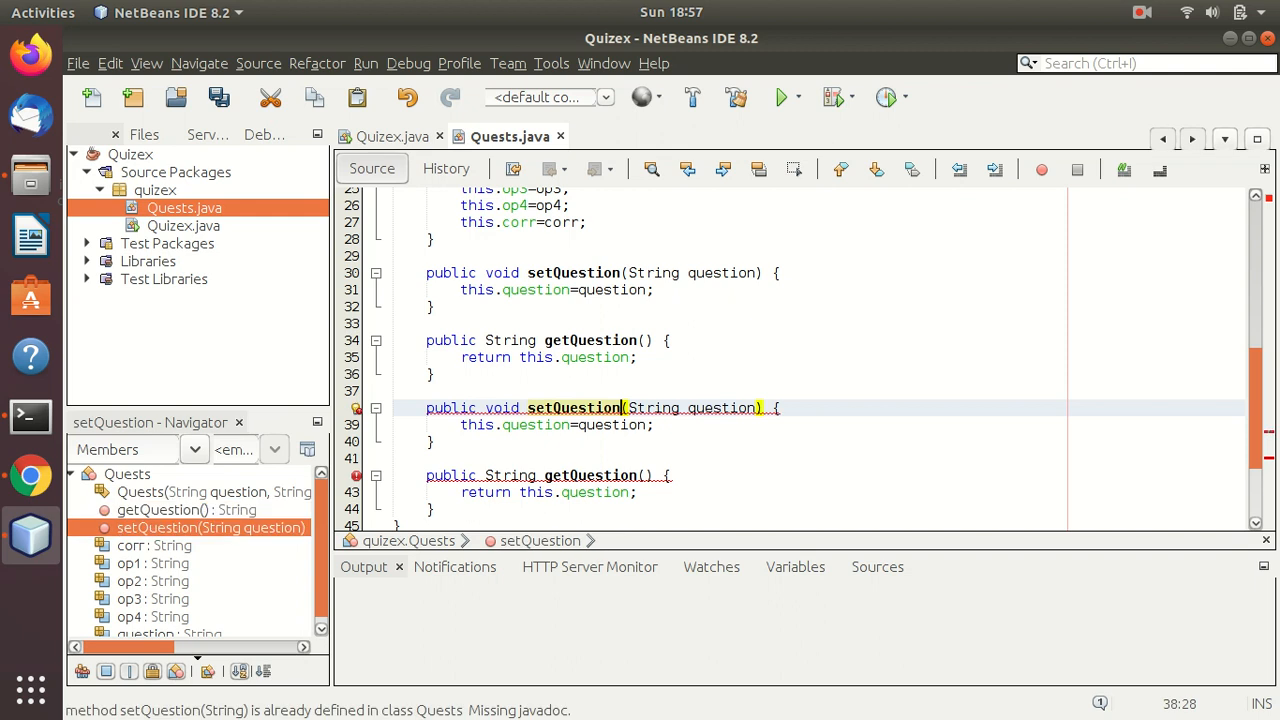
text(setOp1)
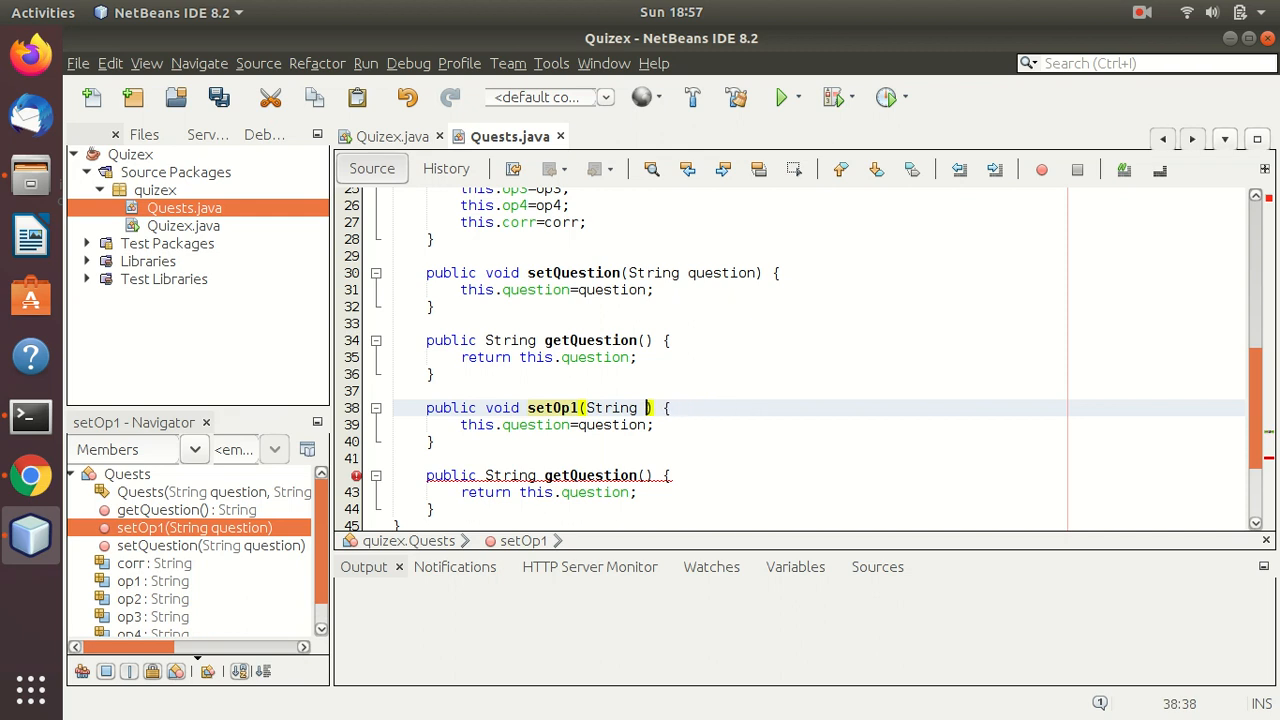
text(op1)
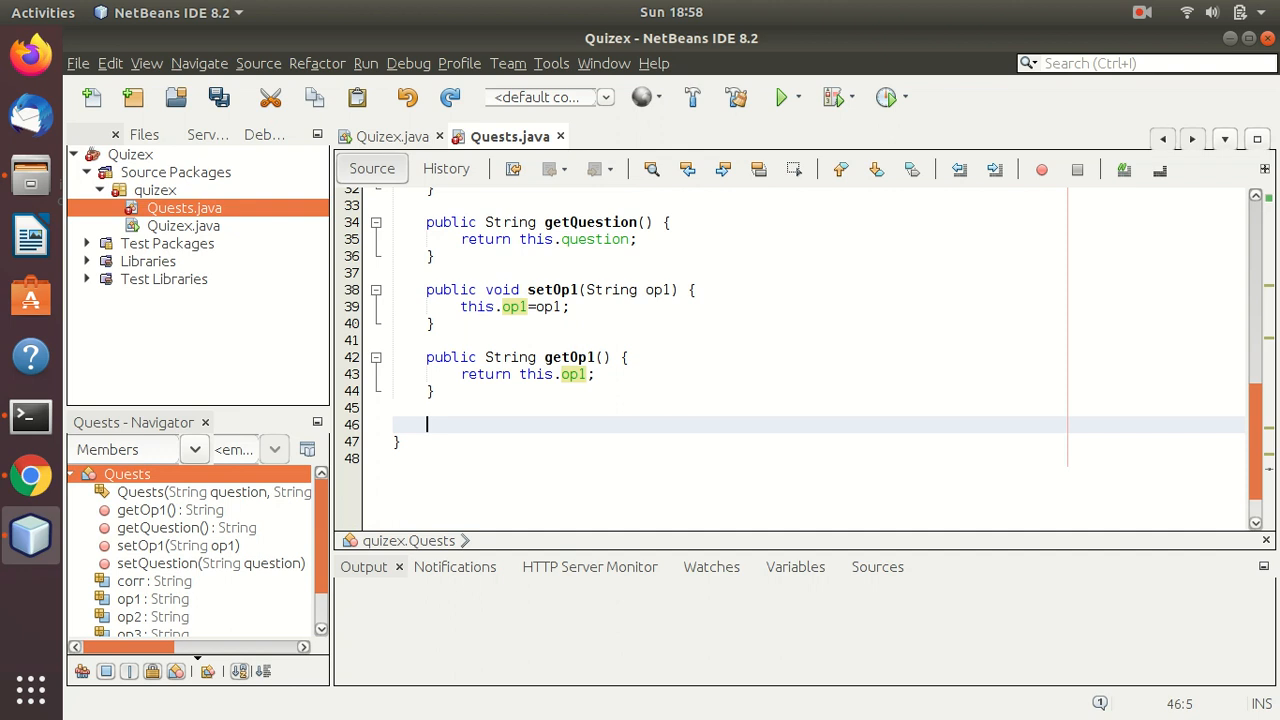
Step: Duplicate the op1 accessors and adapt the copies into setOp2–setOp4 and getOp2–getOp4
drag(426, 289, 433, 390)
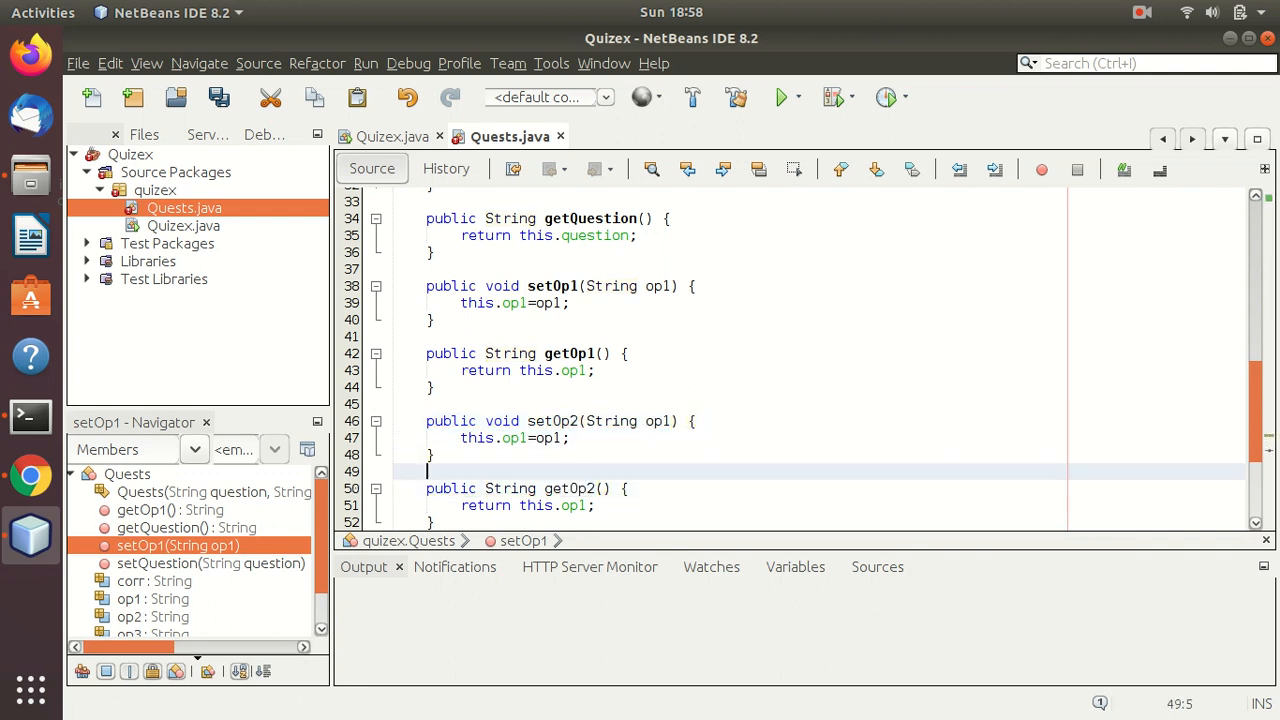
click(644, 421)
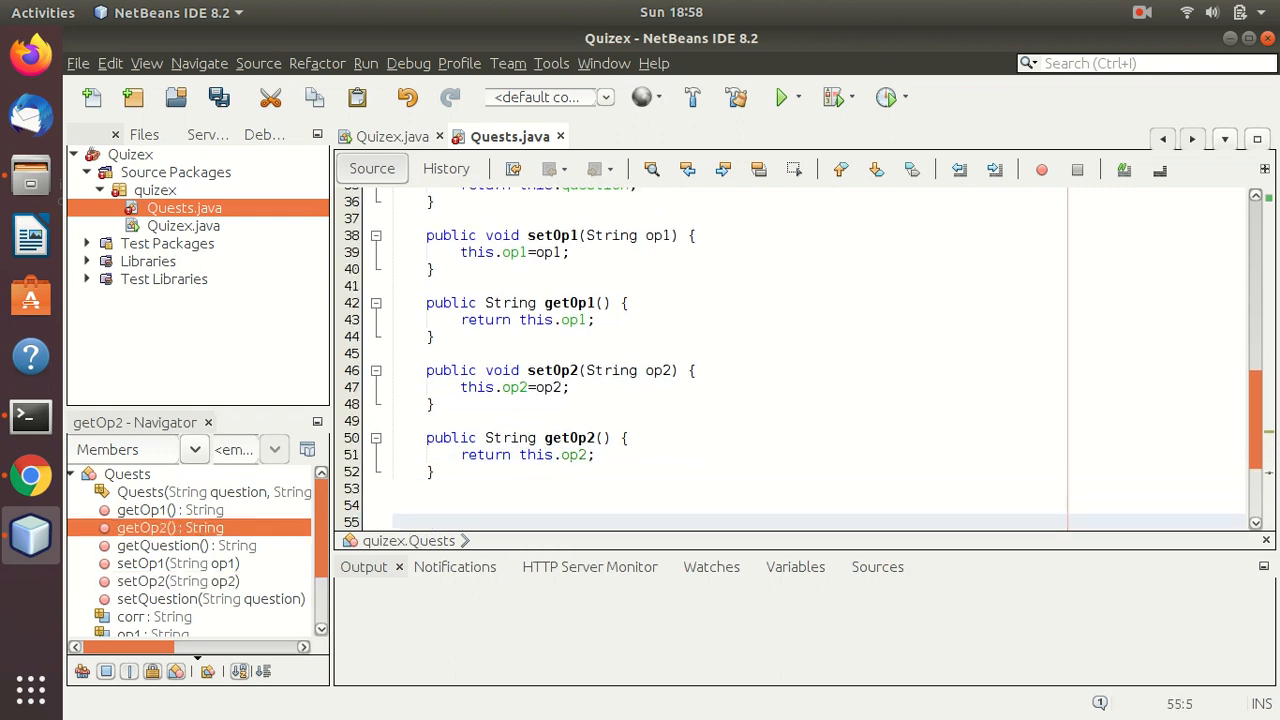
click(168, 509)
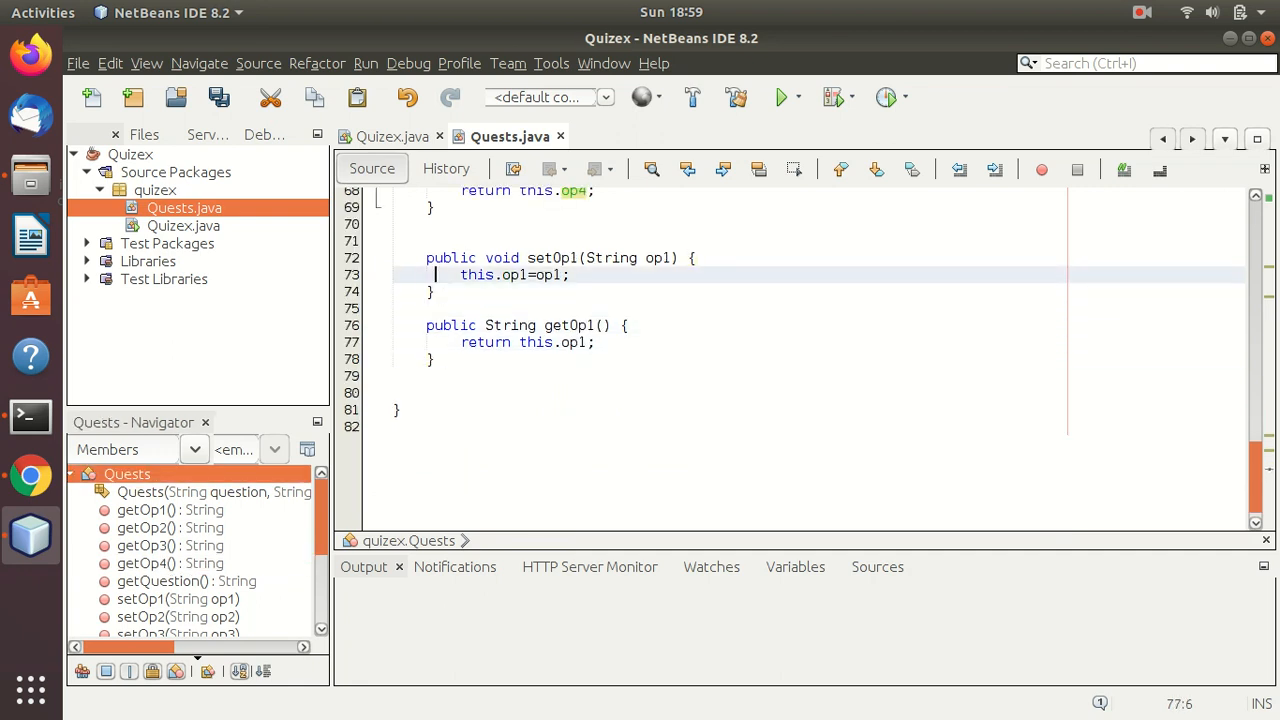
Step: Rename the last copied setter and getter to setcorr(String corr) and getcorr() using corr
click(573, 258)
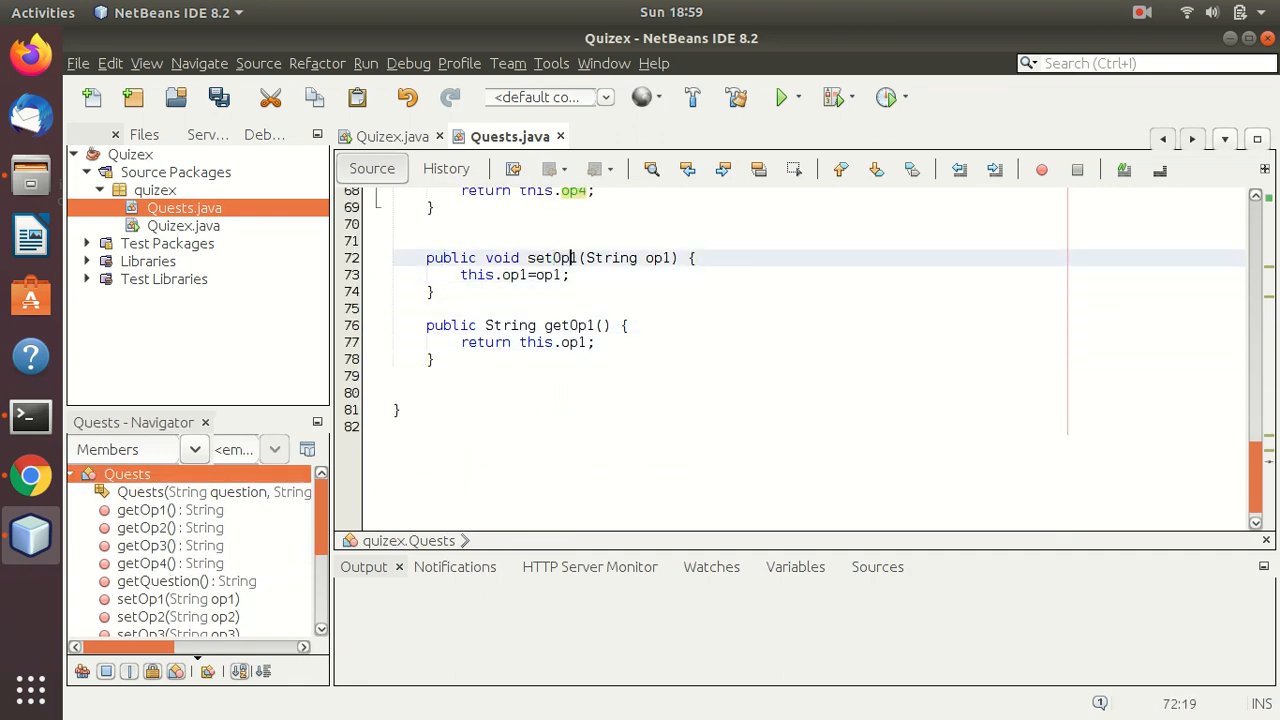
text(corr)
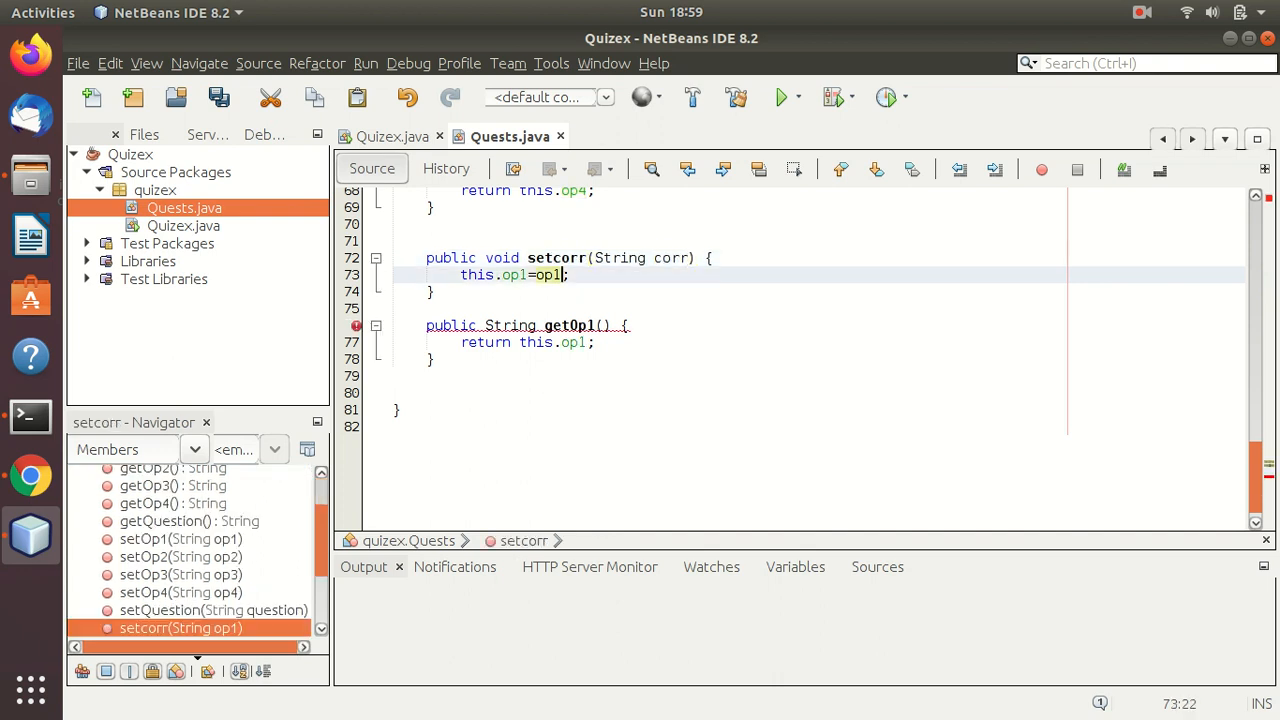
text(corr)
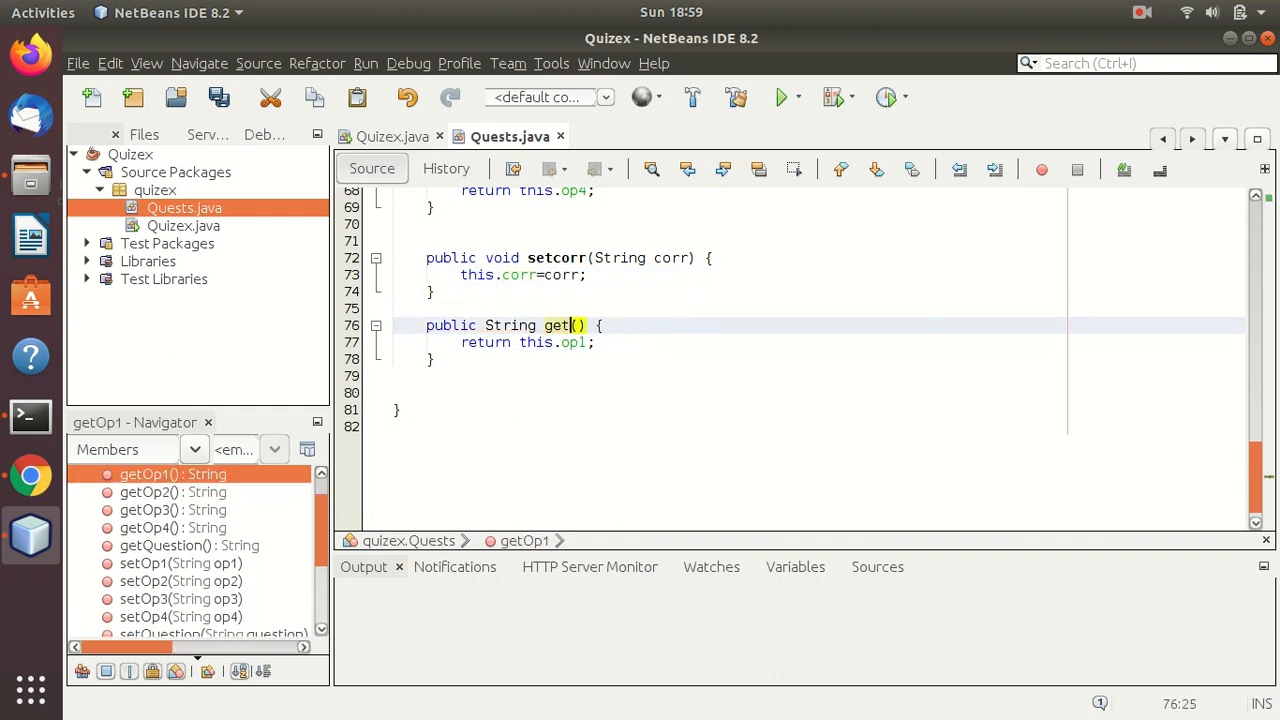
text(corr)
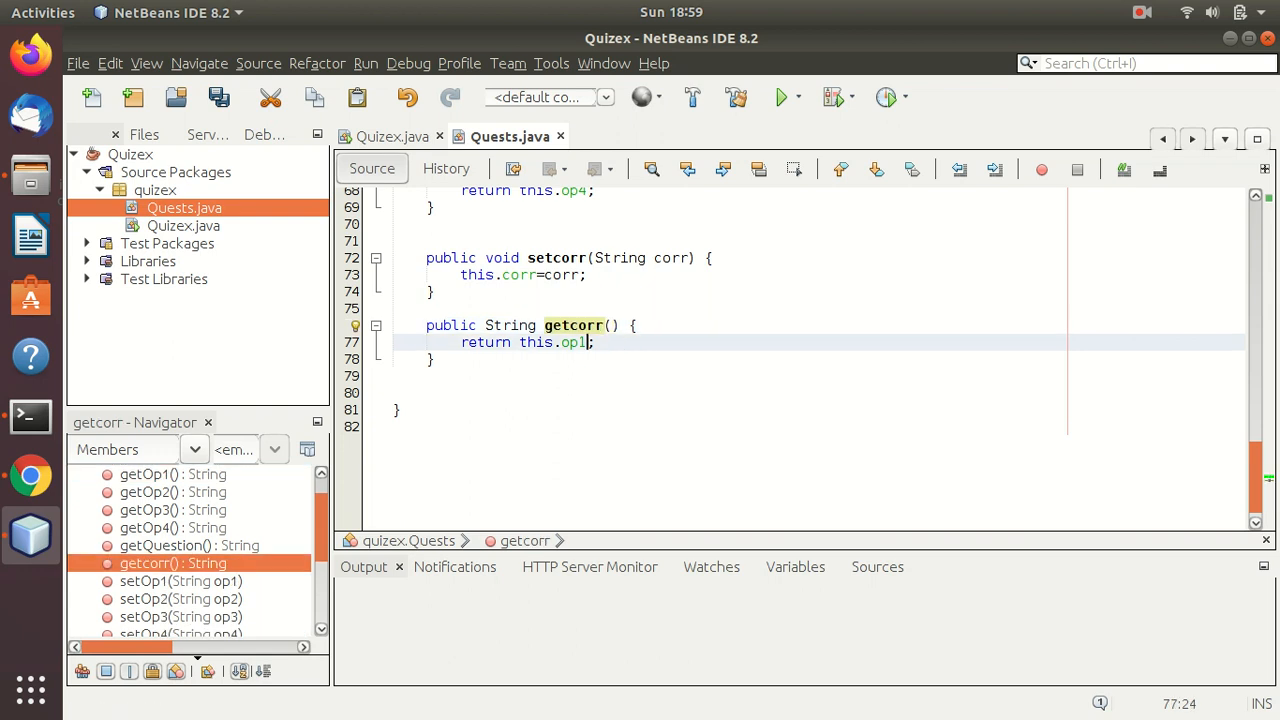
text(cor)
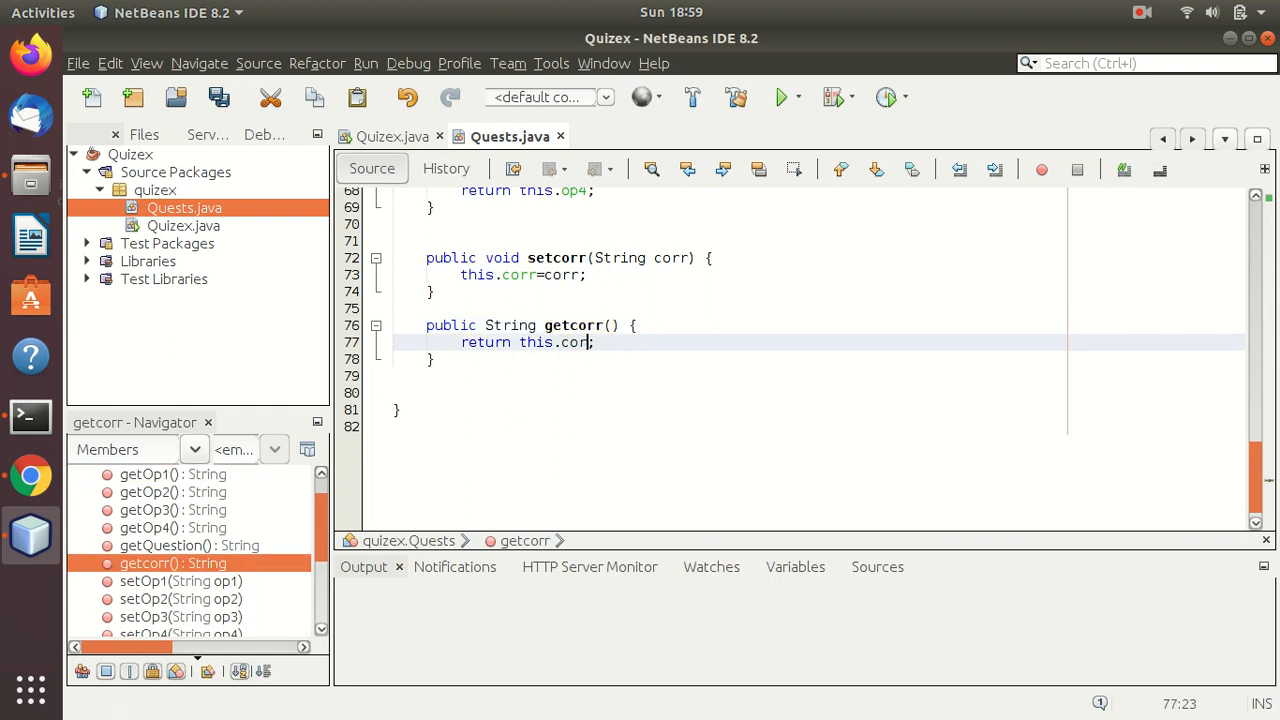
text(r;)
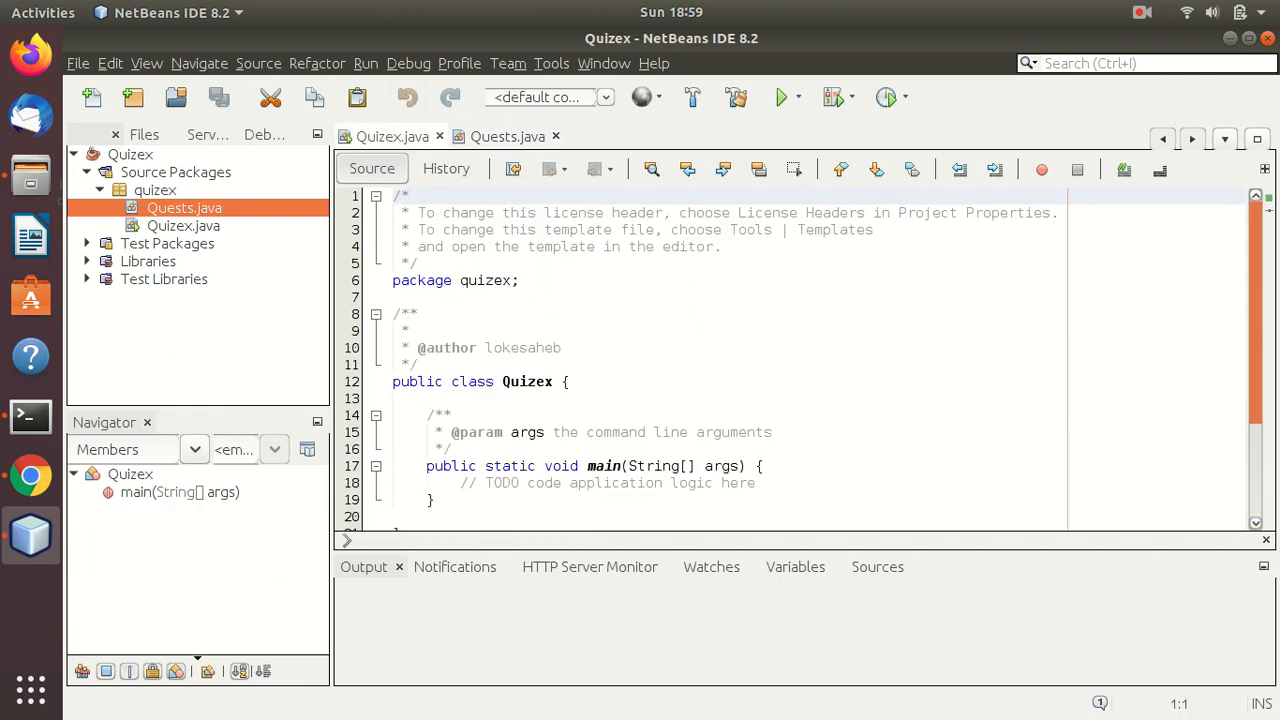
Step: Declare ArrayList<Quests> ques = new ArrayList<Quests>(); in main and bring up import fixes
scroll(down, 3)
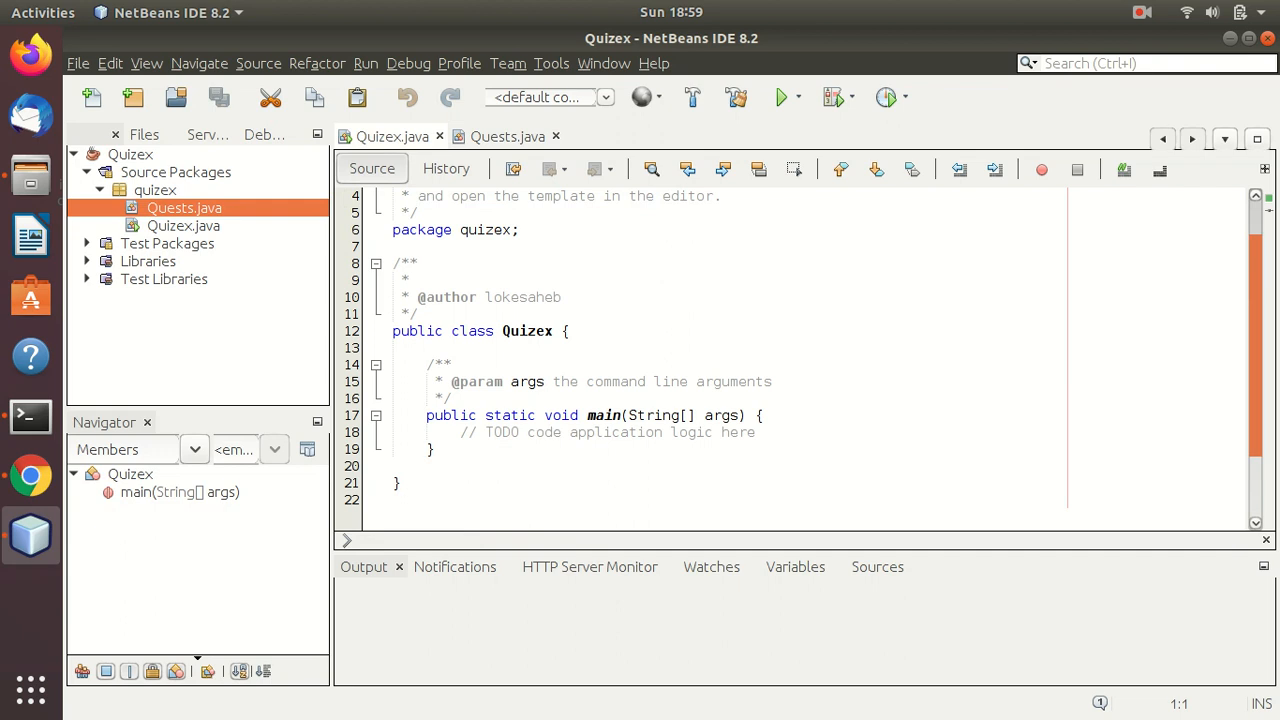
click(754, 432)
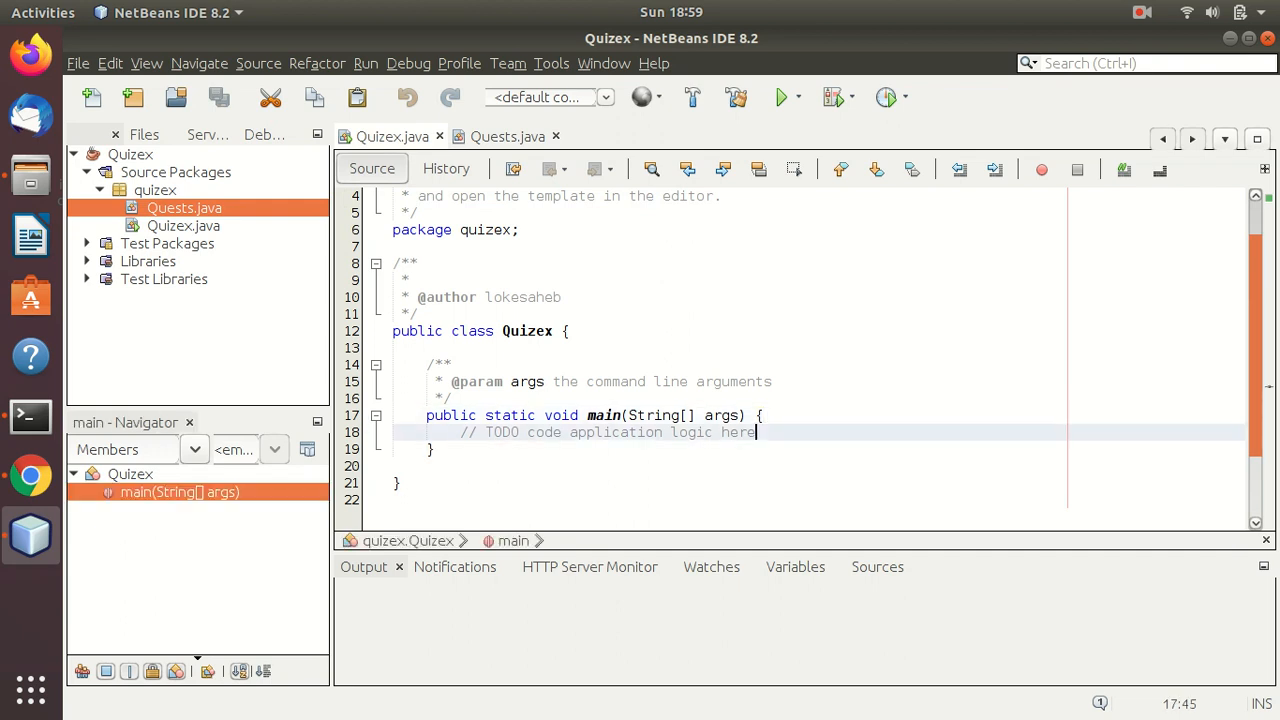
text(A)
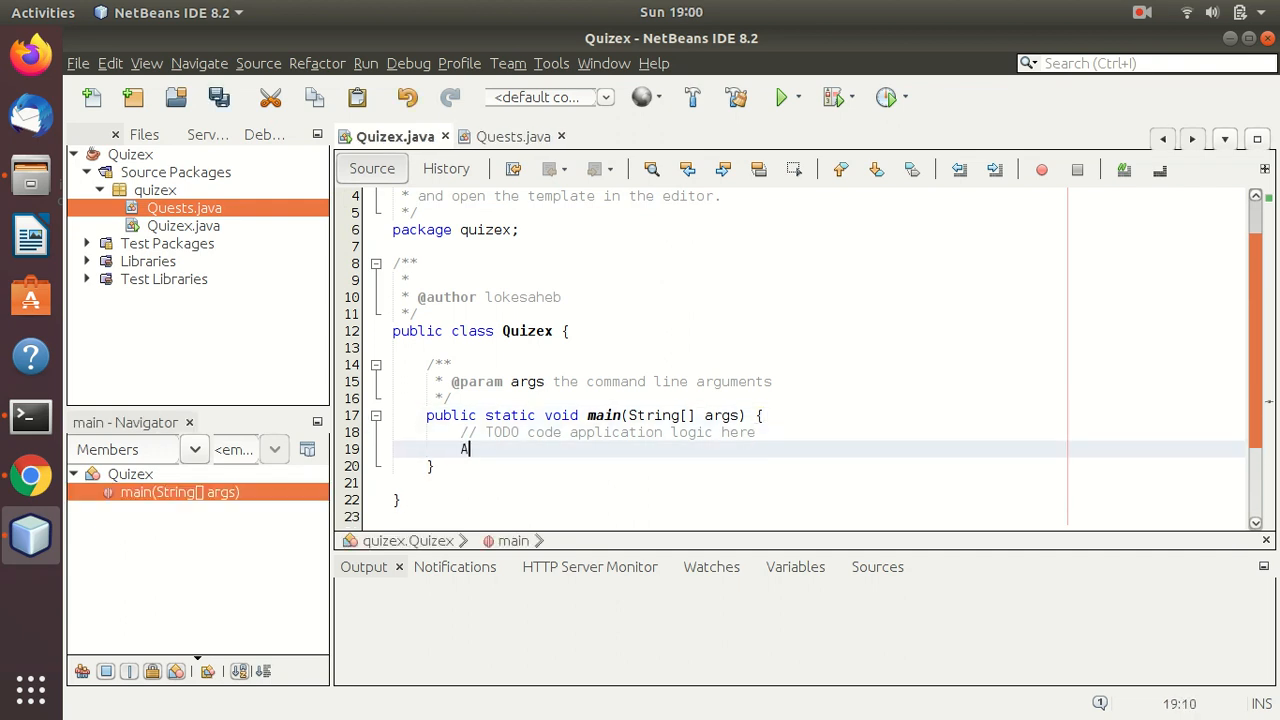
text(rrayList)
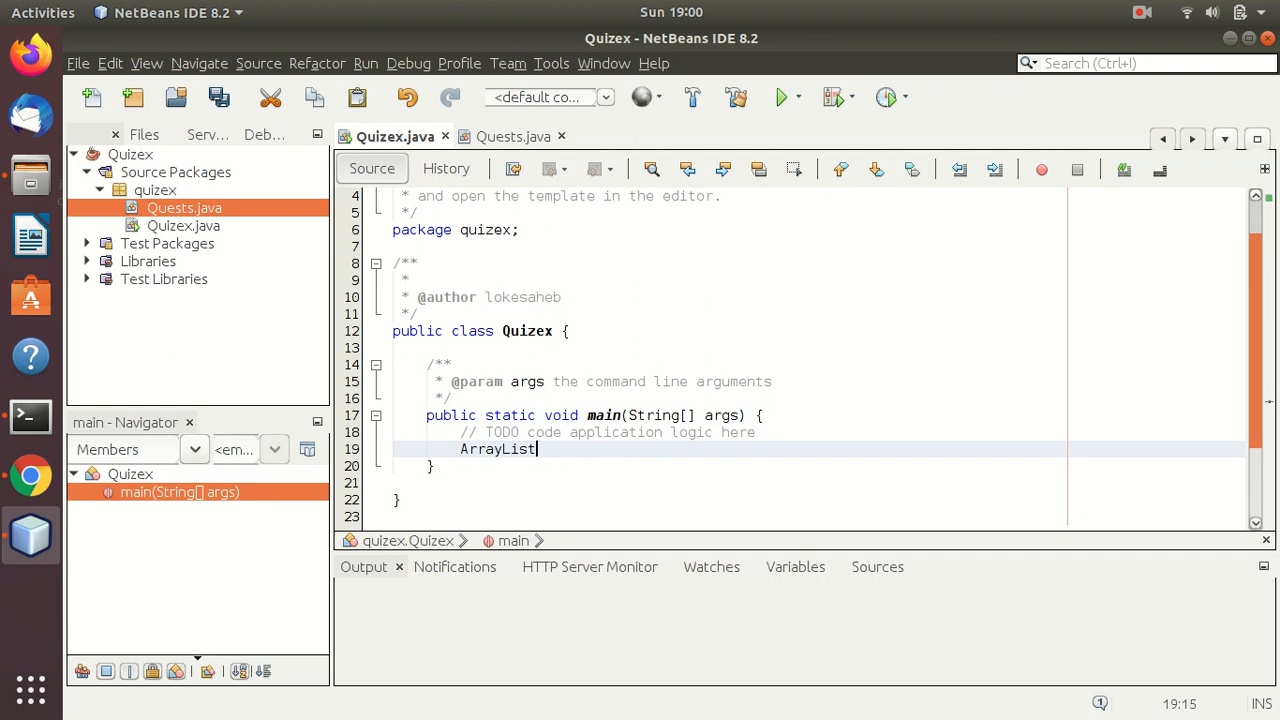
text(<Q)
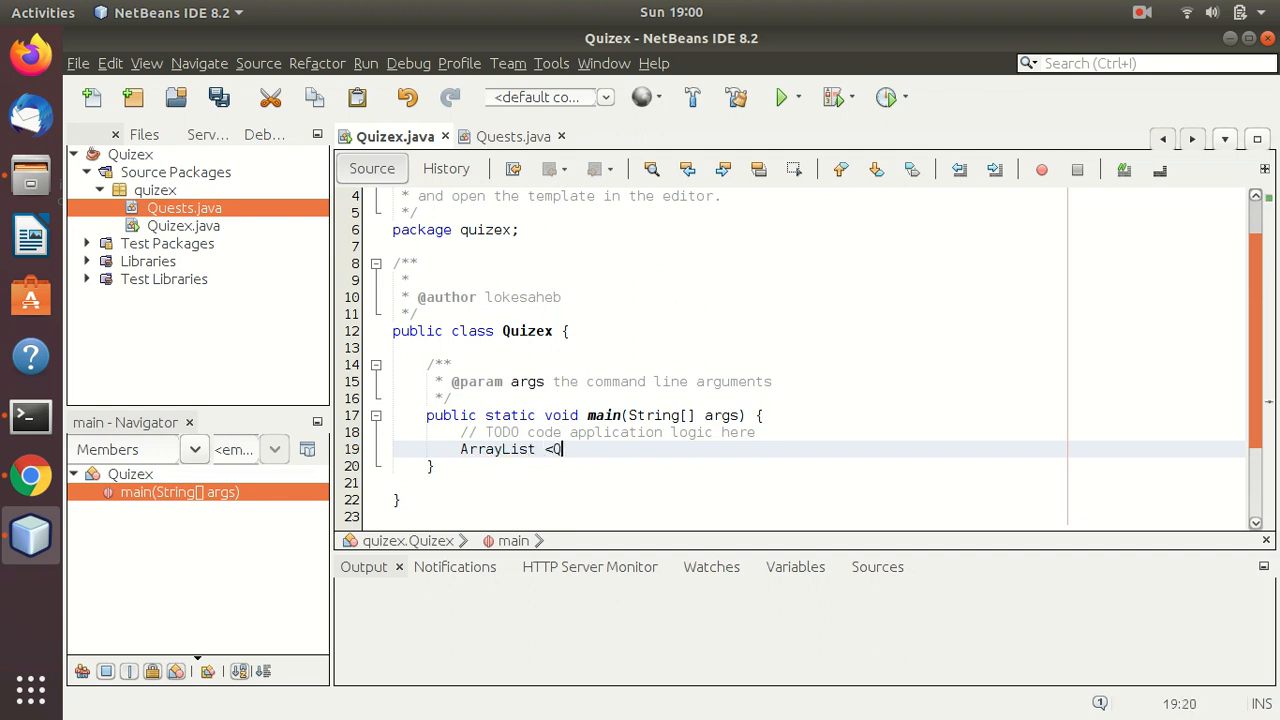
text(uests)
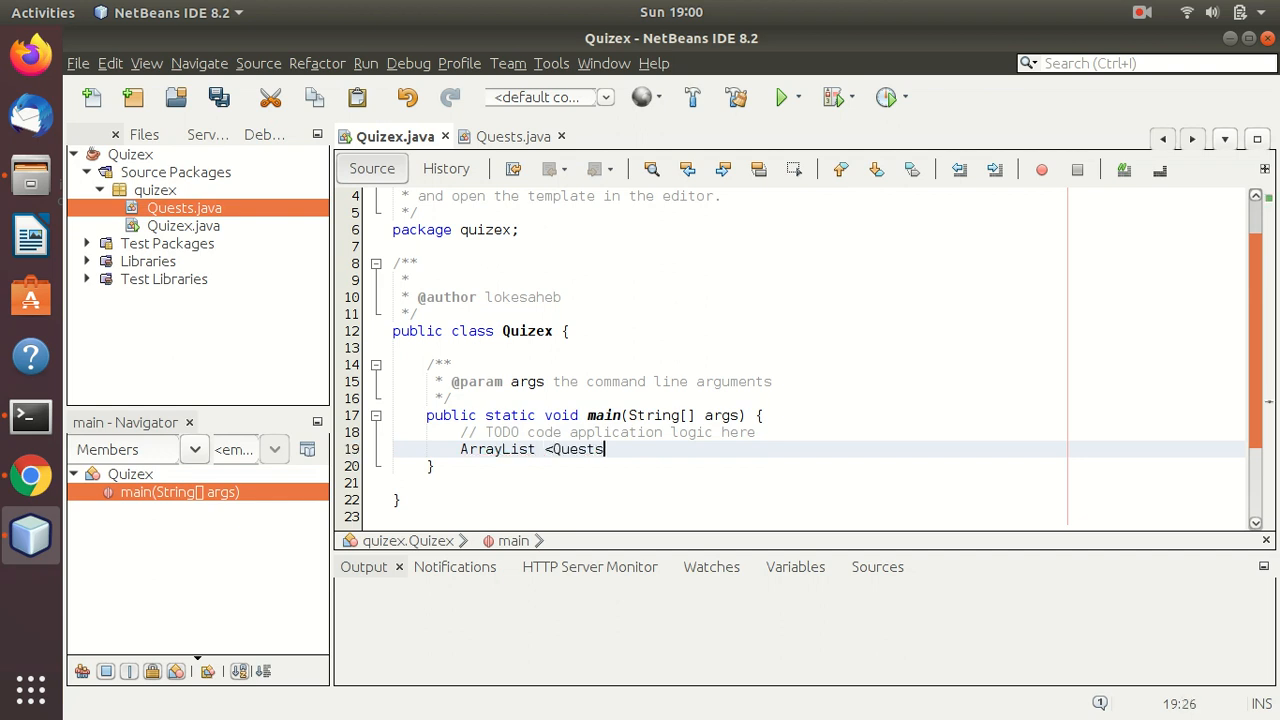
text(> ques)
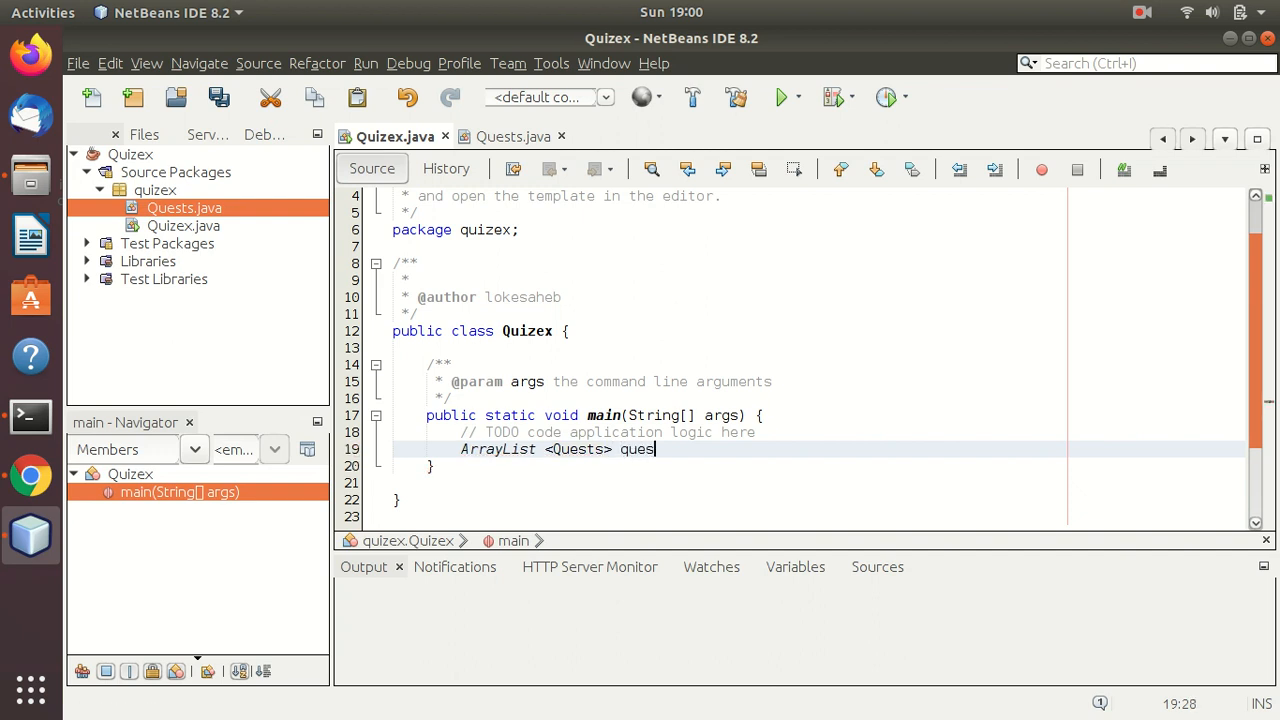
text(=new A)
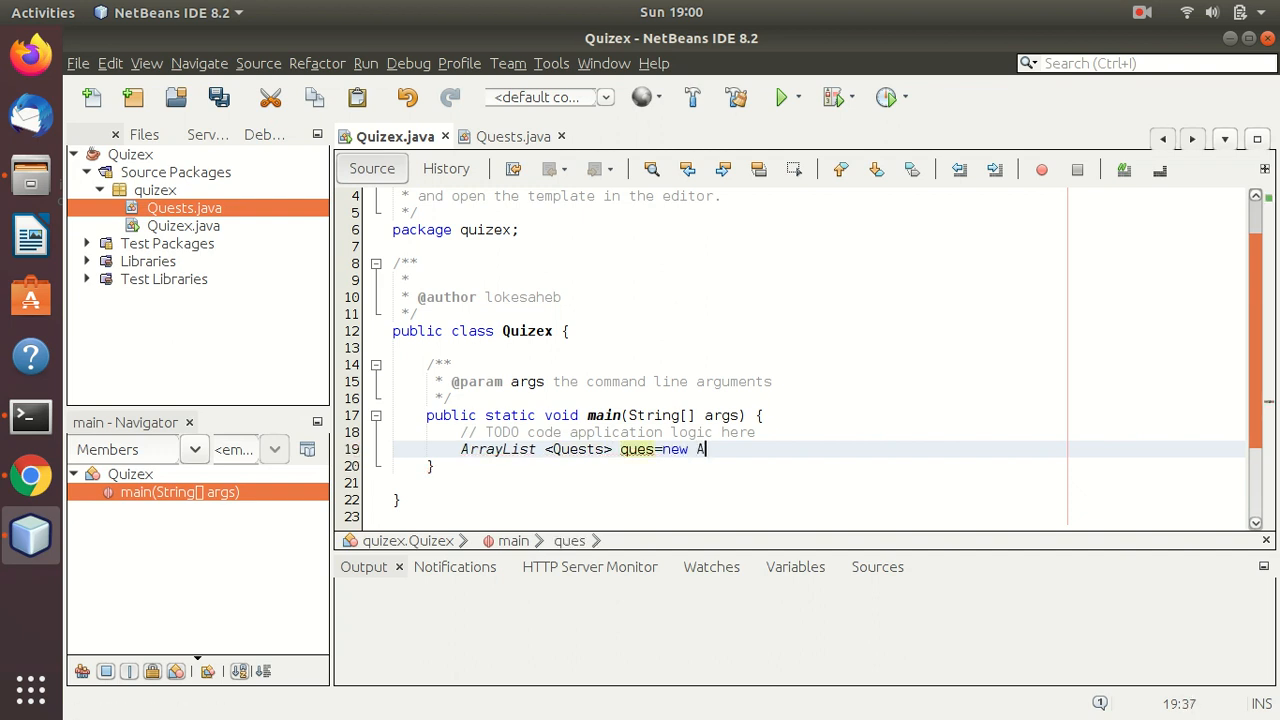
text(rrayList<)
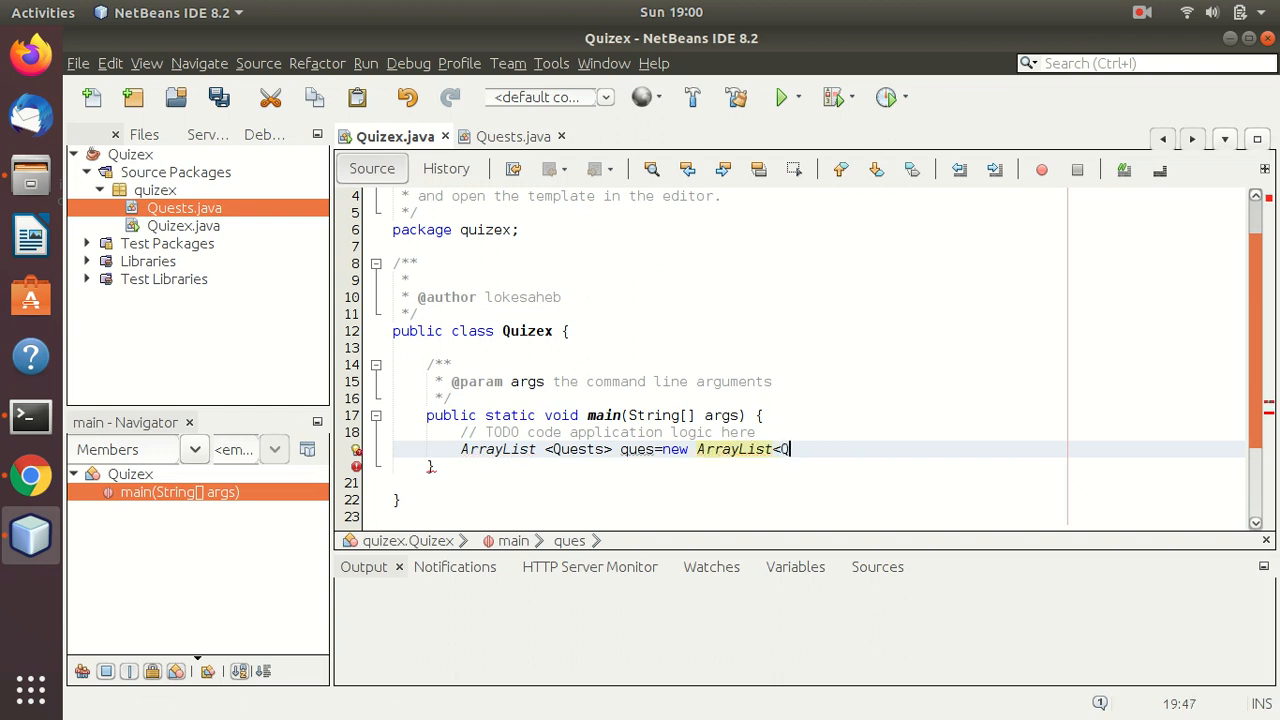
text(Quests>)
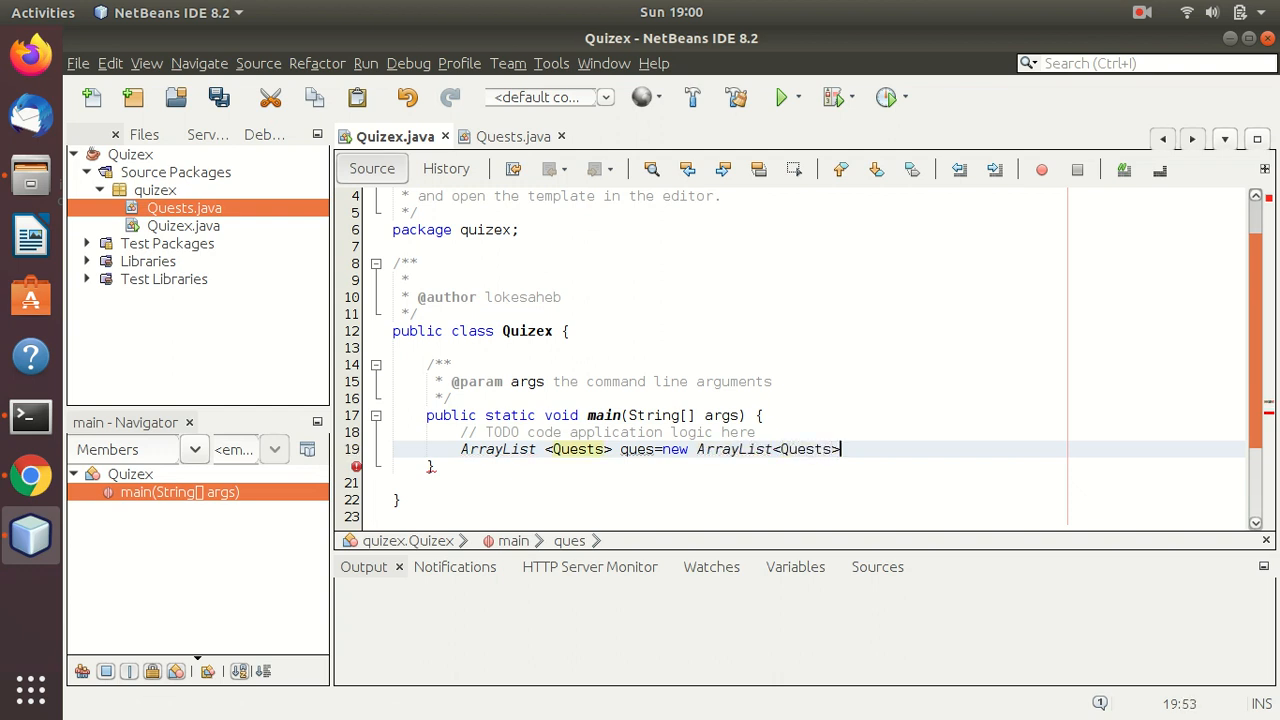
text(();)
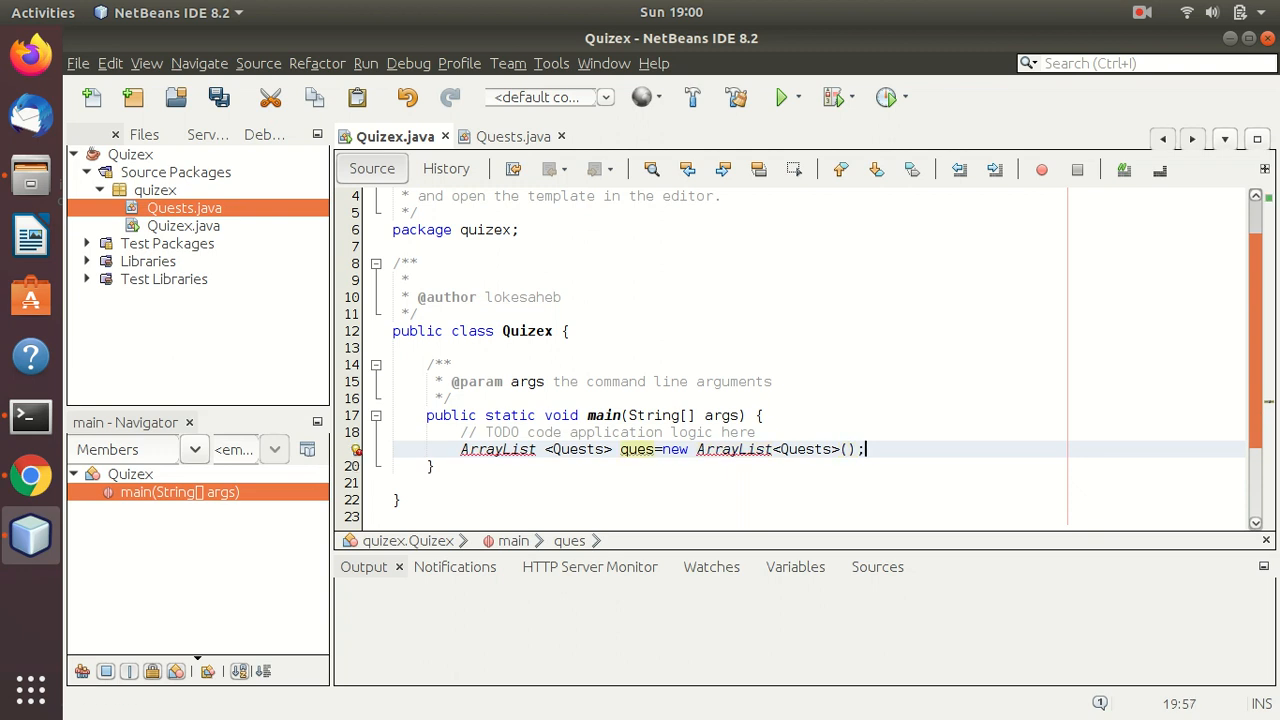
key(ctrl+s)
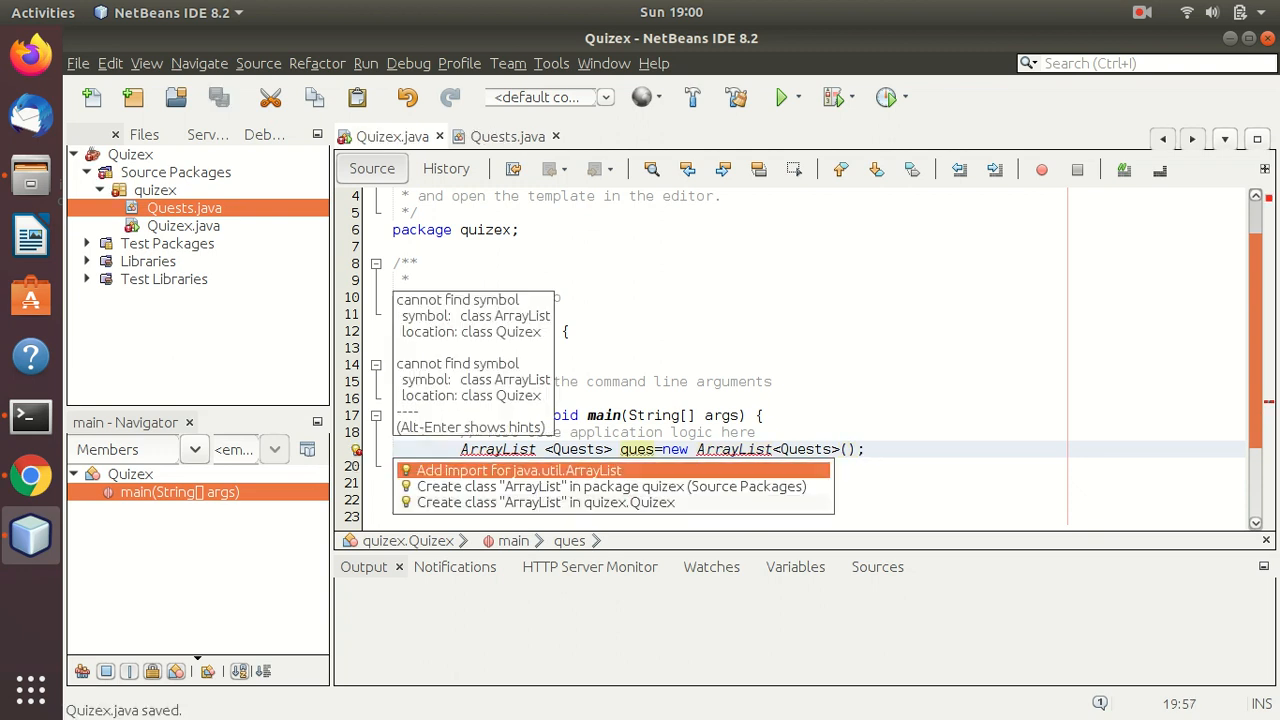
click(518, 470)
text(ques.add(new Quest)
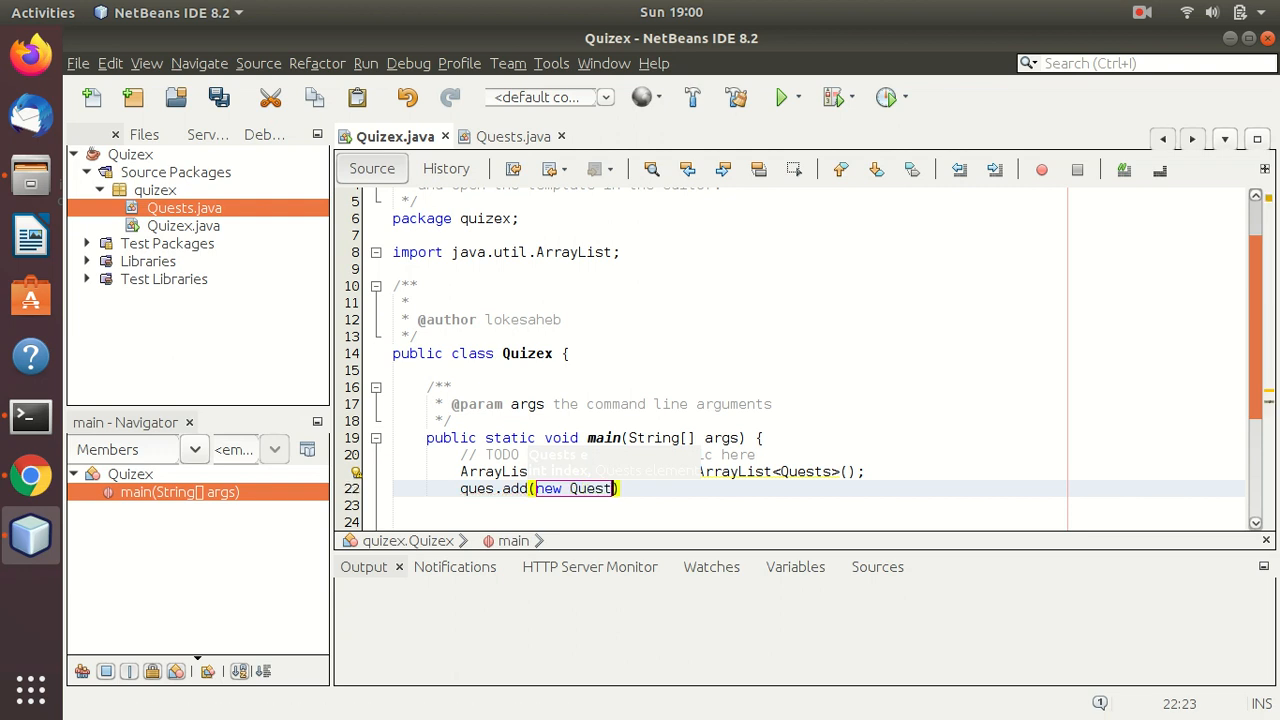
Step: Fill in Quests arguments "What is x?", options 1.20, 1.40, 1.80, 2.60, answer 1.40
text(())
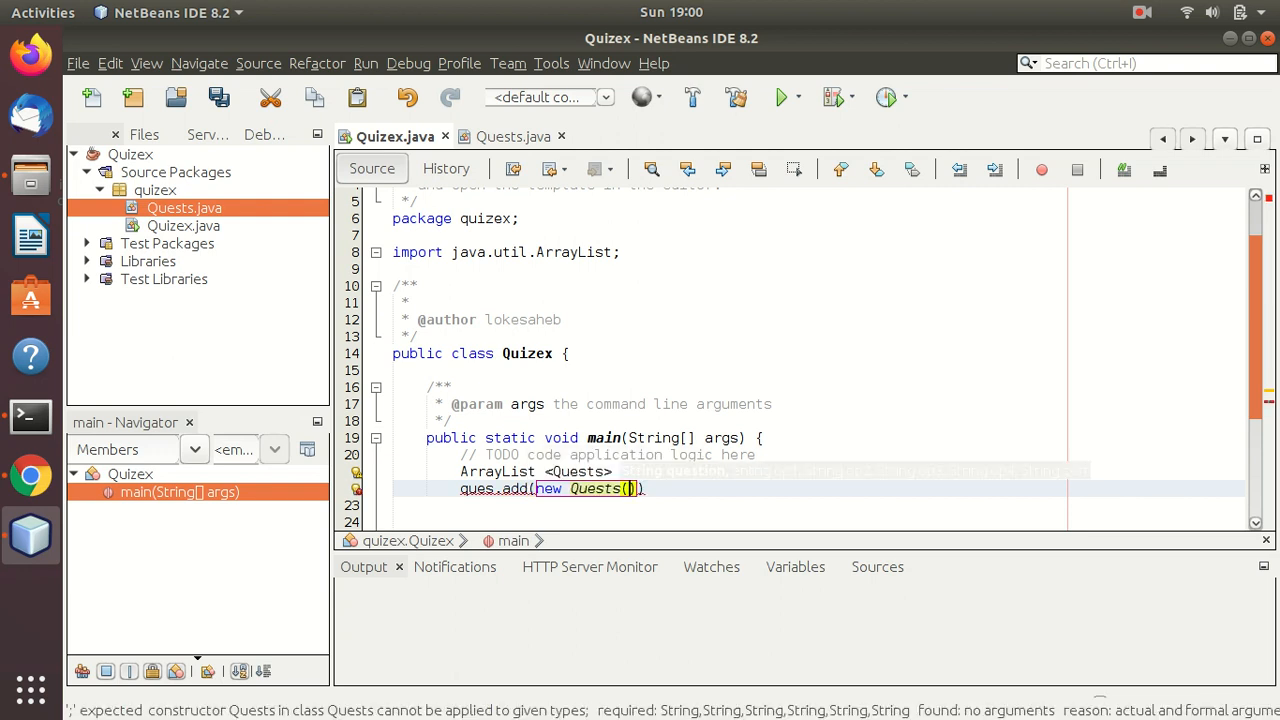
text("W")
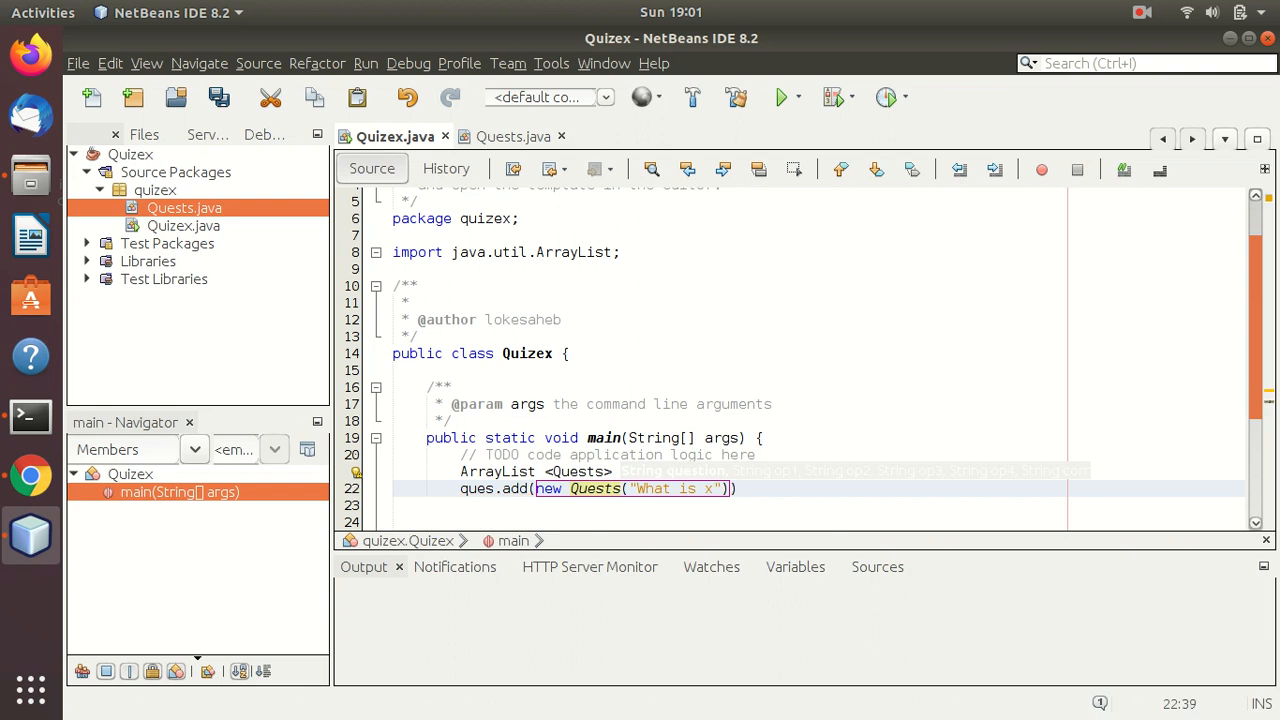
text(?)
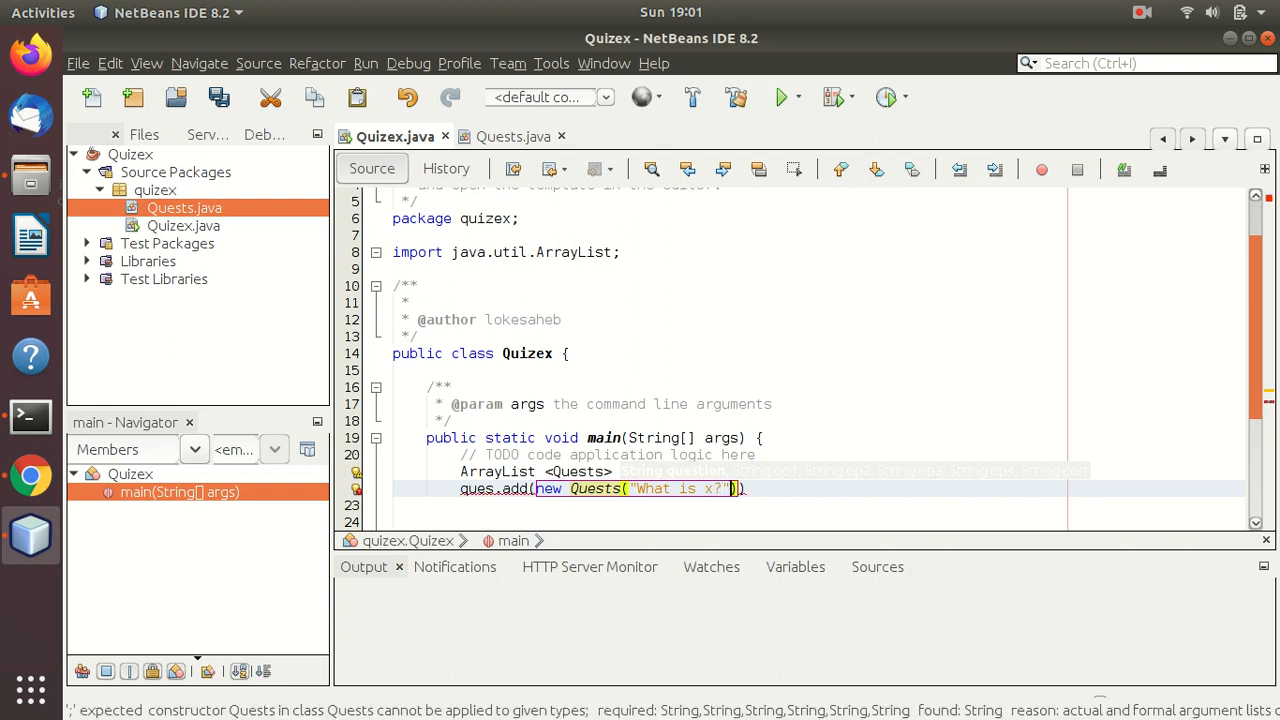
text(,"")
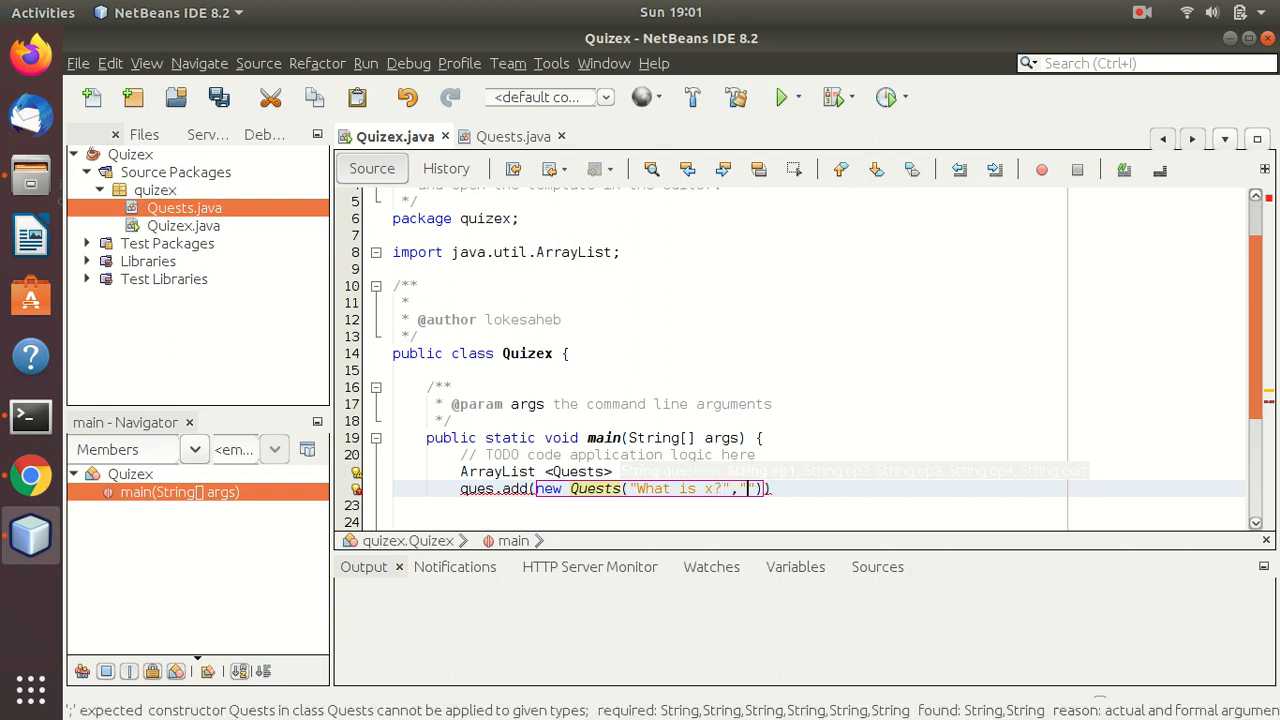
text(1.20)
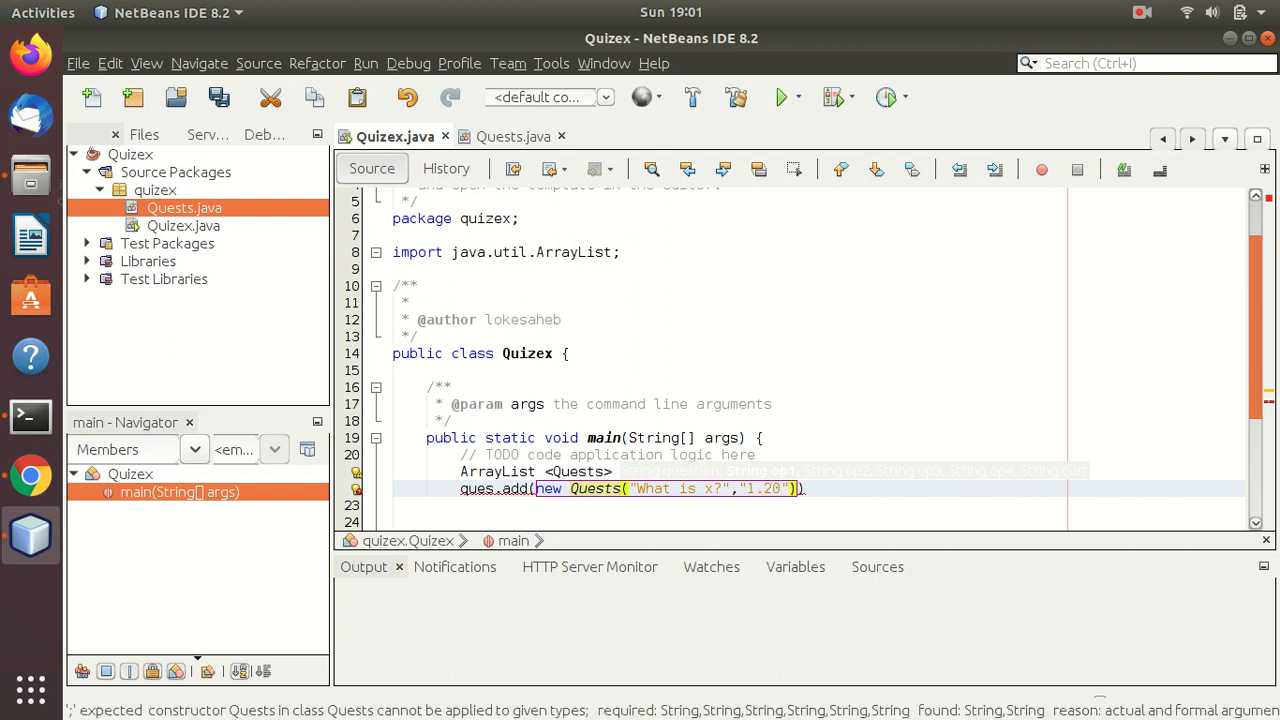
text(,"")
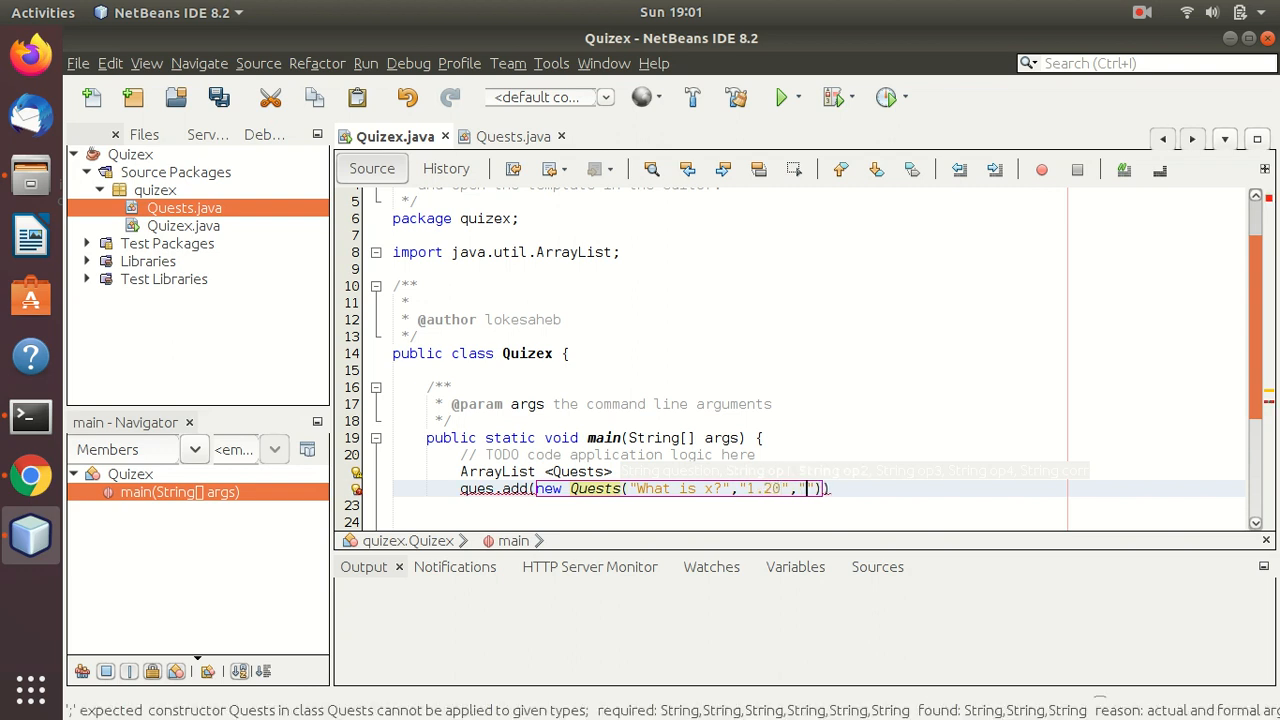
text(1.40",)
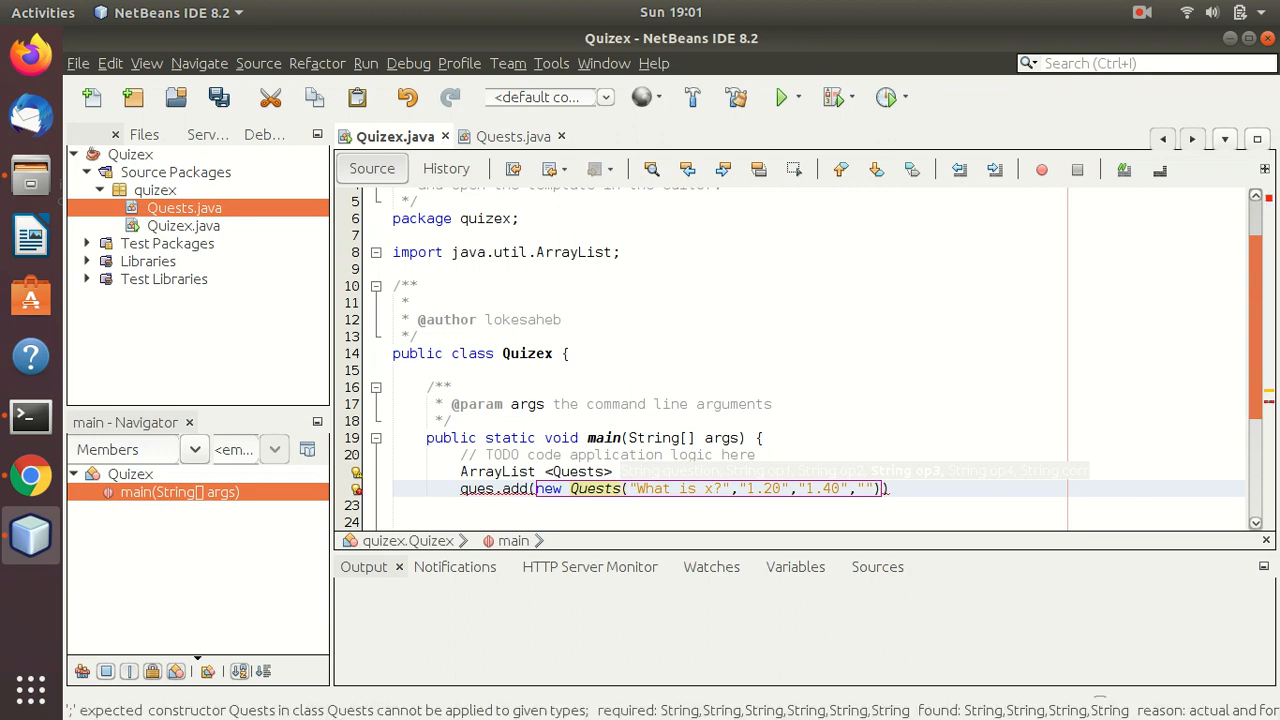
text(1.)
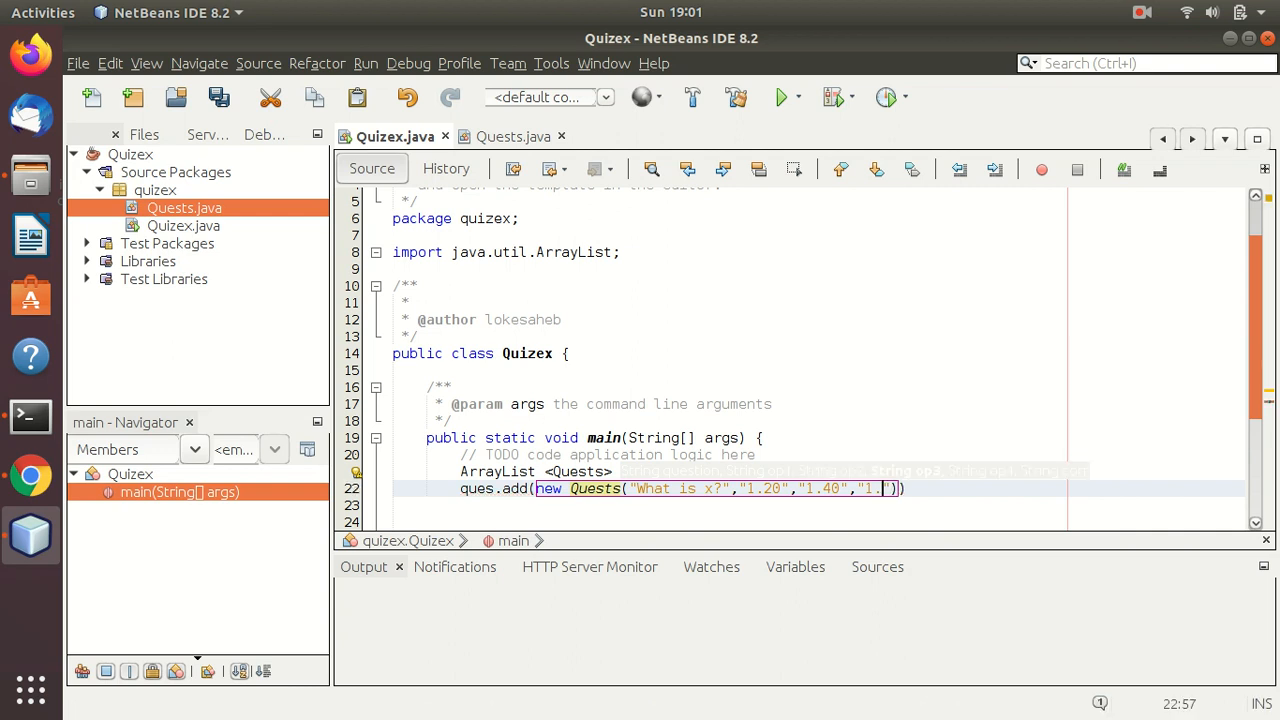
text(80)
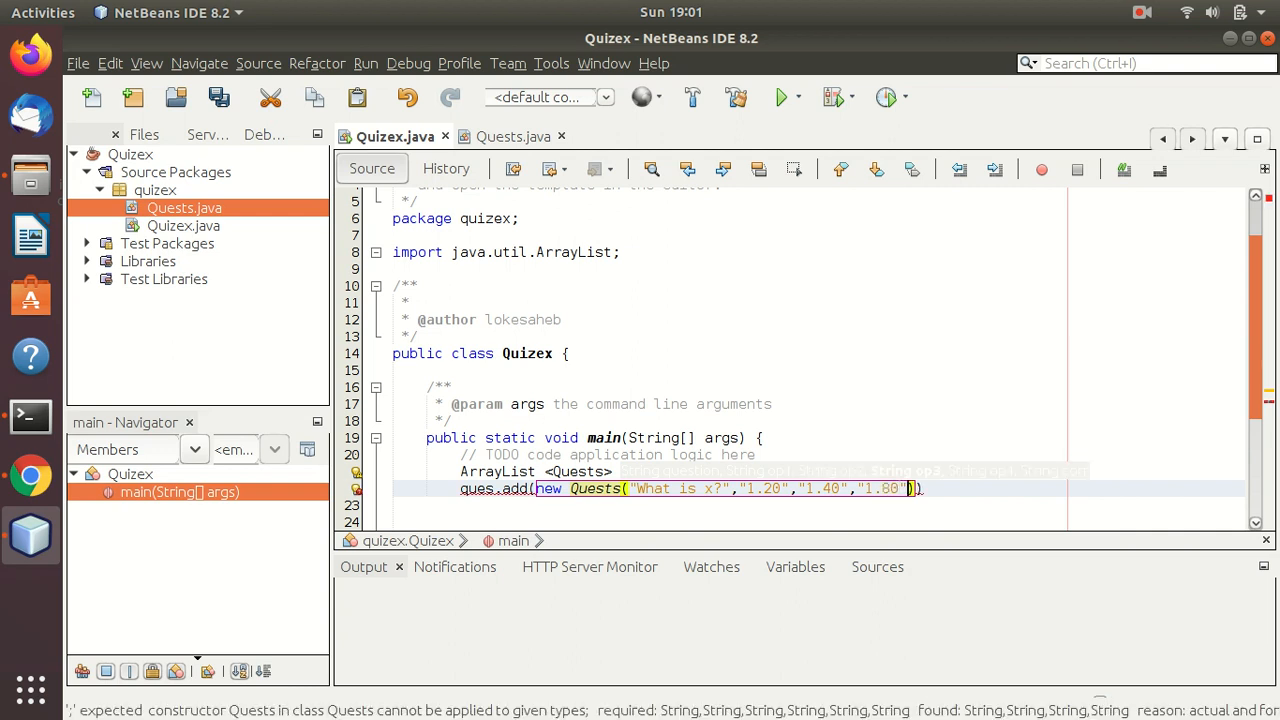
text(,"")
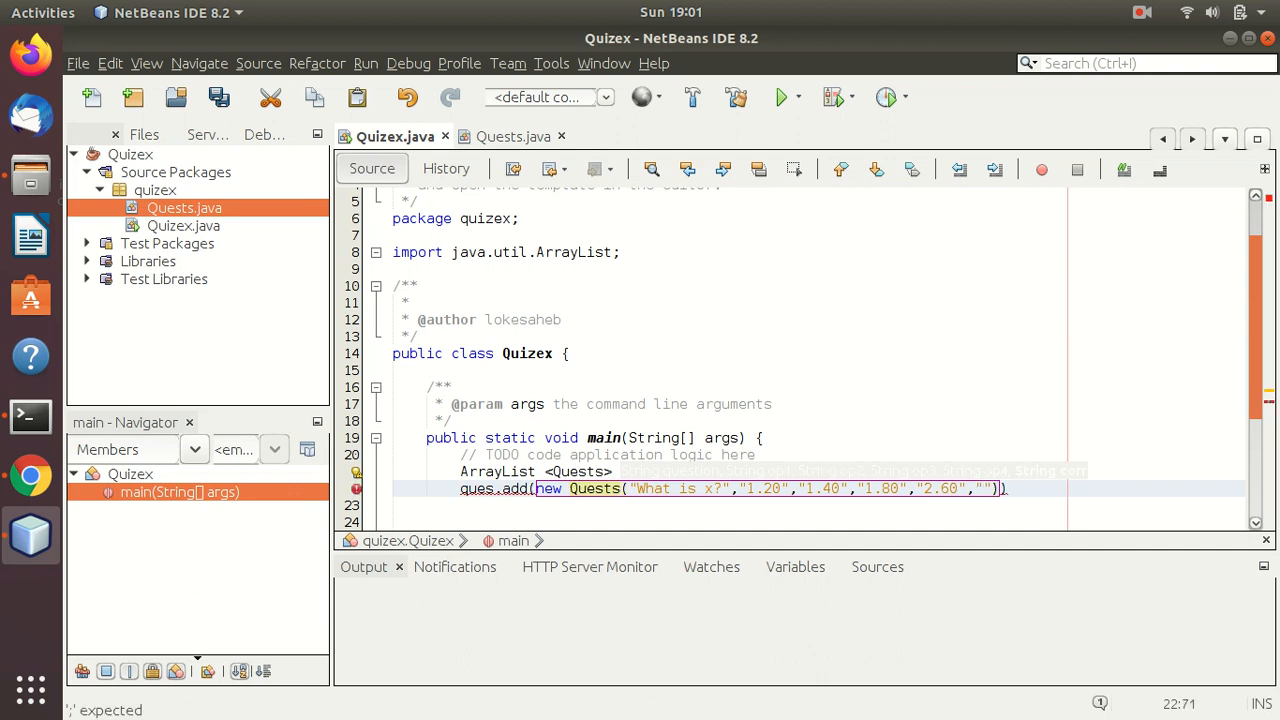
text(1.40)
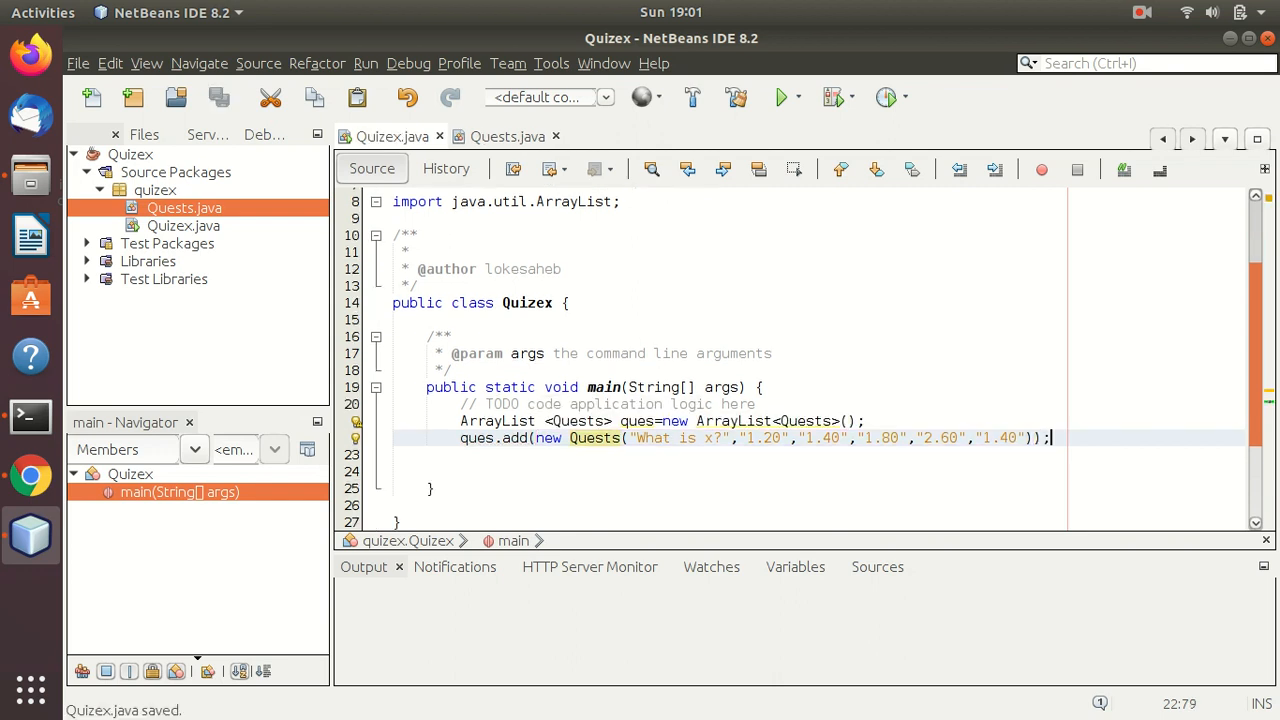
Step: Add ques.add lines for "What is y?" (answer 1.80) and "What is z?" (answer 2.60), then save
scroll(down, 3)
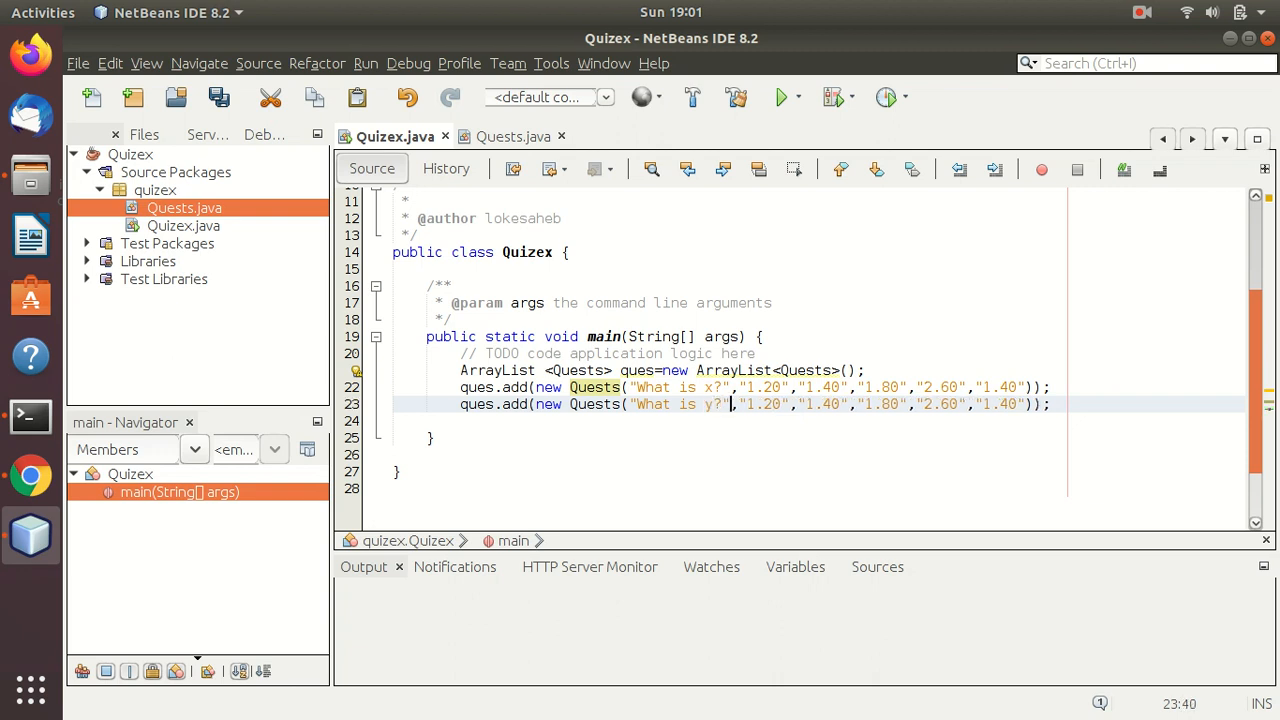
click(1008, 405)
text(8)
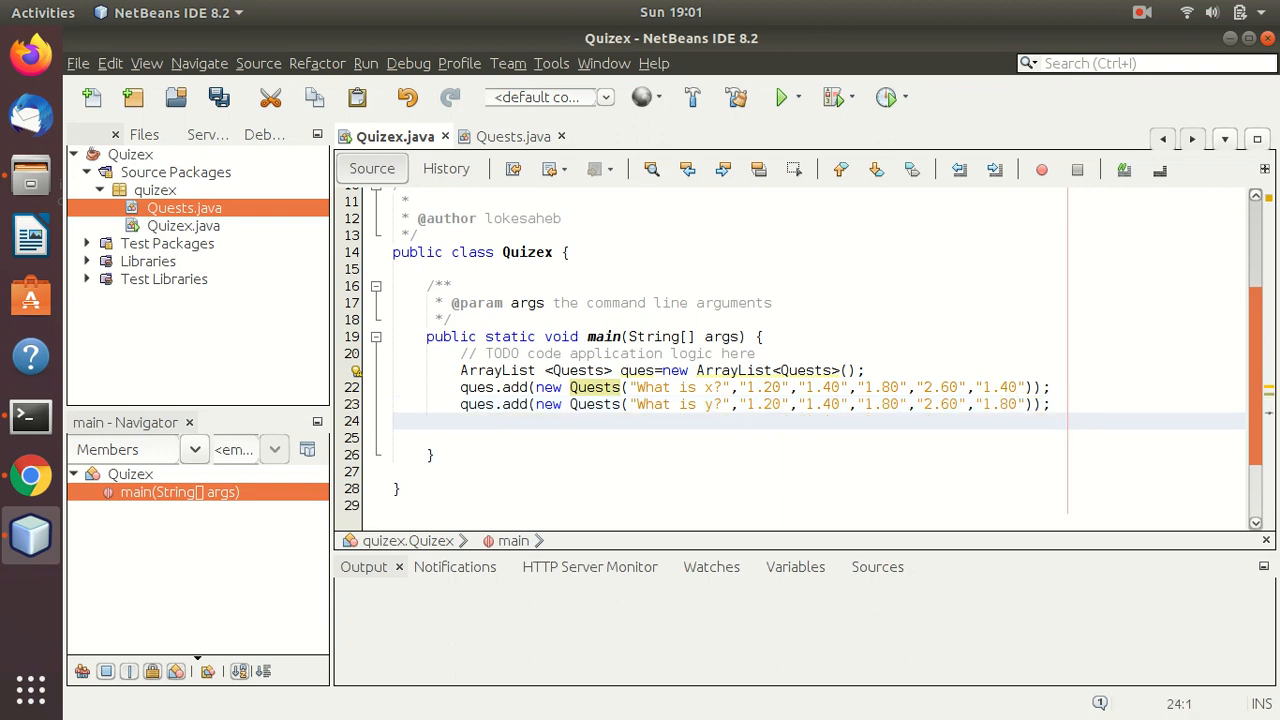
text(ques.add(new Quests("What is x?","1.20","1.40","1.80","2.60","1.40"));)
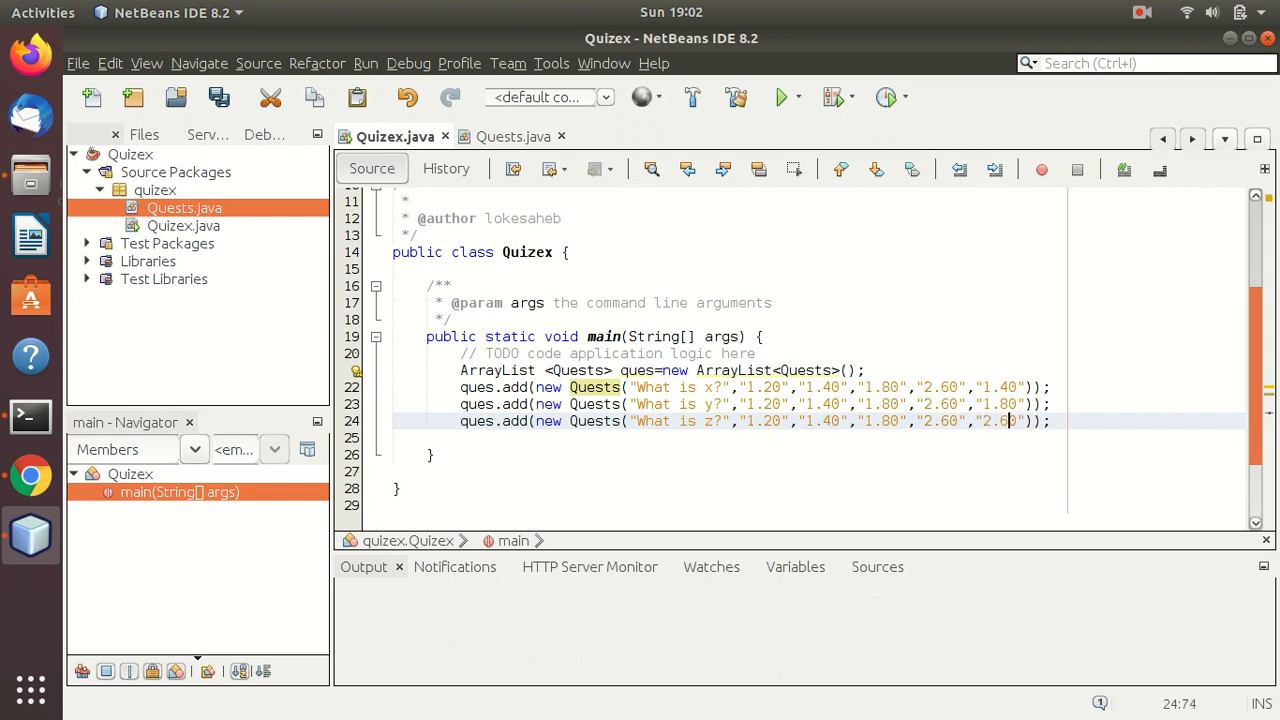
key(ctrl+s)
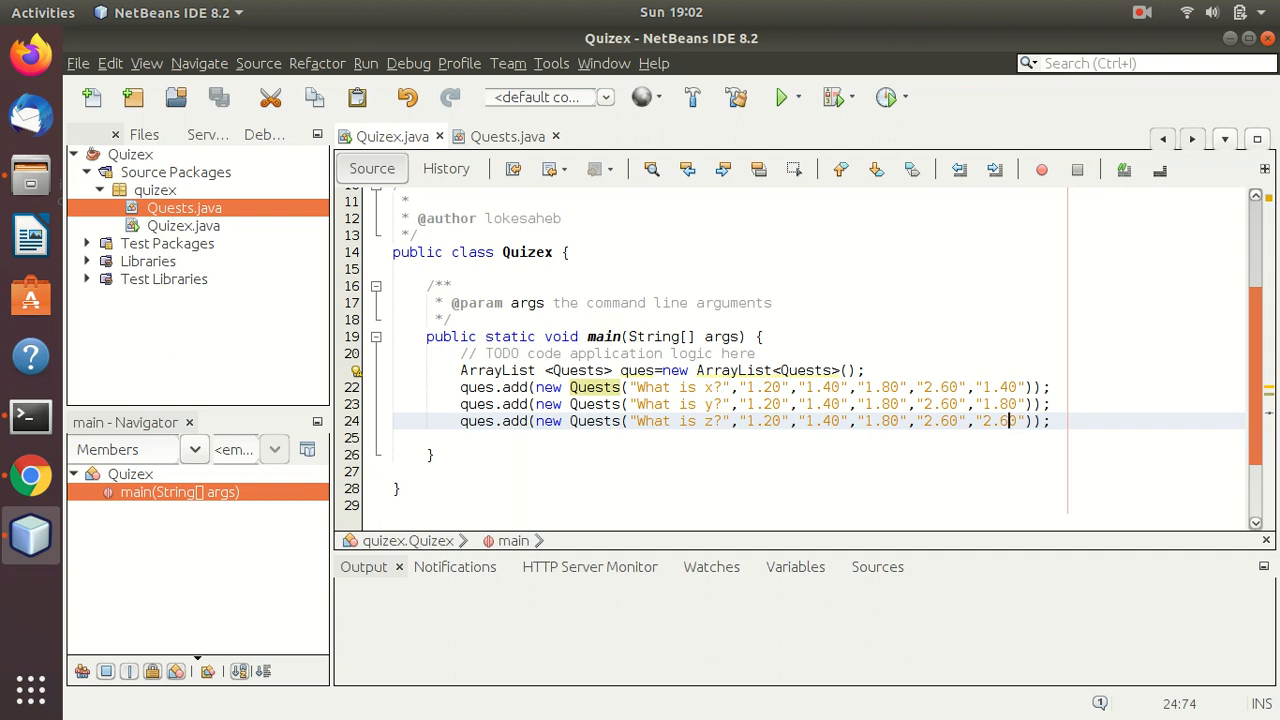
click(499, 136)
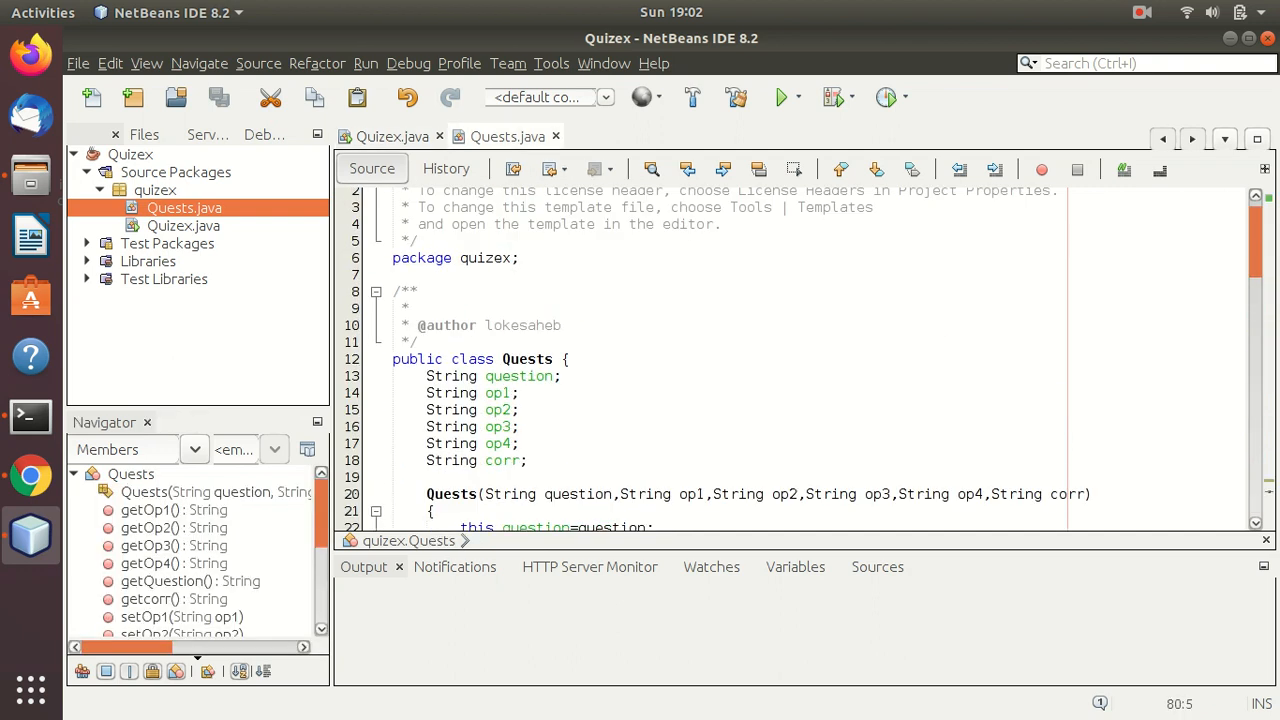
scroll(down, 3)
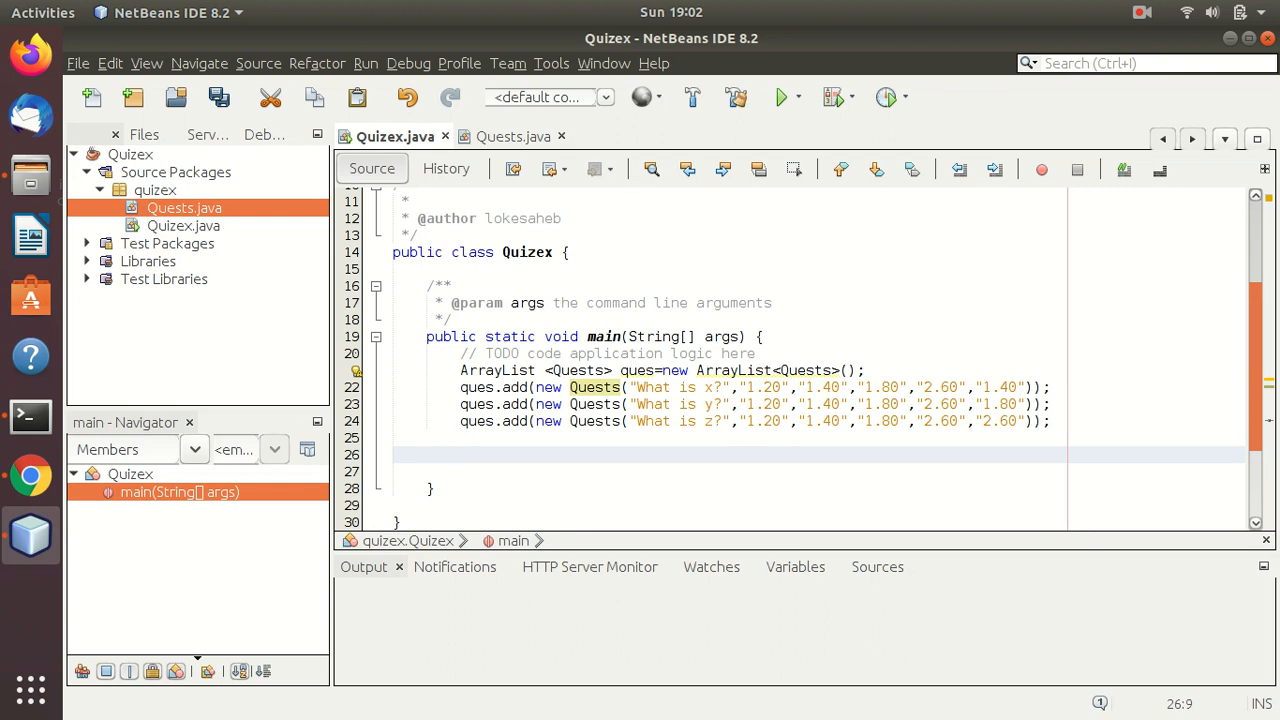
click(1142, 12)
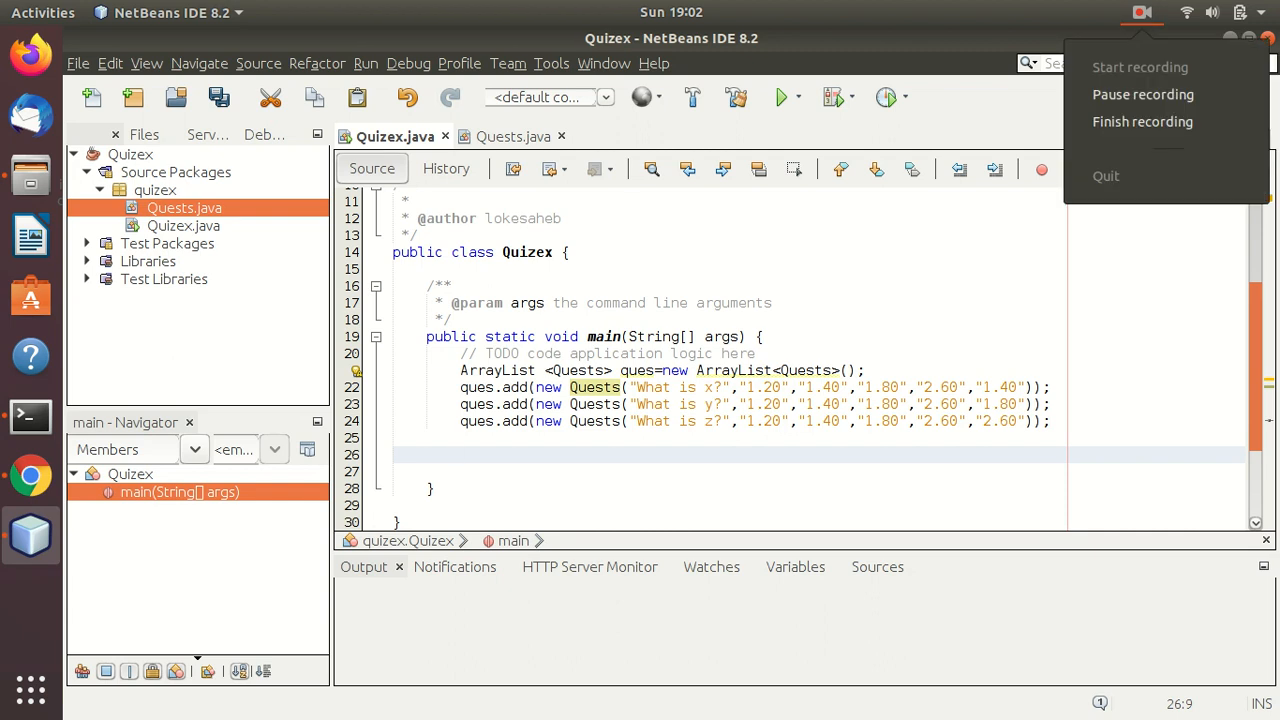